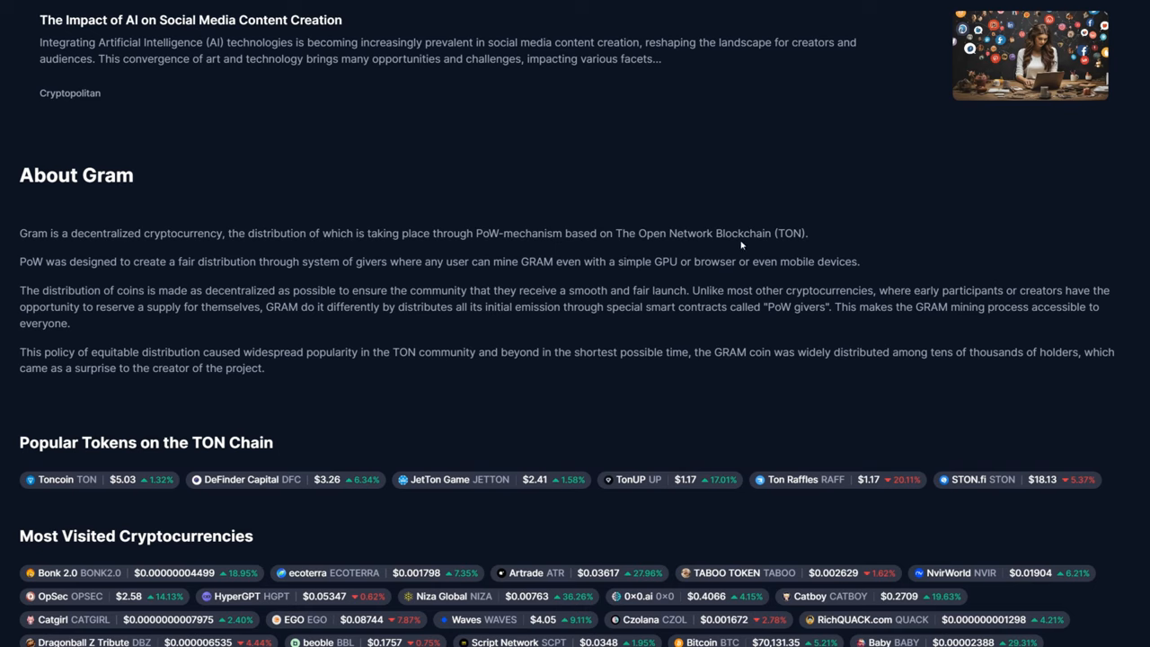
{"action": "mouse_move", "coordinate": [90, 281]}
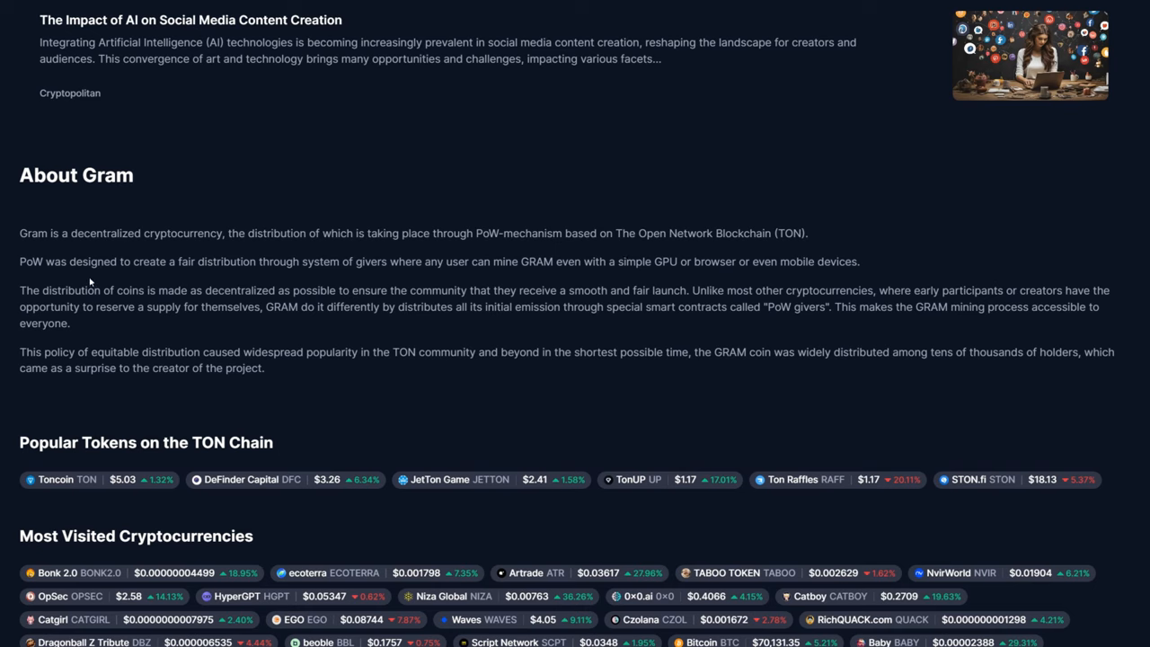
{"action": "mouse_move", "coordinate": [657, 262]}
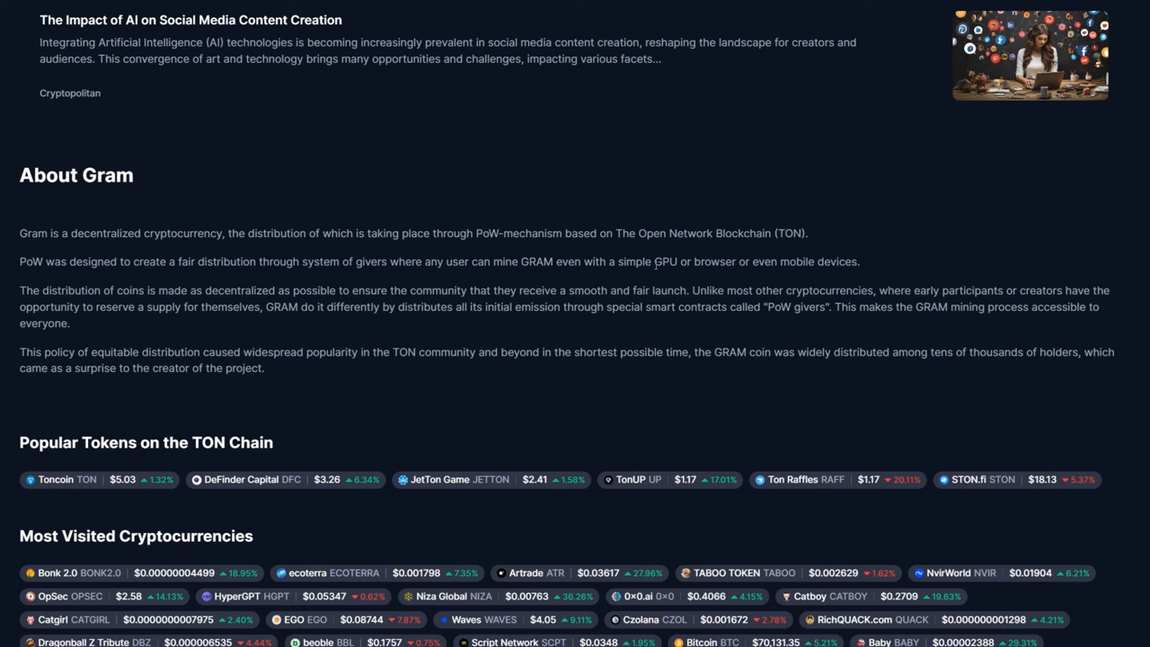
{"action": "mouse_move", "coordinate": [690, 278]}
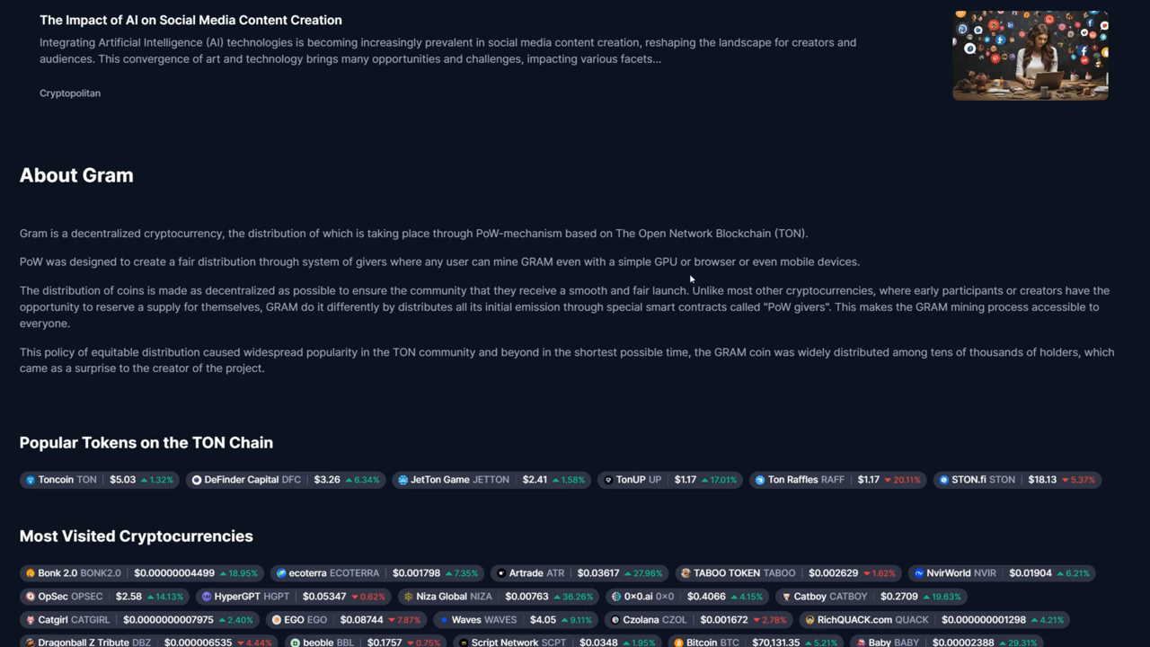
{"action": "mouse_move", "coordinate": [662, 277]}
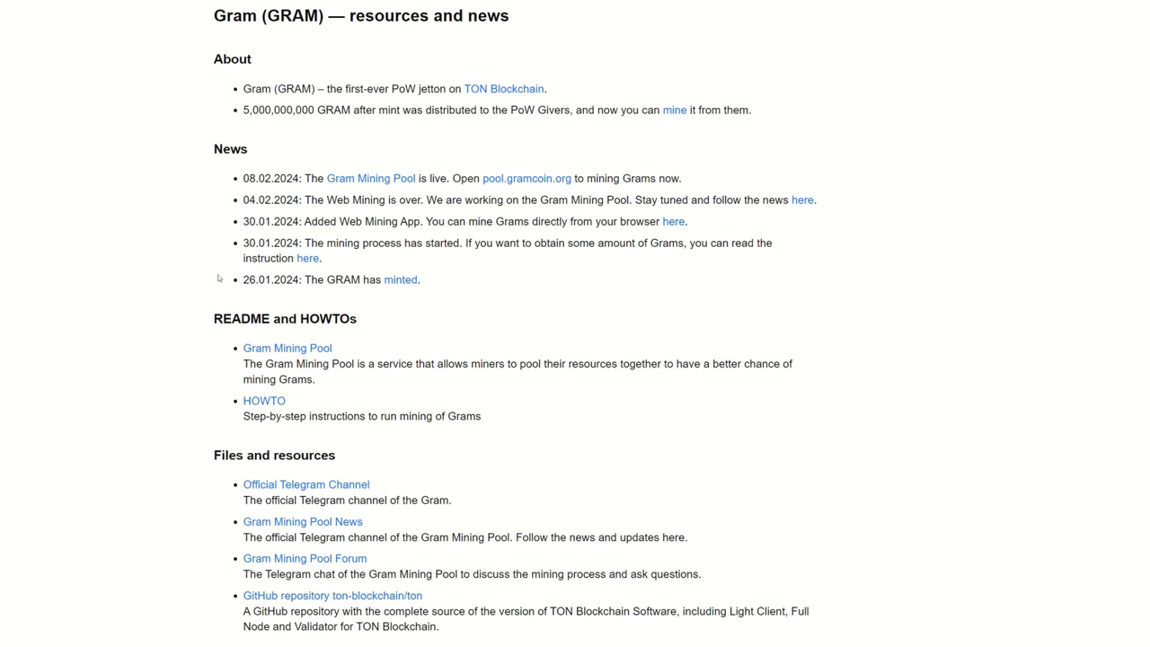
{"action": "mouse_move", "coordinate": [106, 321]}
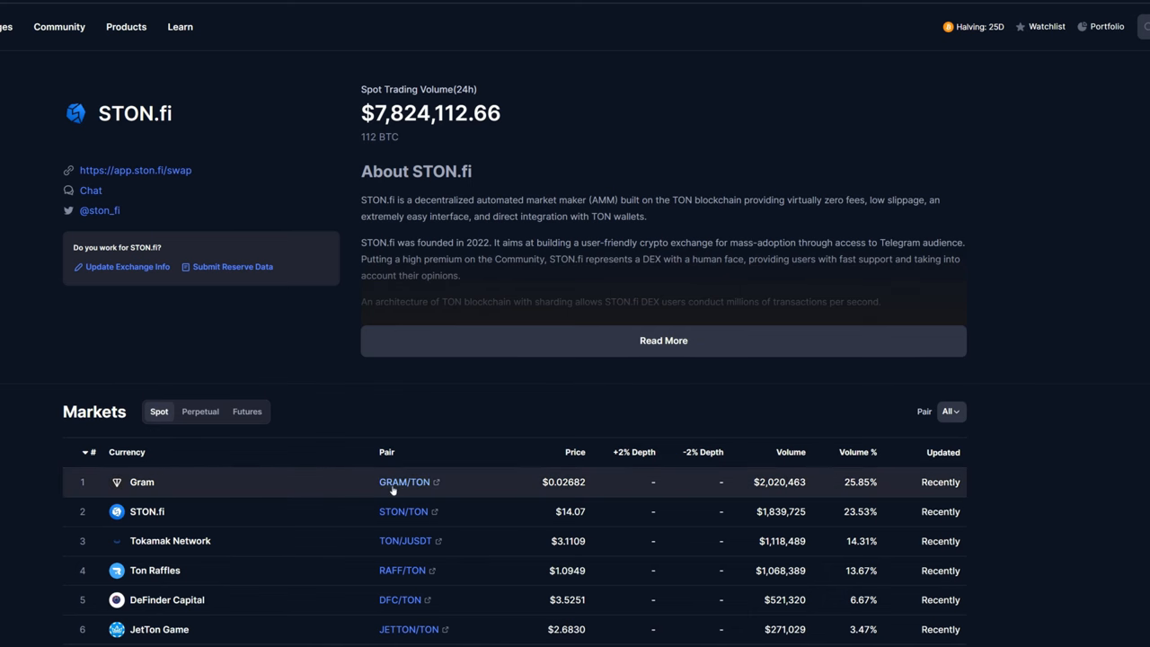
{"action": "mouse_move", "coordinate": [90, 81]}
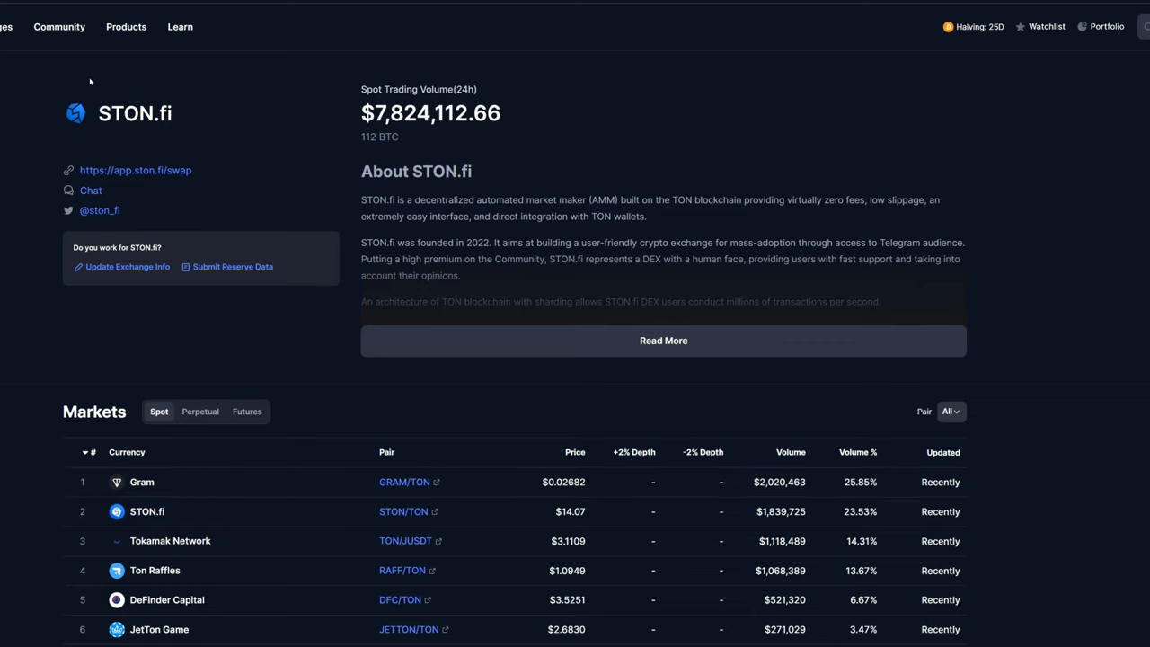
{"action": "mouse_move", "coordinate": [185, 129]}
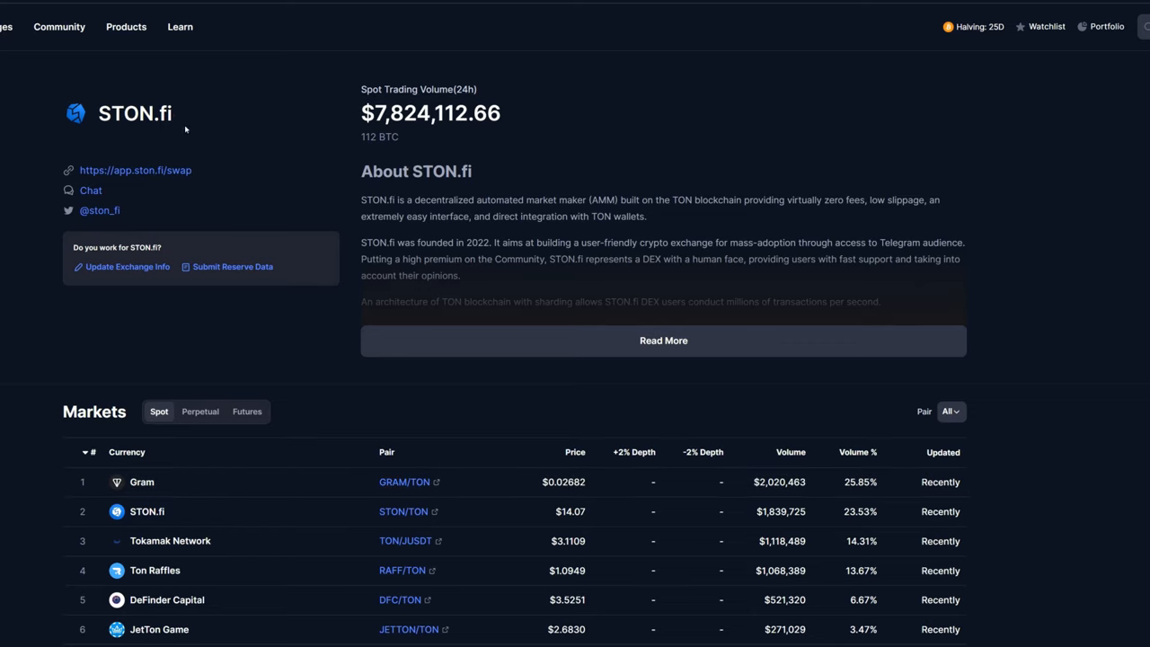
{"action": "mouse_move", "coordinate": [182, 132]}
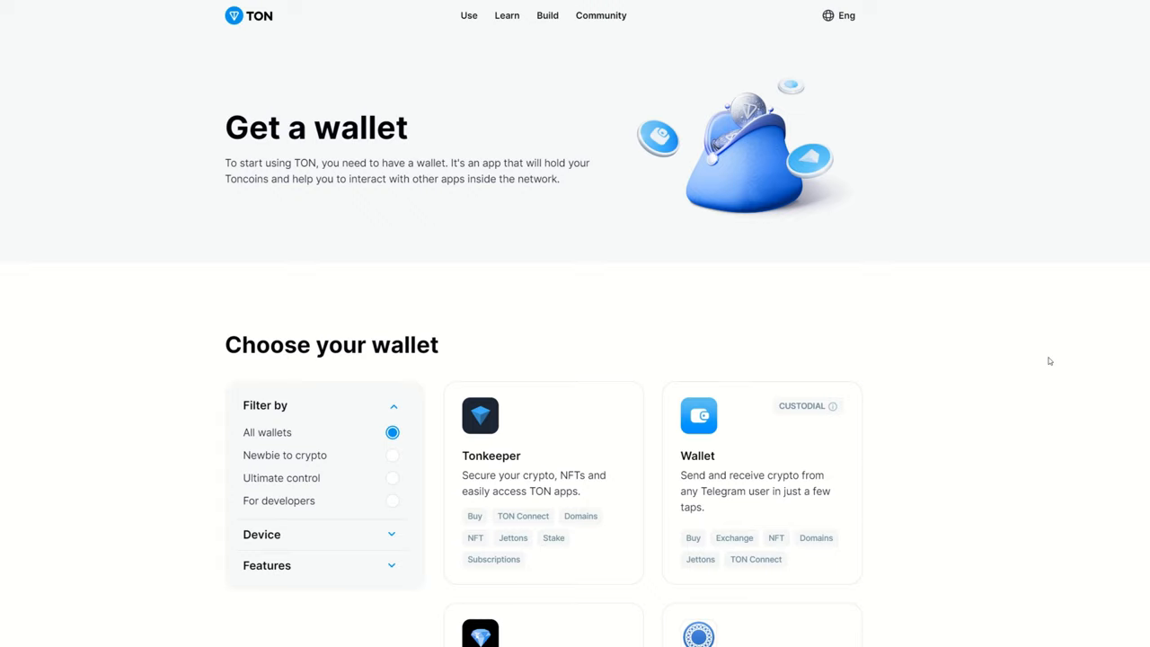
{"action": "mouse_move", "coordinate": [1017, 361]}
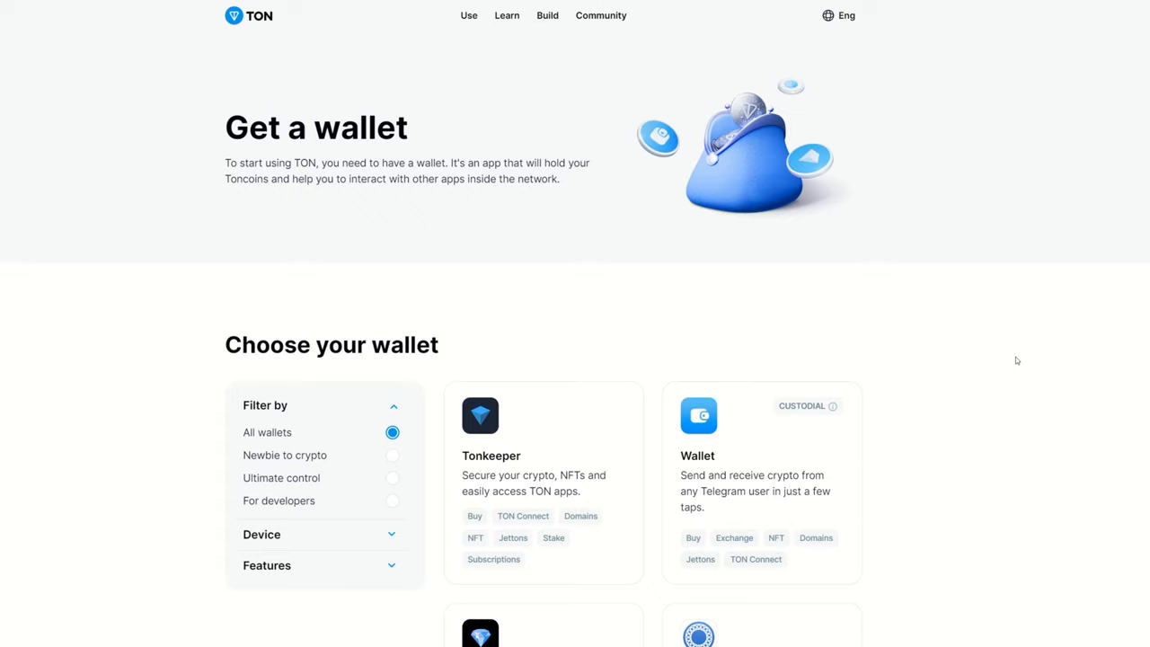
{"action": "mouse_move", "coordinate": [549, 234]}
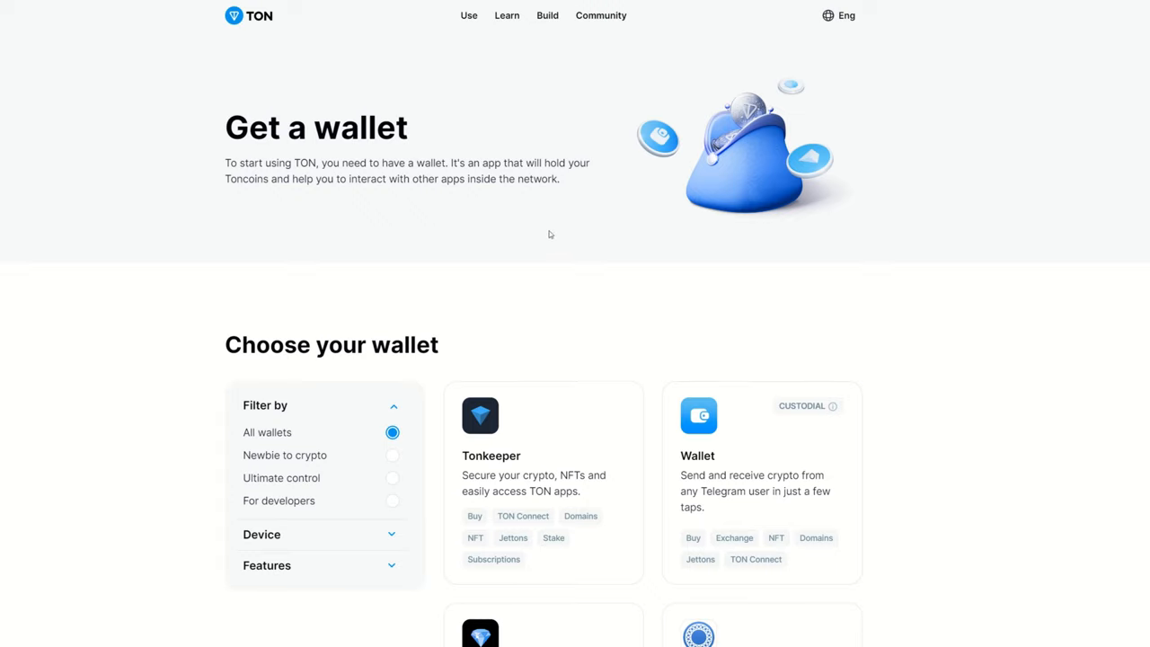
{"action": "mouse_move", "coordinate": [827, 379]}
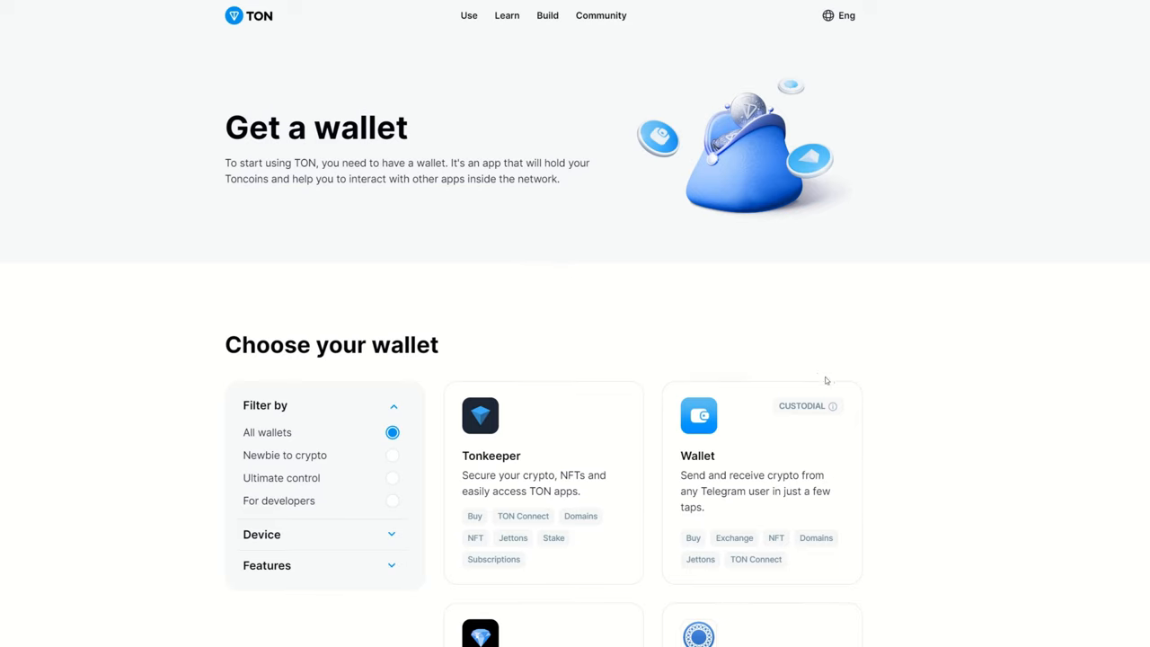
Scroll the Choose your wallet list down to reveal Tonhub, MyTonWallet and OpenMask.
{"action": "scroll", "scroll_direction": "down", "scroll_amount": 3}
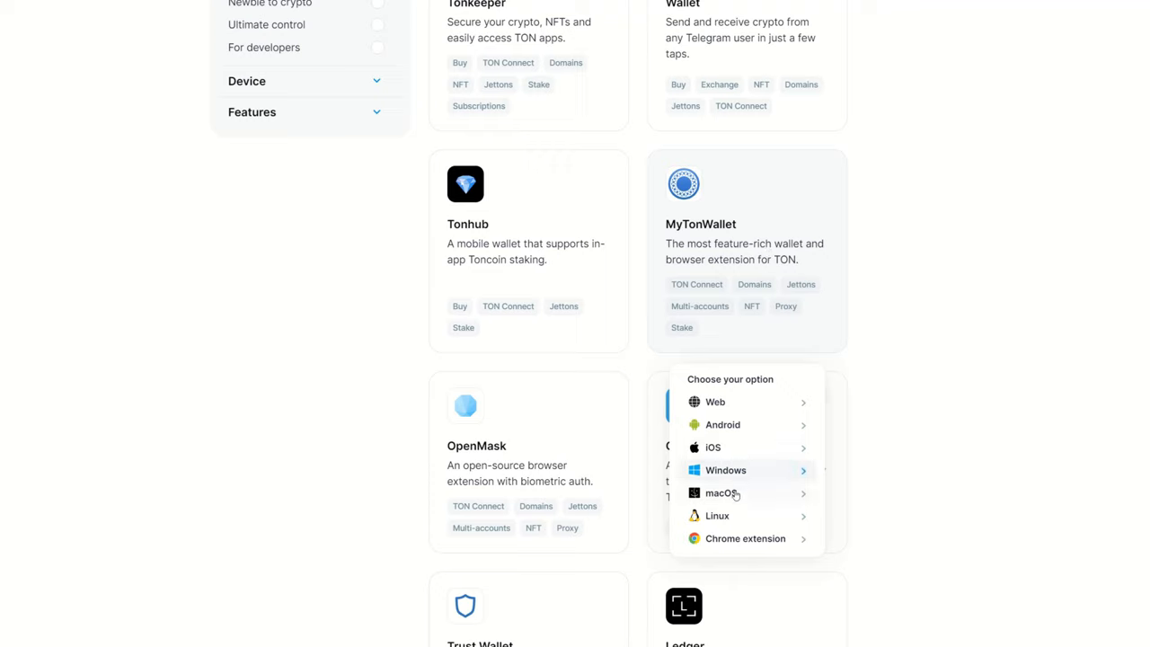
{"action": "mouse_move", "coordinate": [756, 538]}
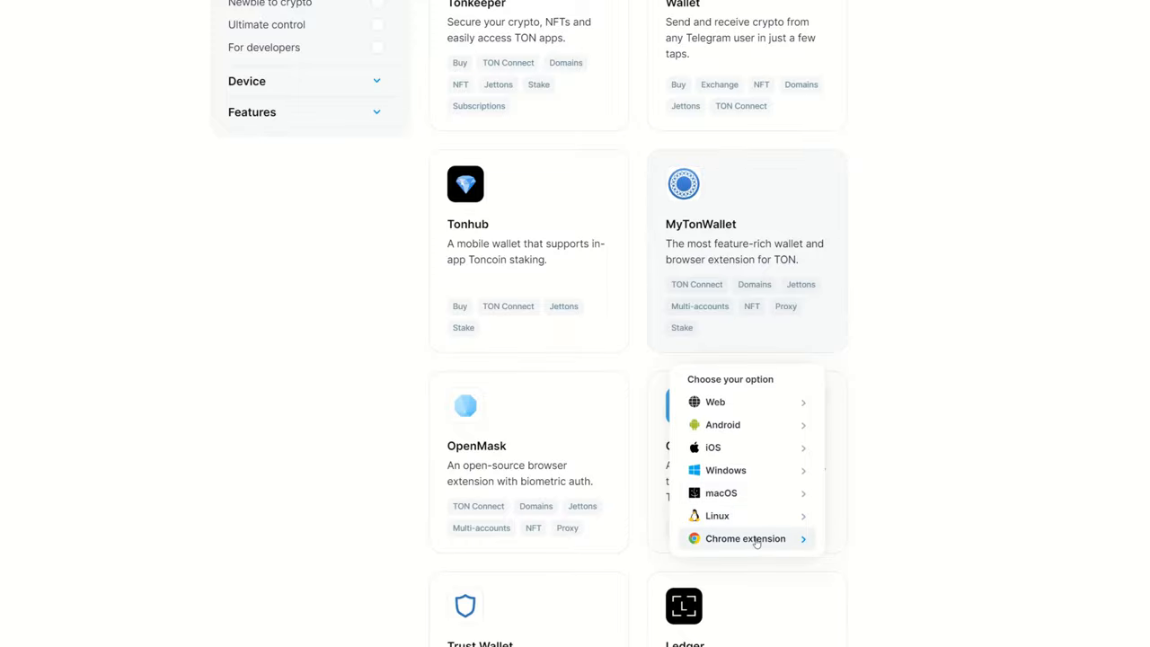
{"action": "mouse_move", "coordinate": [715, 402]}
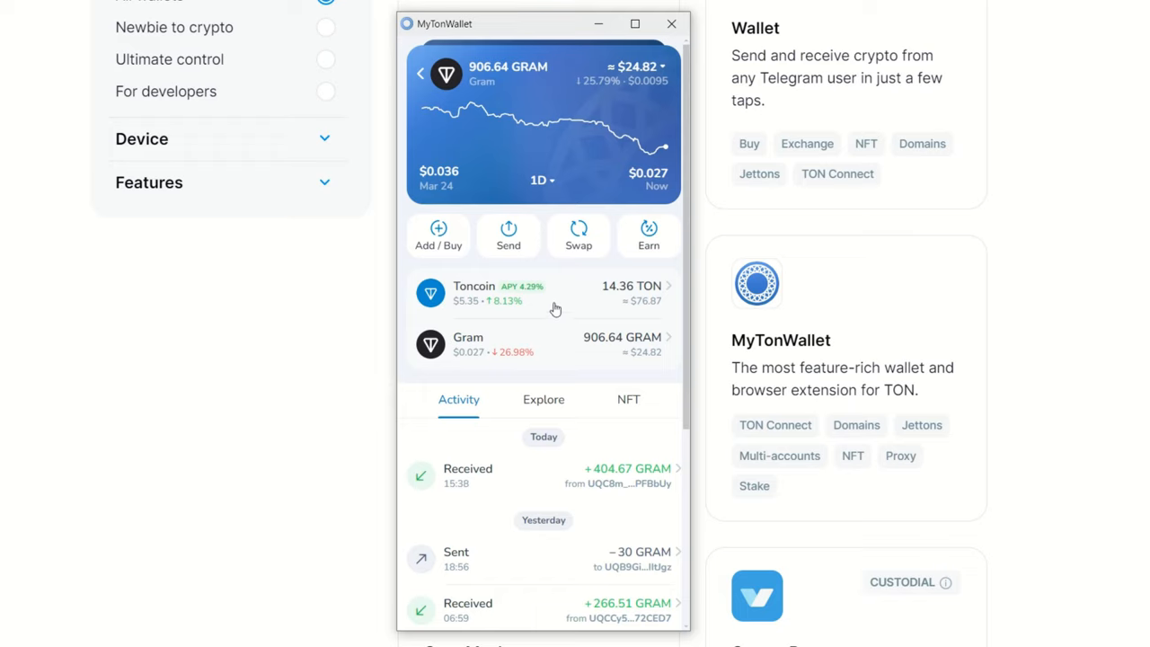
{"action": "mouse_move", "coordinate": [566, 347]}
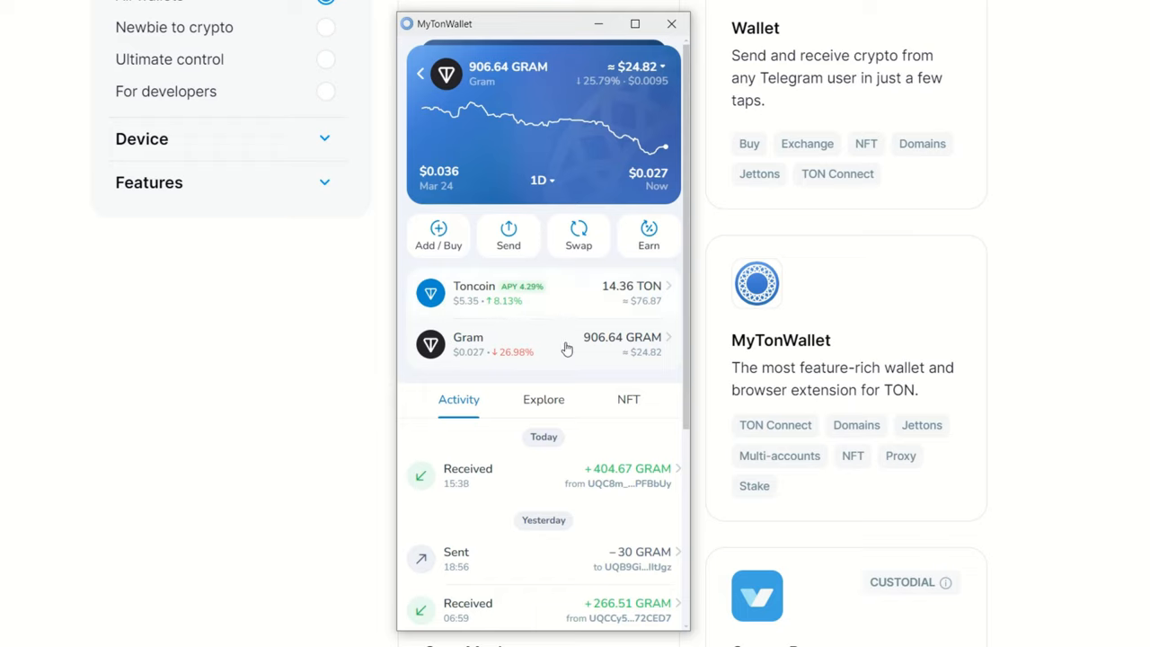
{"action": "mouse_move", "coordinate": [559, 306]}
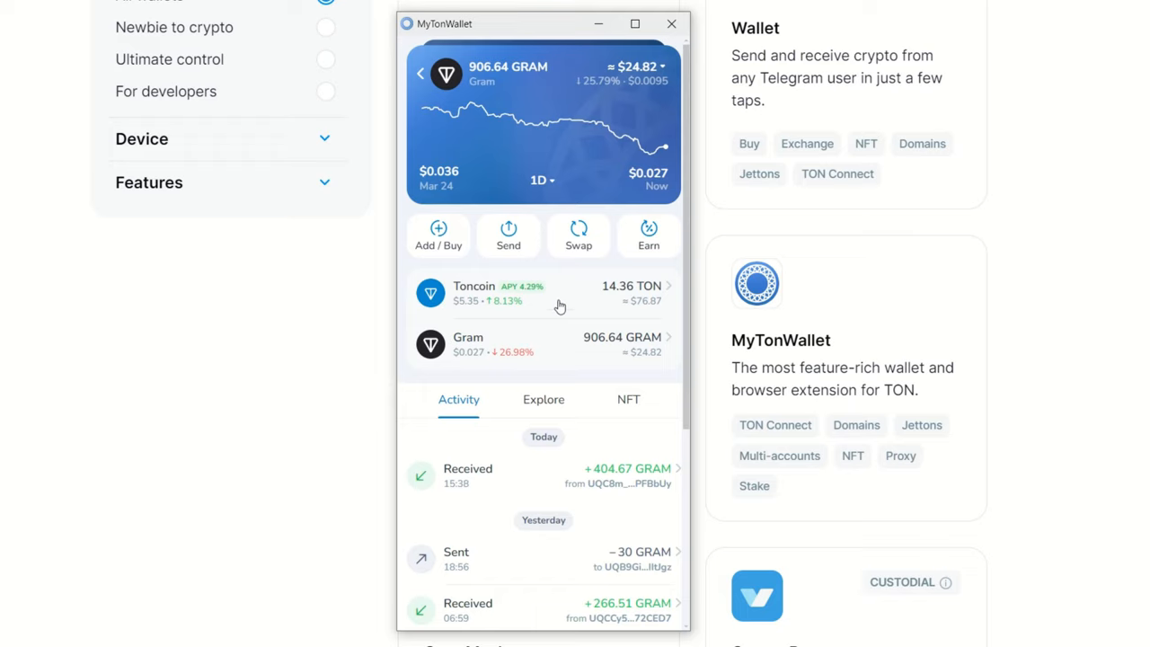
{"action": "mouse_move", "coordinate": [545, 319]}
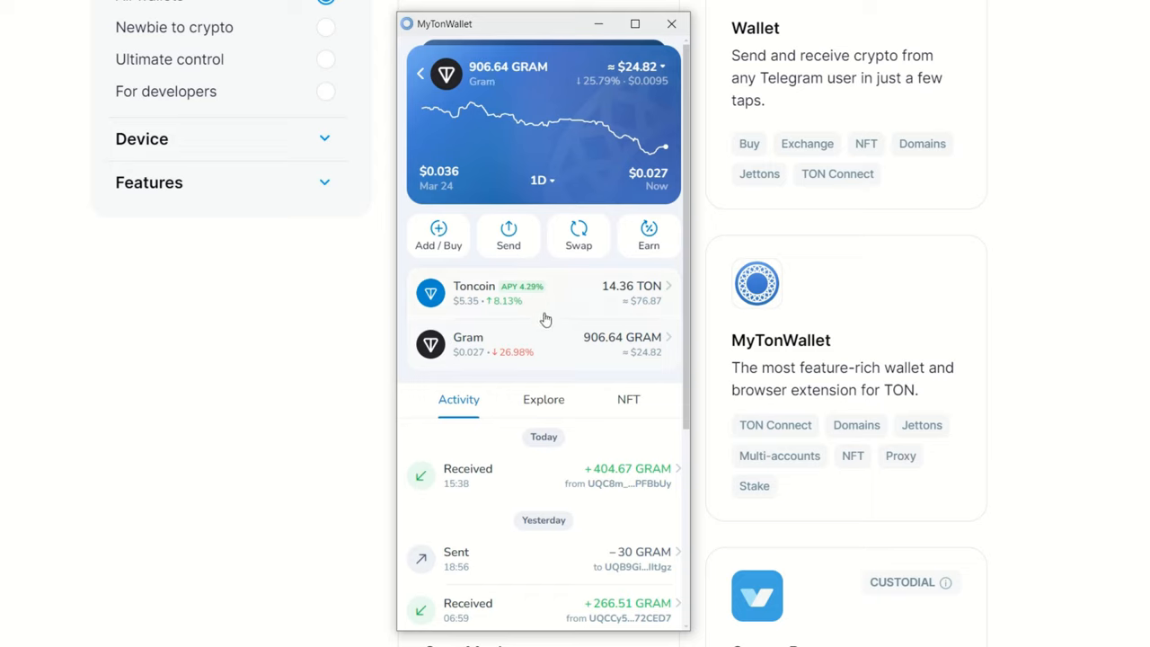
{"action": "mouse_move", "coordinate": [584, 281]}
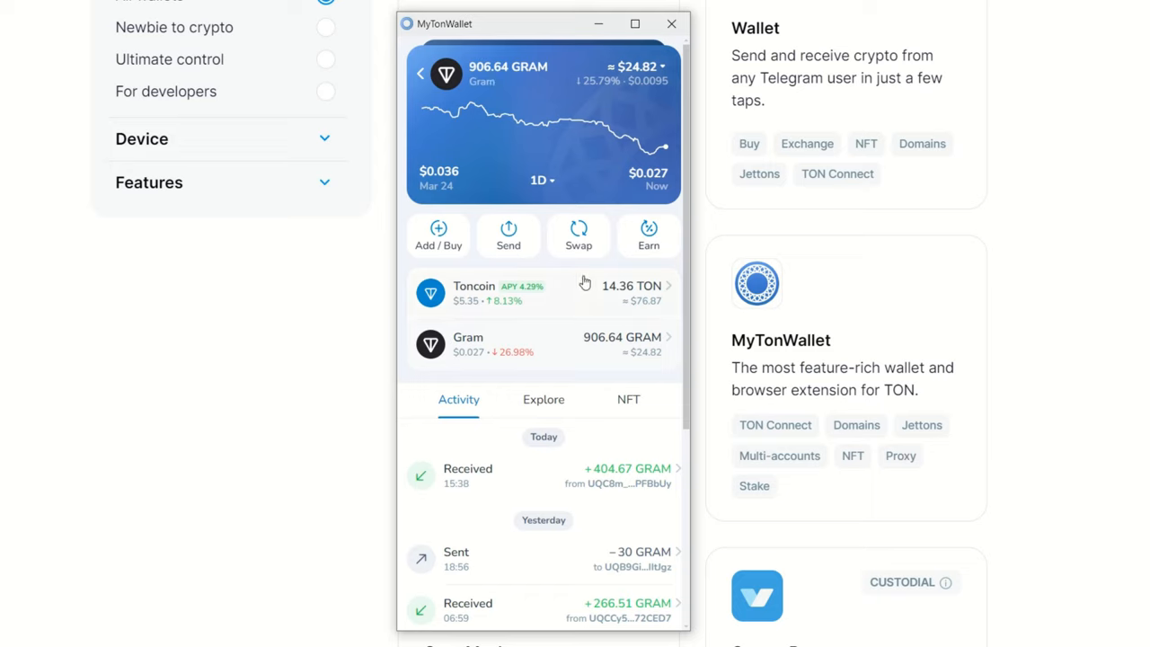
{"action": "mouse_move", "coordinate": [551, 333]}
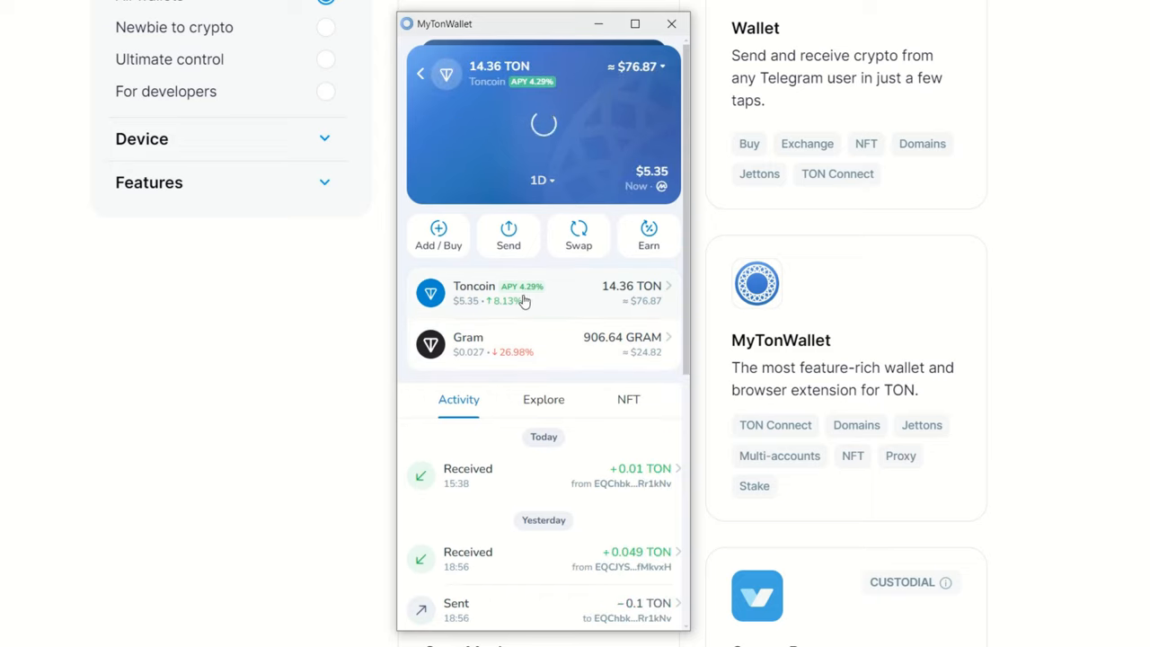
Start a Toncoin swap buying Gram, with .01 TON entered as the sell amount.
{"action": "left_click", "coordinate": [578, 235]}
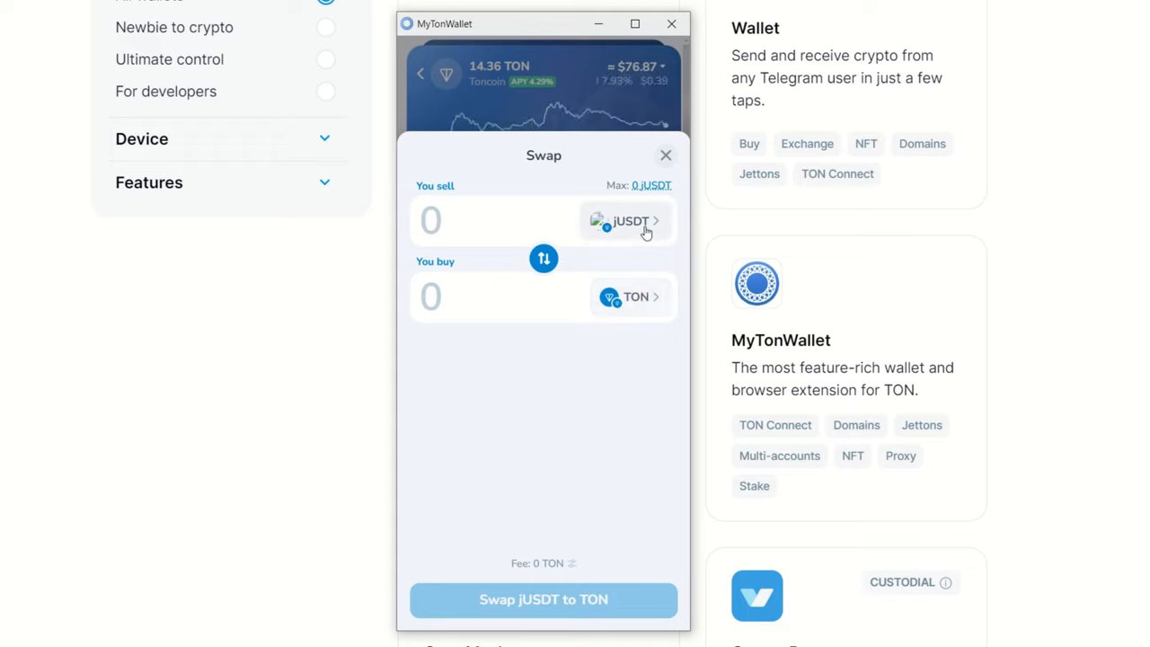
{"action": "left_click", "coordinate": [626, 221]}
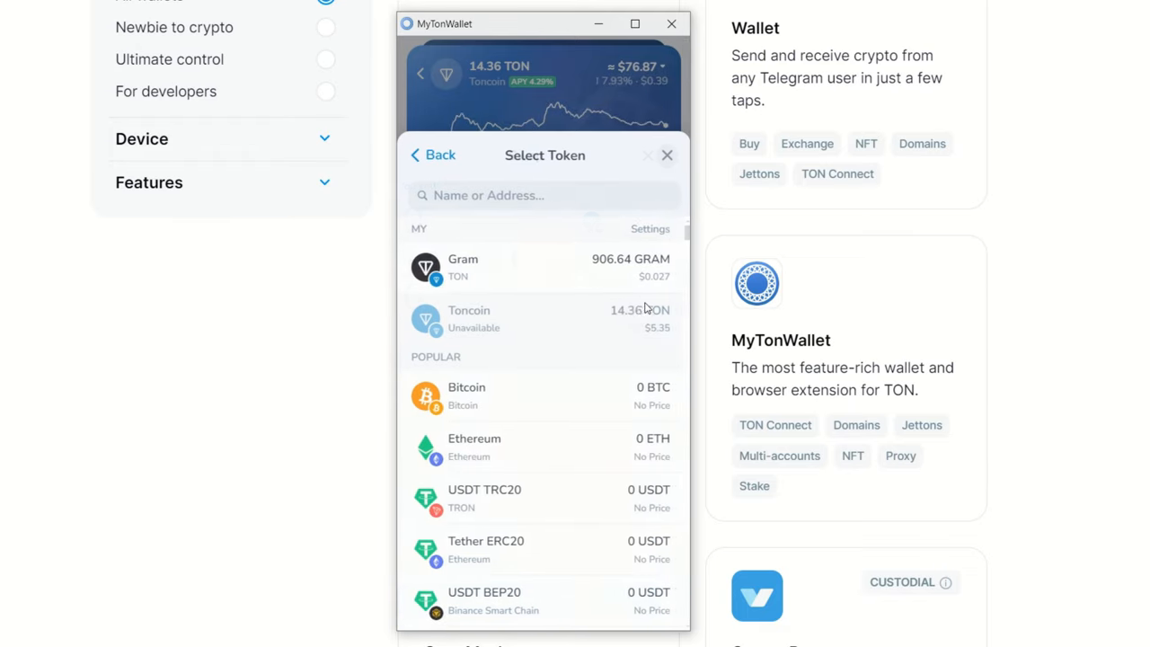
{"action": "type", "text": "gr"}
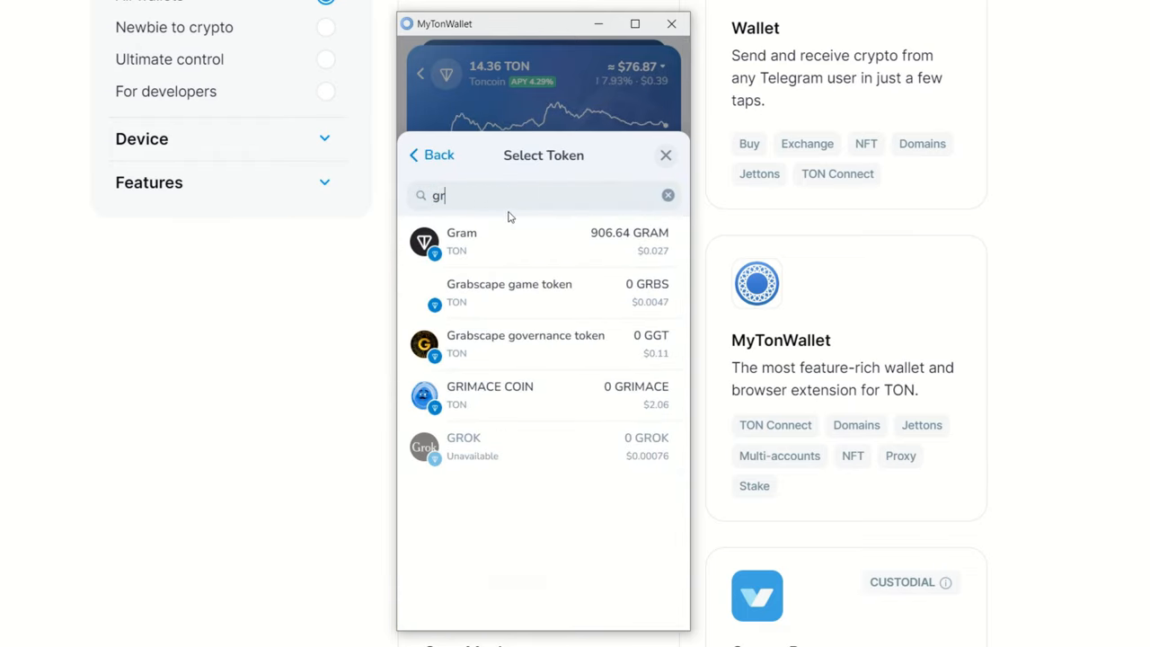
{"action": "left_click", "coordinate": [479, 241]}
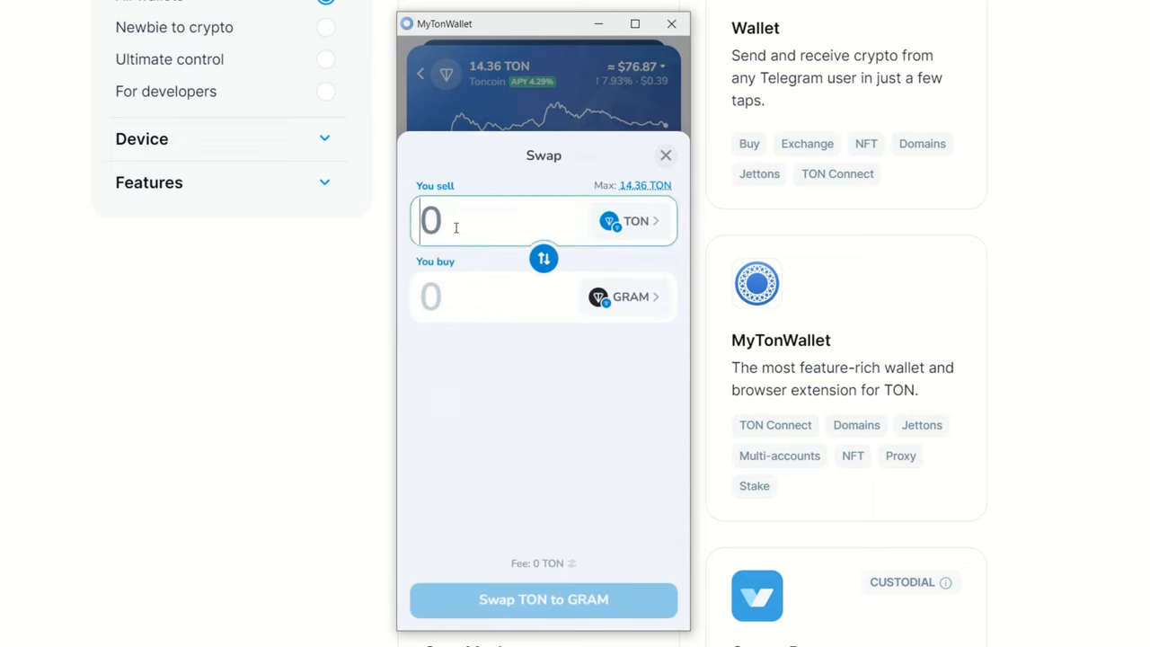
{"action": "type", "text": ".01"}
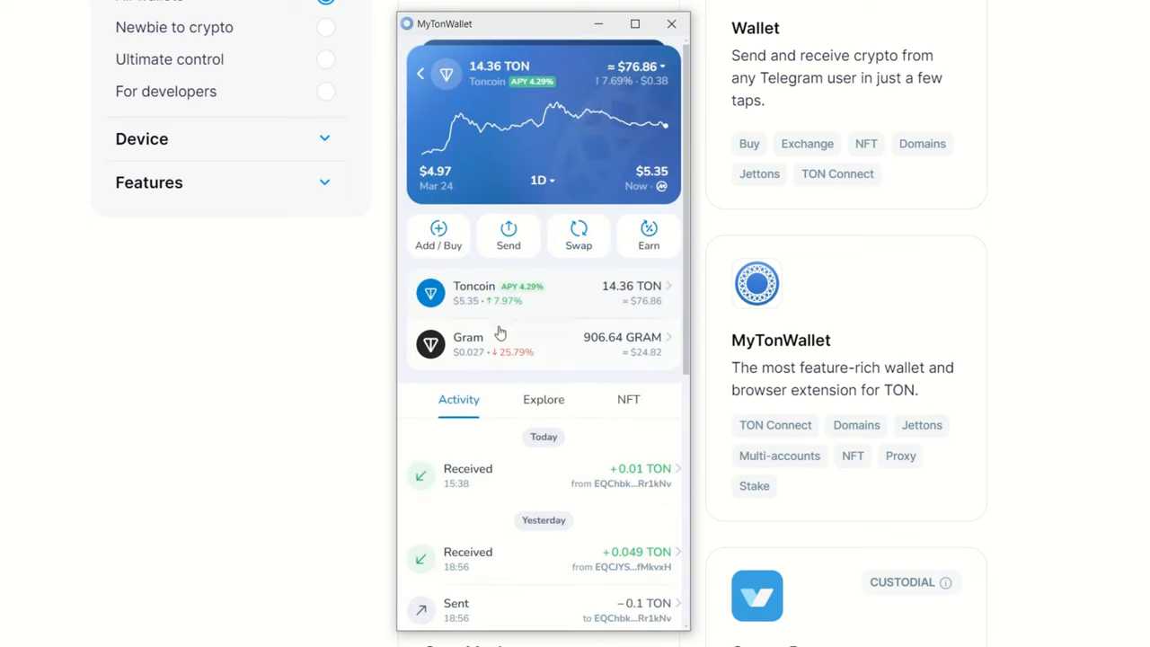
{"action": "mouse_move", "coordinate": [556, 343]}
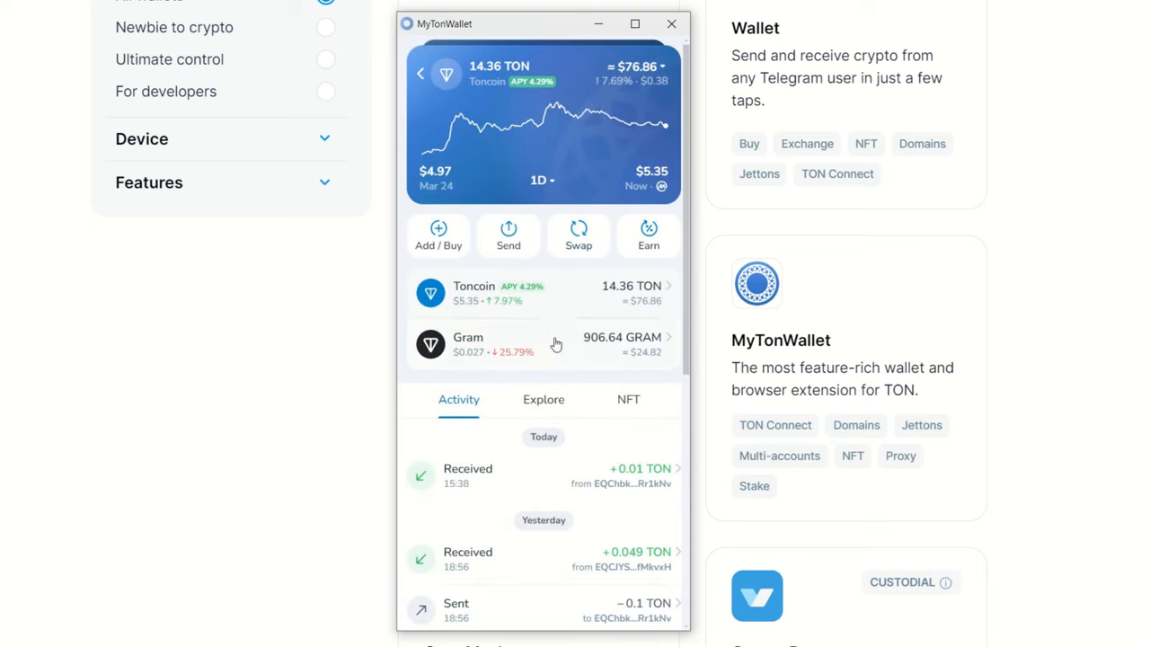
{"action": "mouse_move", "coordinate": [549, 336]}
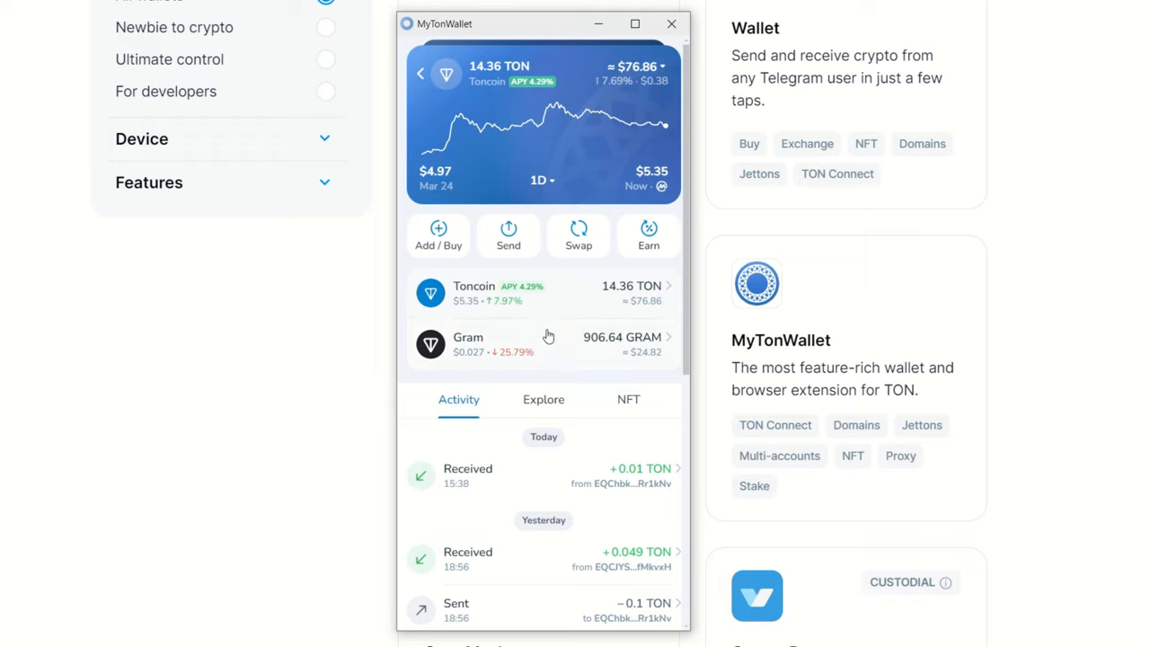
{"action": "mouse_move", "coordinate": [543, 306]}
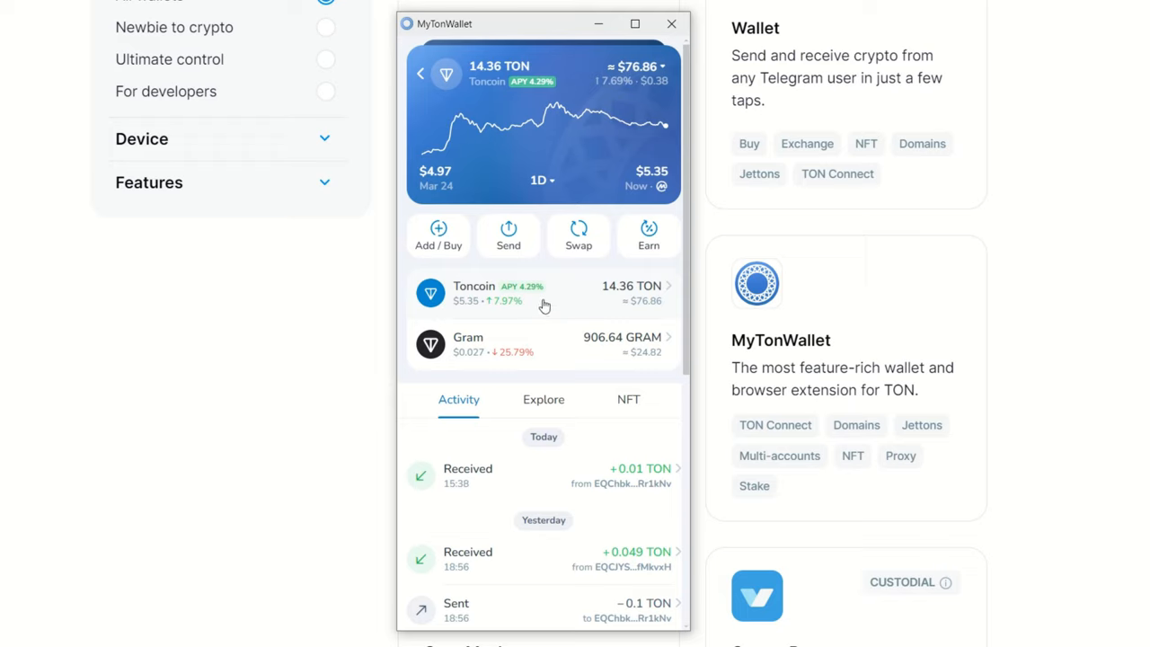
{"action": "mouse_move", "coordinate": [555, 303]}
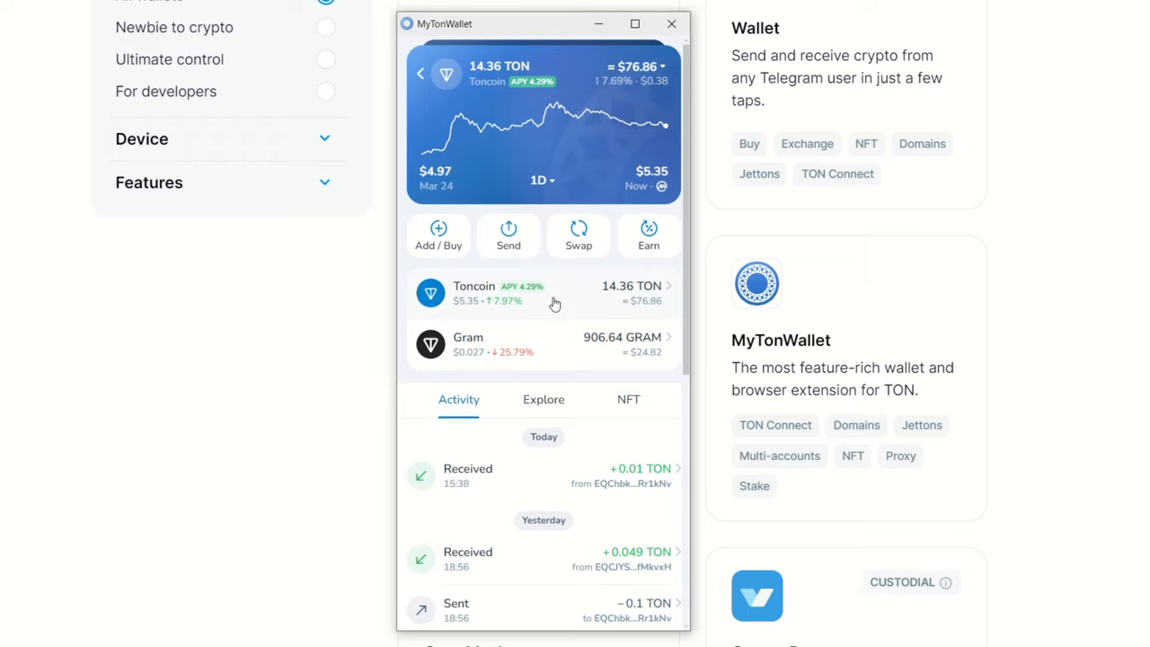
{"action": "mouse_move", "coordinate": [474, 83]}
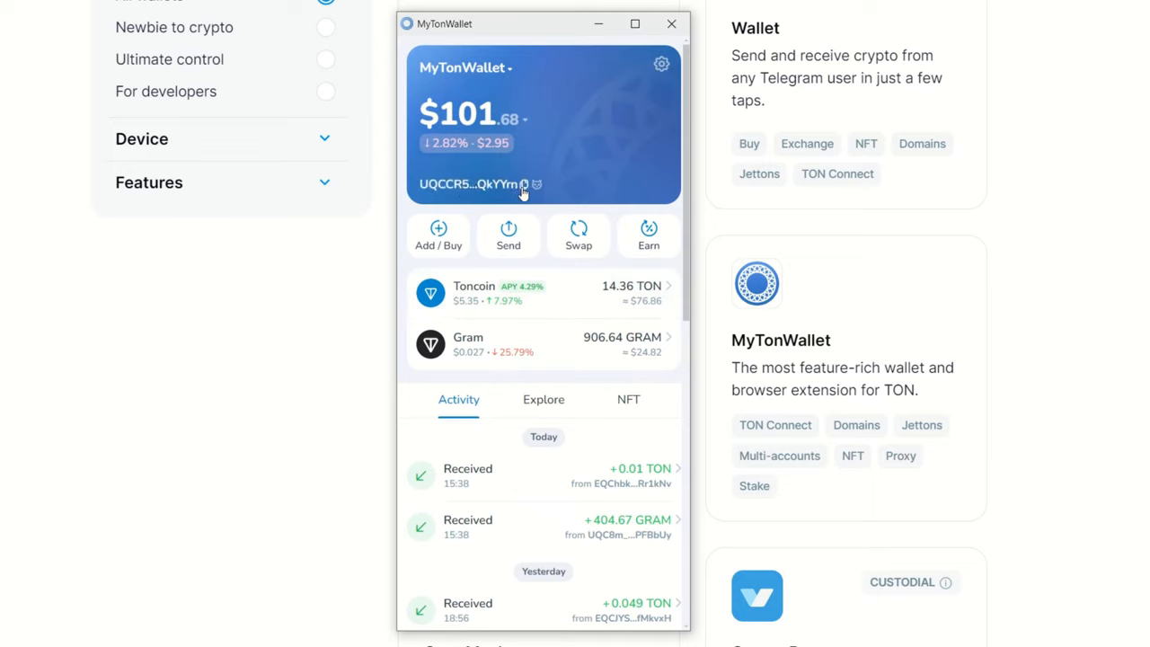
Copy the shortened wallet address shown under the MyTonWallet balance.
{"action": "left_click", "coordinate": [515, 184]}
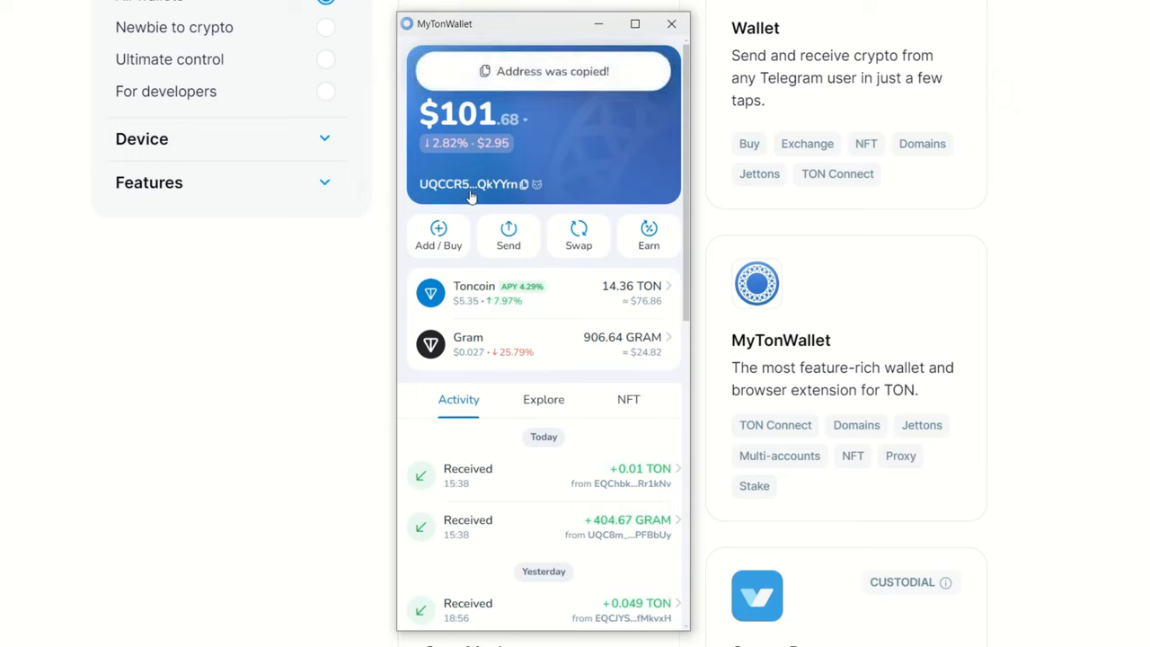
{"action": "mouse_move", "coordinate": [562, 387]}
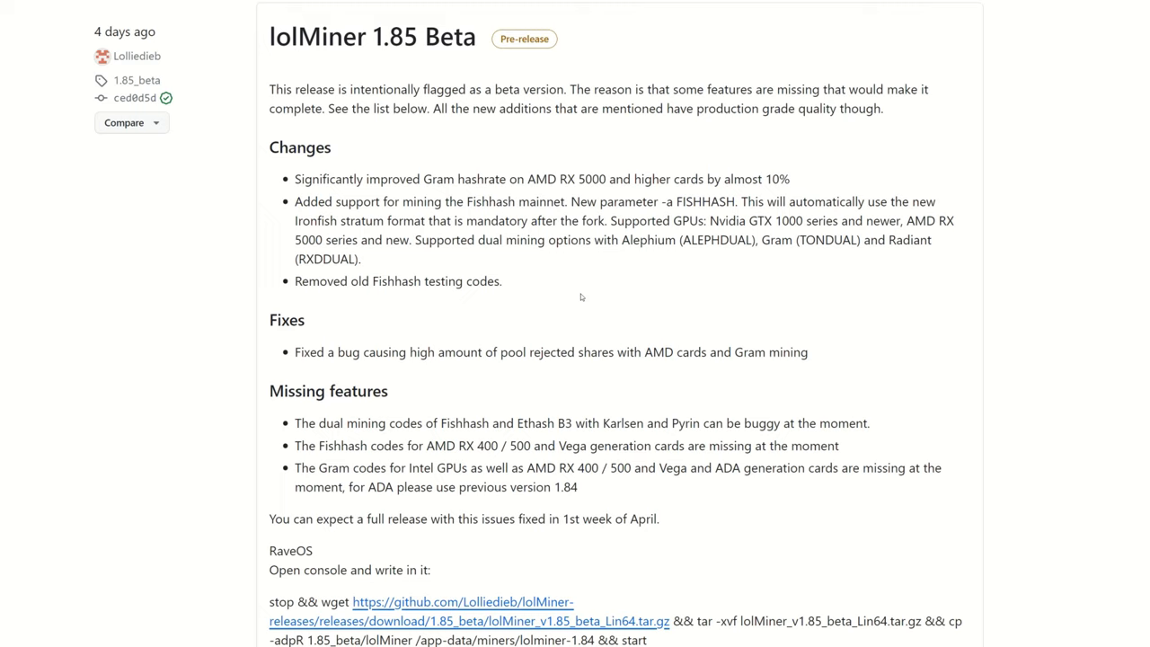
{"action": "mouse_move", "coordinate": [377, 69]}
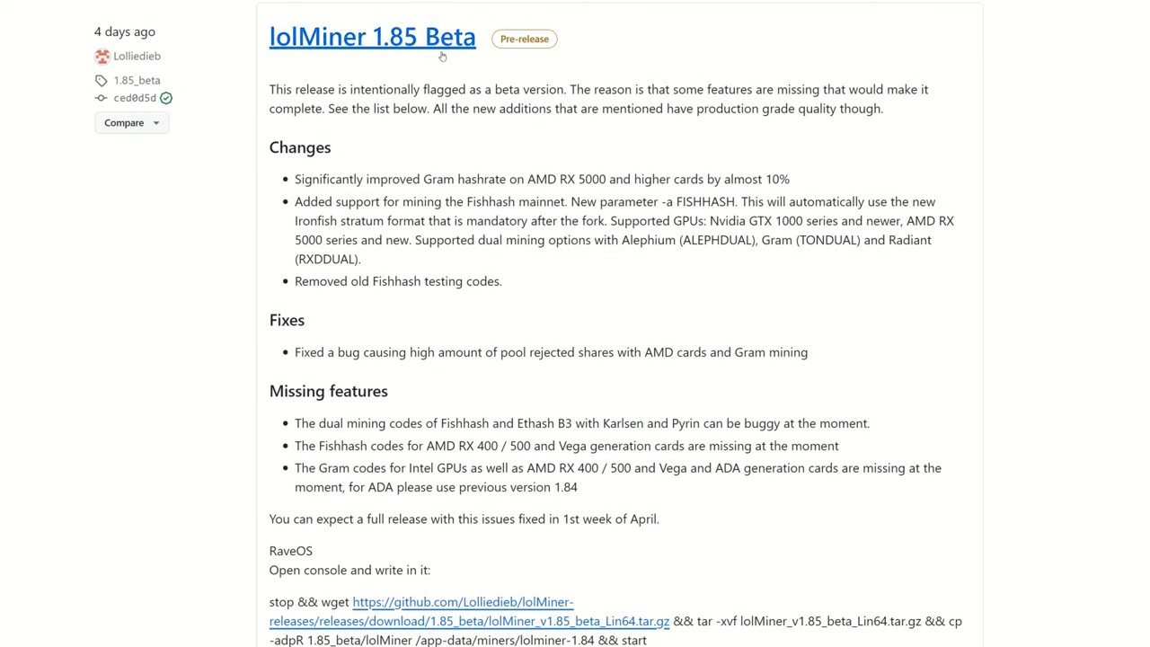
{"action": "mouse_move", "coordinate": [298, 205]}
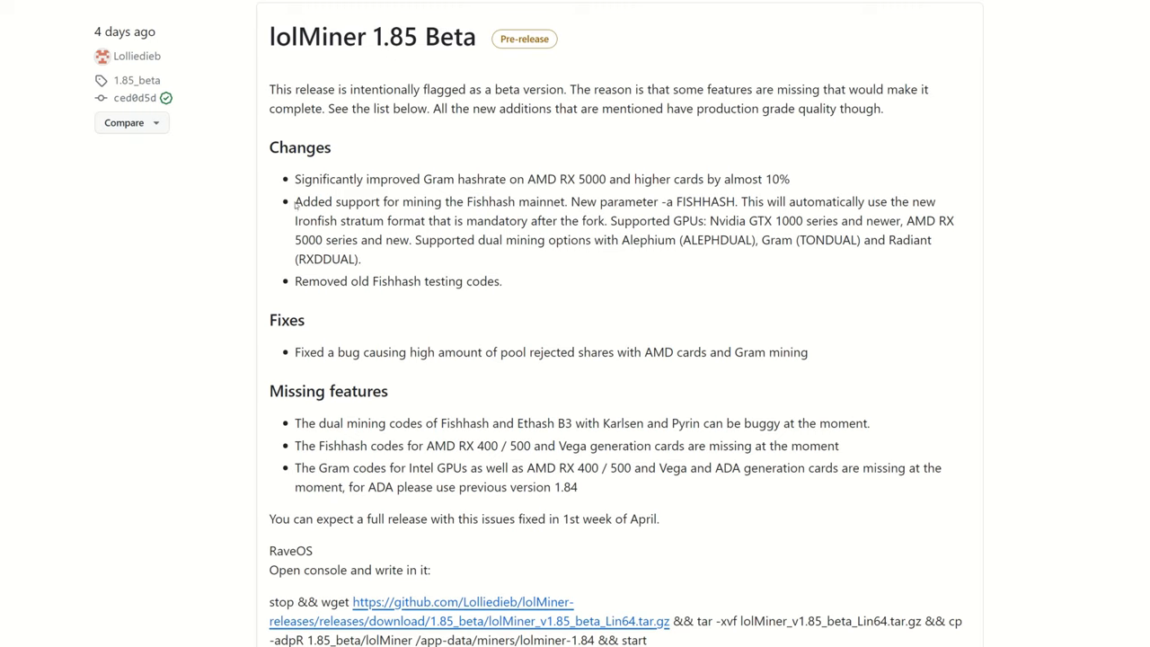
Scroll past the lolMiner 1.85 Beta notes down to the 1.84 release entry.
{"action": "left_click_drag", "start_coordinate": [294, 201], "coordinate": [361, 259]}
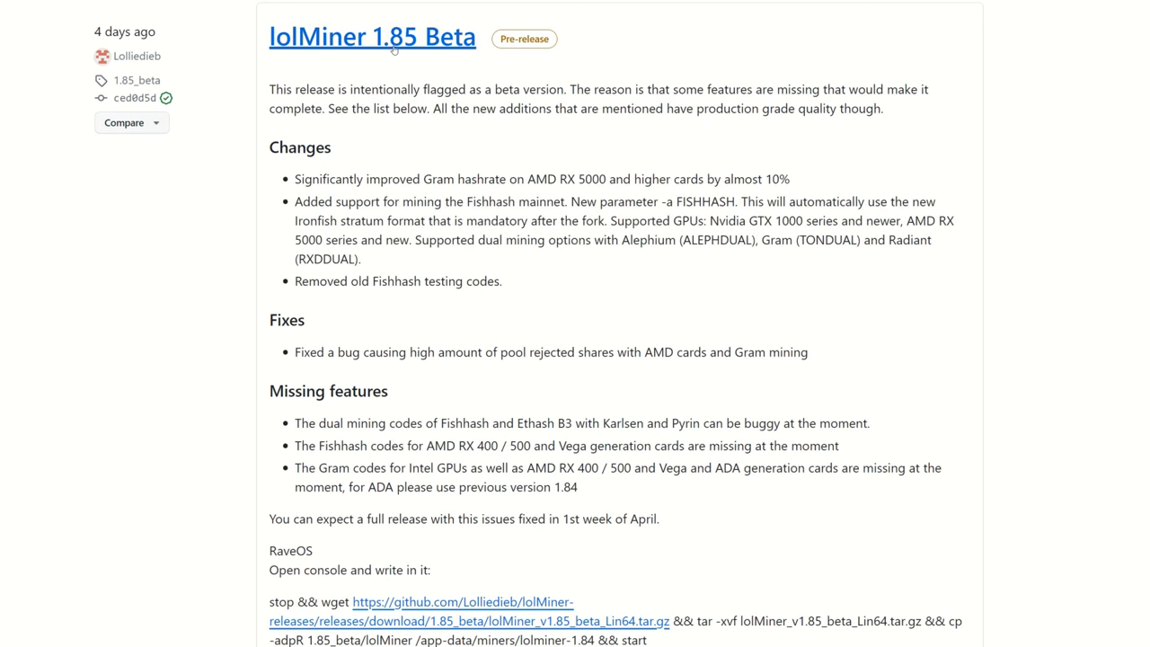
{"action": "scroll", "scroll_direction": "down", "scroll_amount": 3}
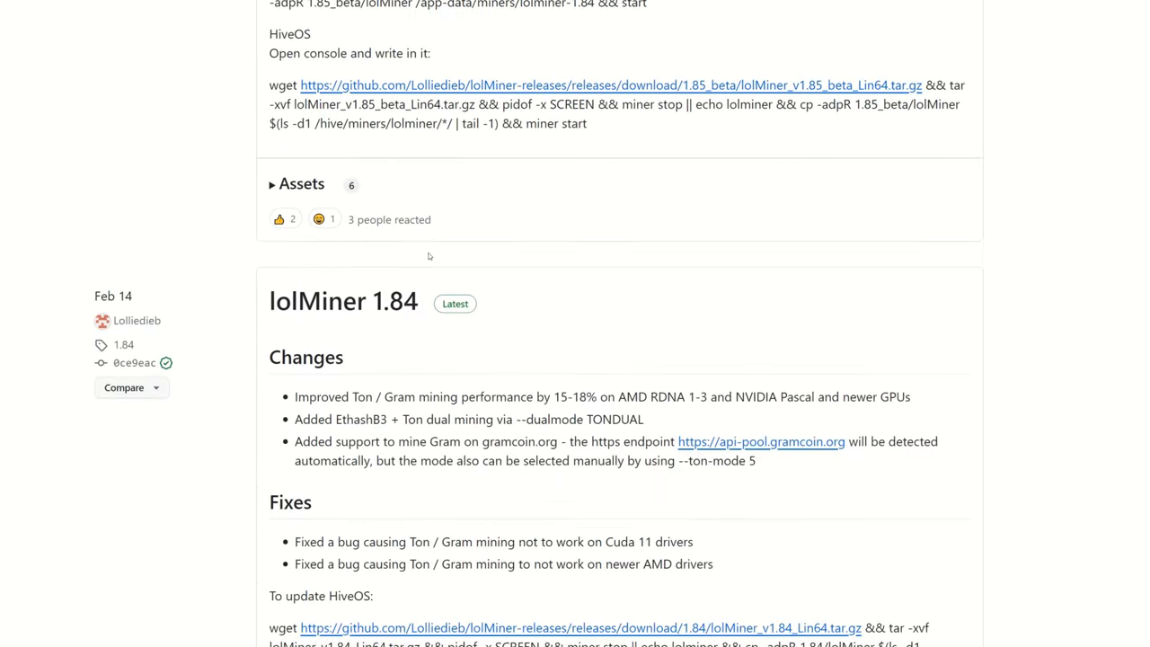
{"action": "scroll", "scroll_direction": "down", "scroll_amount": 3}
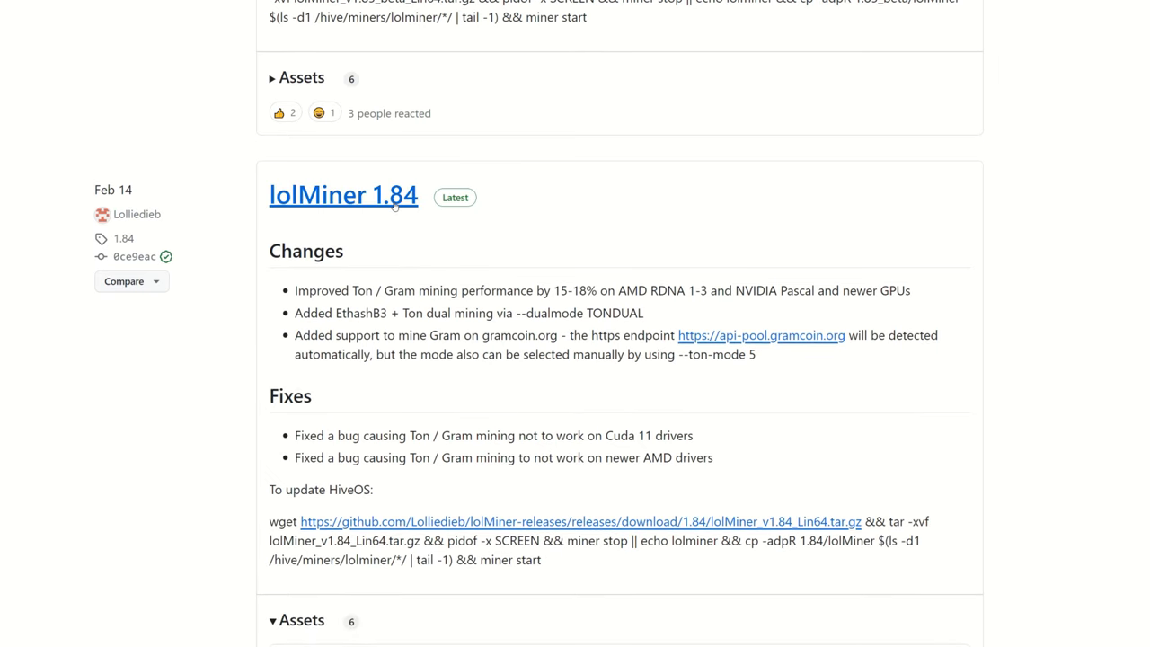
{"action": "scroll", "scroll_direction": "down", "scroll_amount": 3}
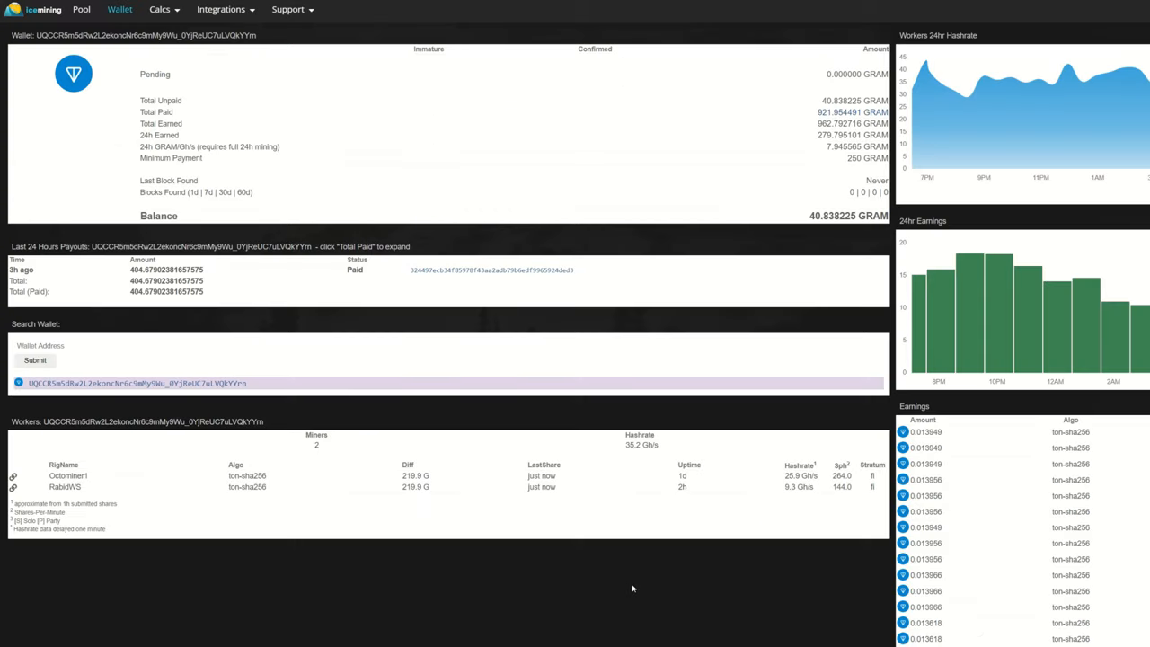
{"action": "mouse_move", "coordinate": [288, 121]}
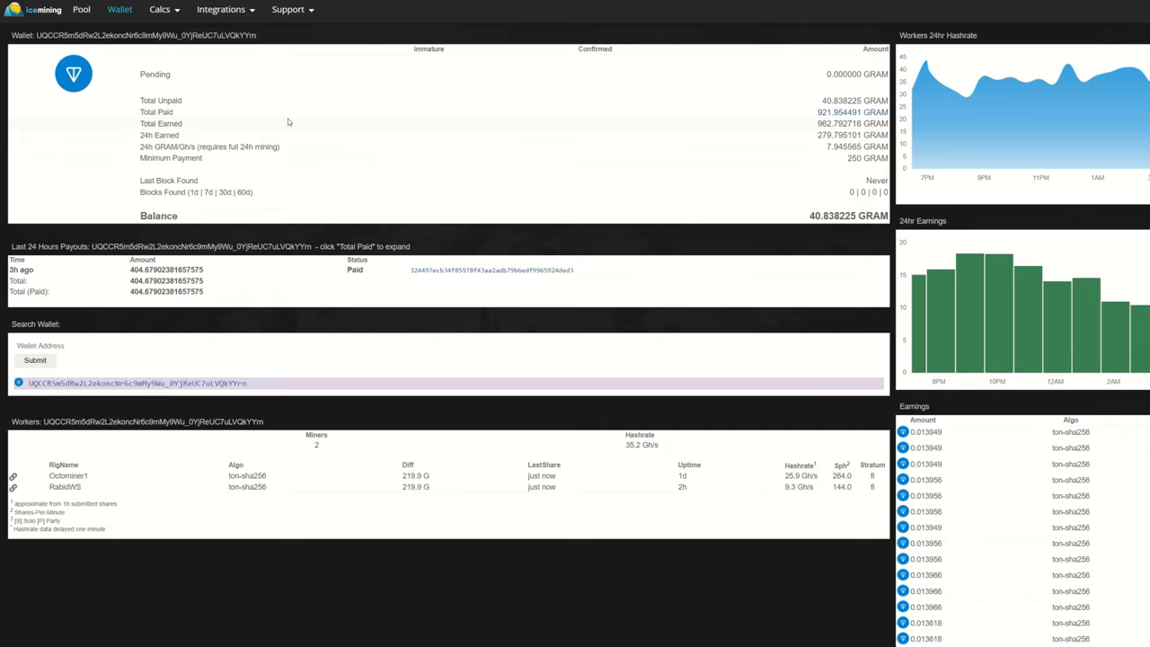
{"action": "mouse_move", "coordinate": [716, 252]}
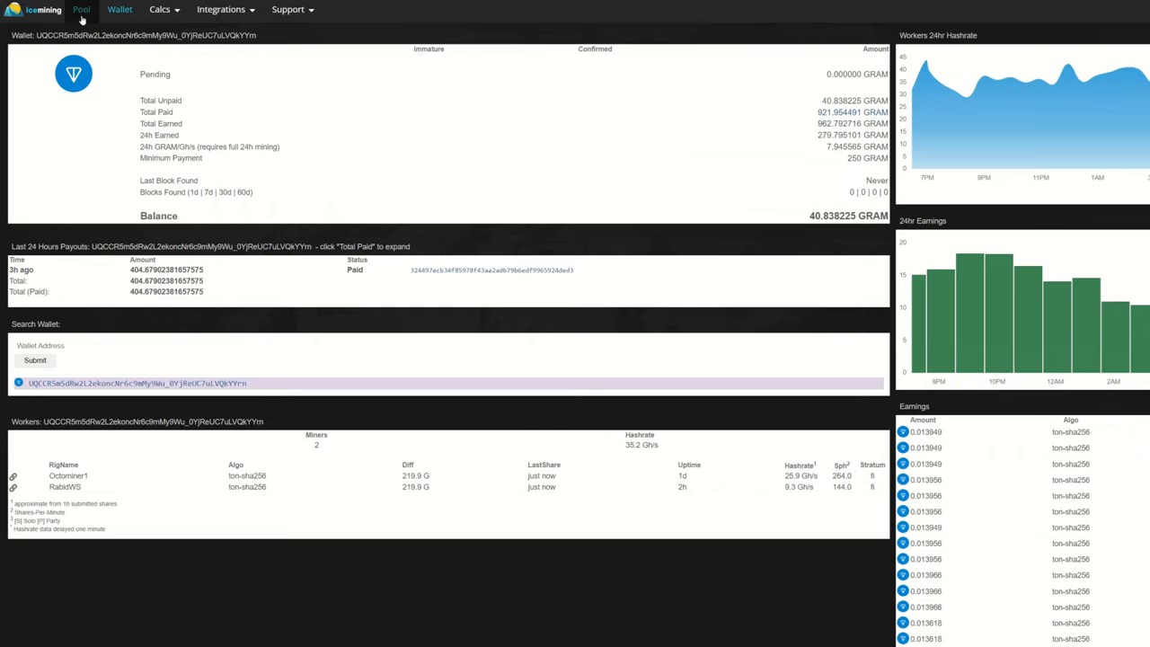
Copy 'stratum+tcp://ton.hashrate.to:4002 --ton-mode 6' from IceMining's Pool page.
{"action": "left_click", "coordinate": [83, 14]}
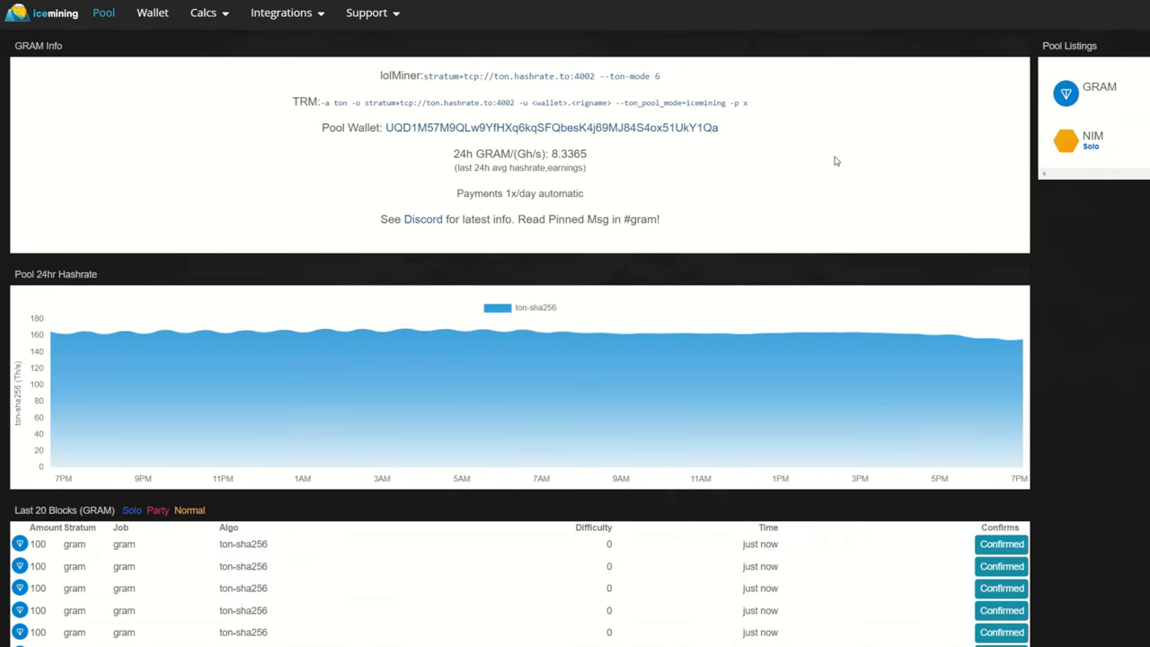
{"action": "mouse_move", "coordinate": [606, 82]}
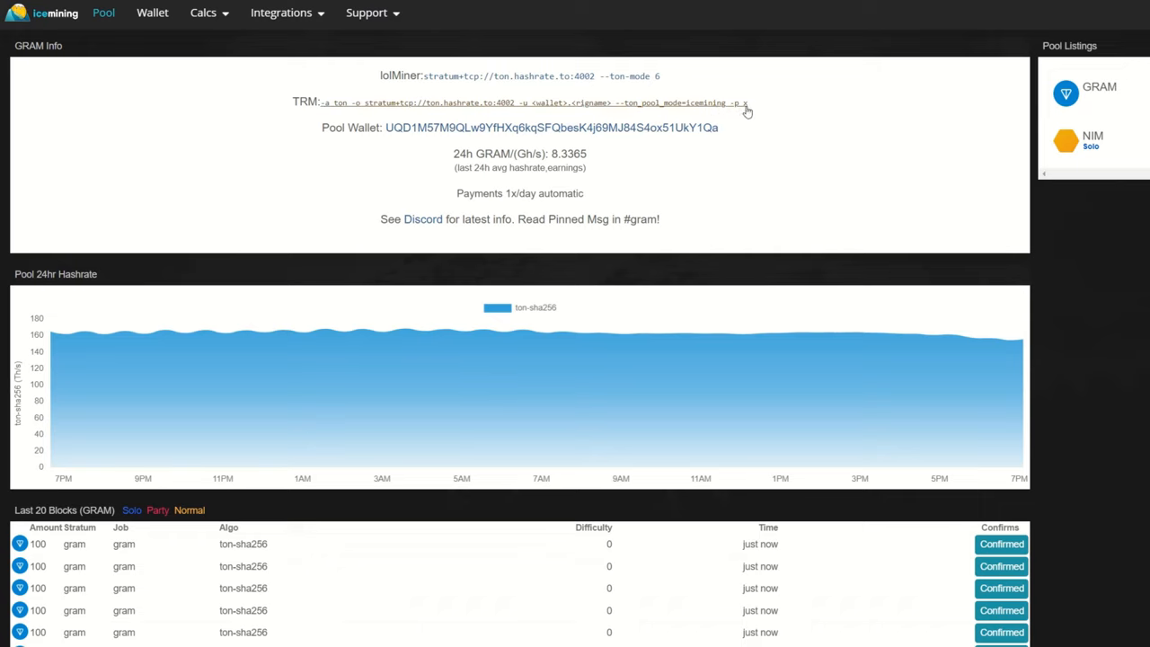
{"action": "mouse_move", "coordinate": [410, 89]}
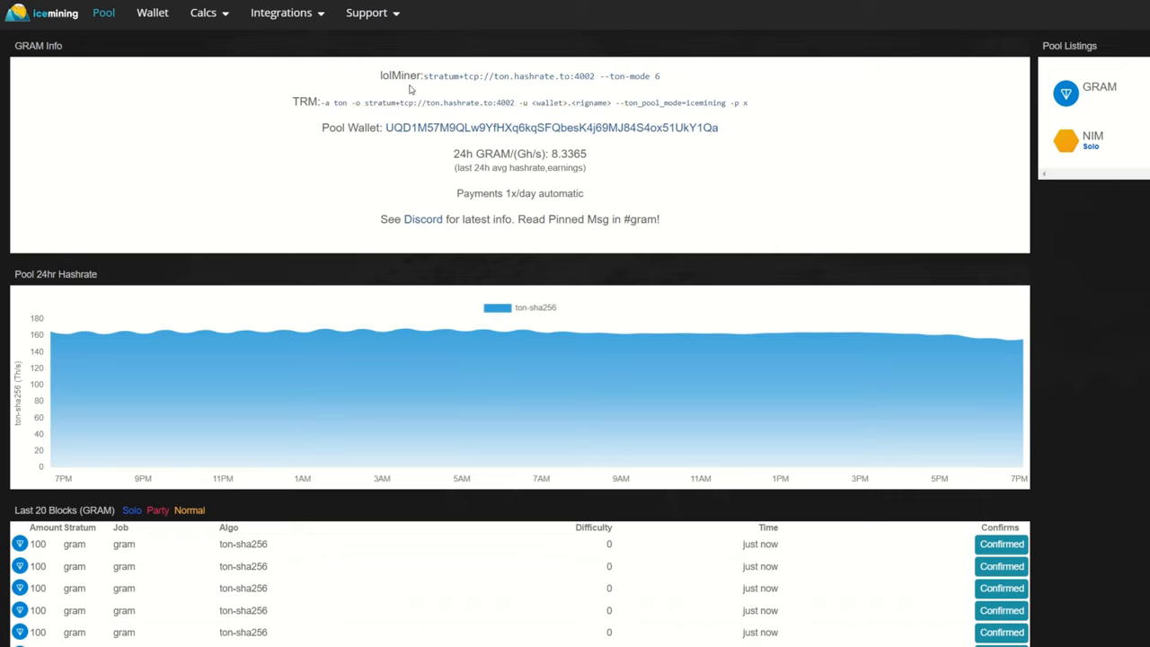
{"action": "mouse_move", "coordinate": [564, 80]}
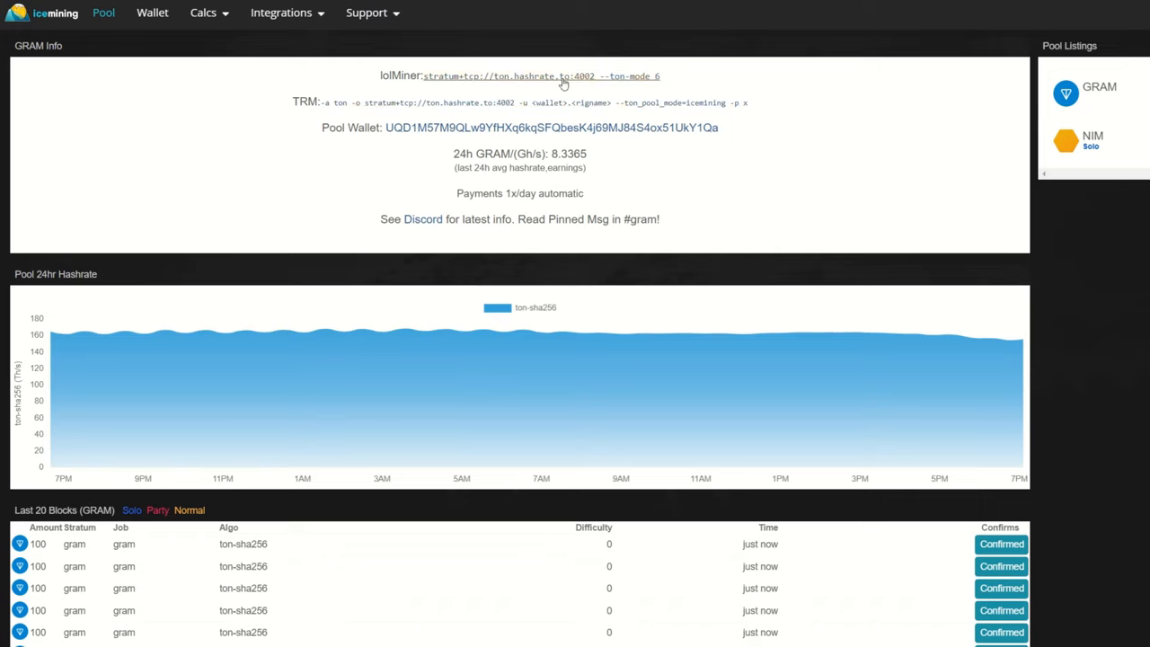
{"action": "left_click_drag", "start_coordinate": [561, 75], "coordinate": [661, 76]}
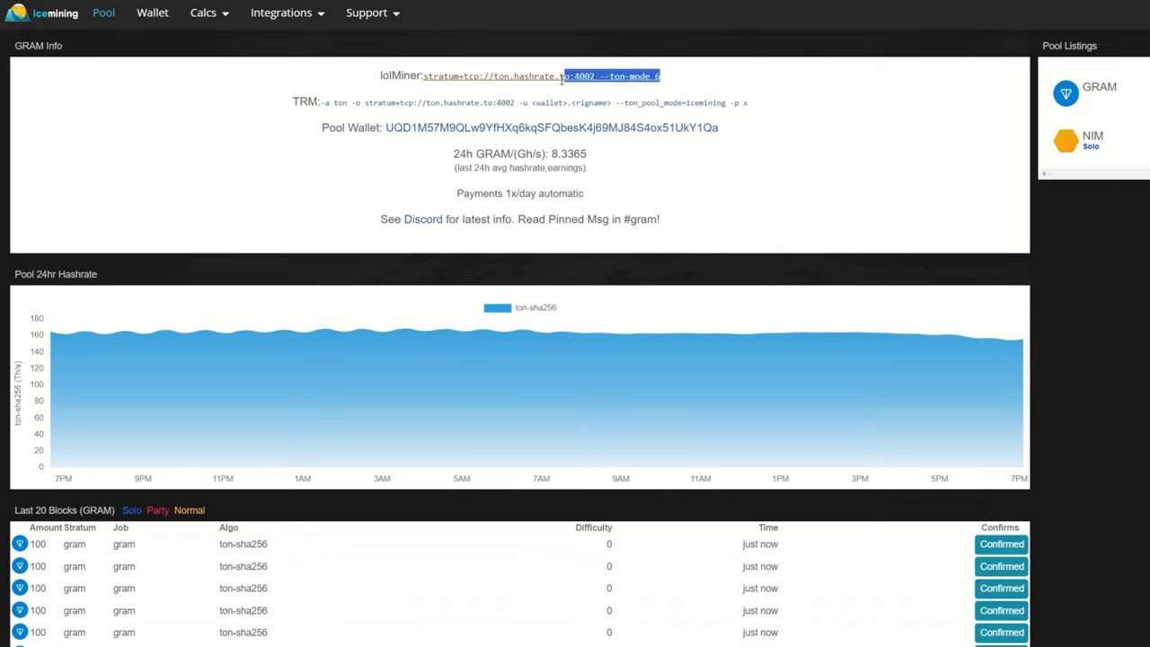
{"action": "left_click", "coordinate": [429, 87]}
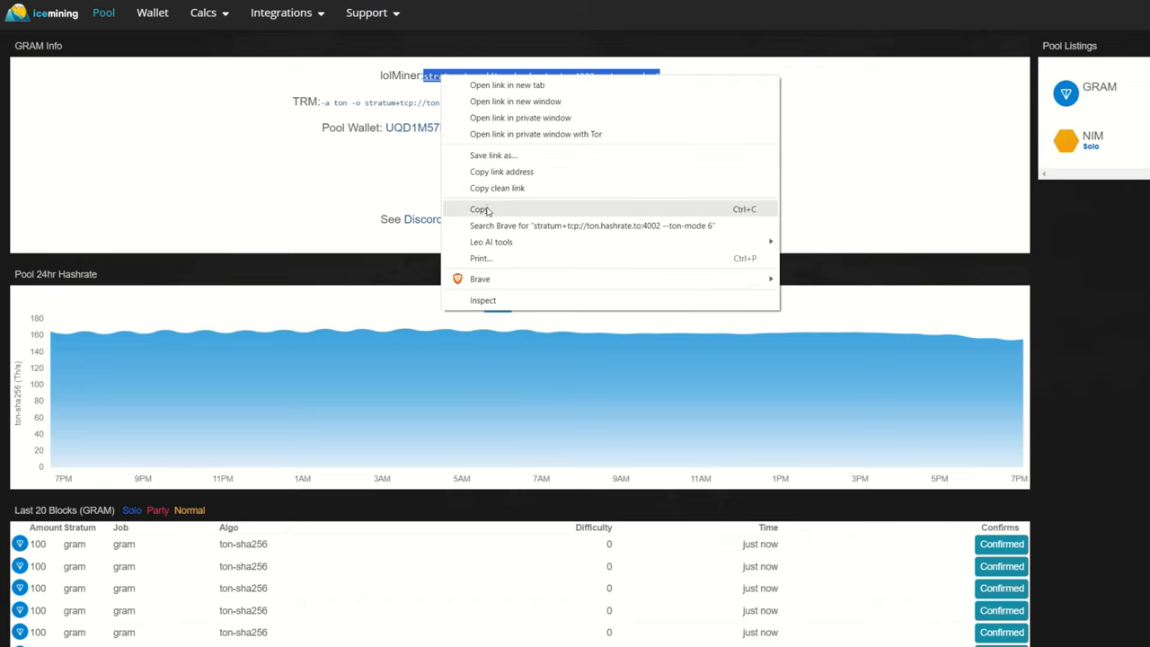
{"action": "left_click", "coordinate": [477, 209]}
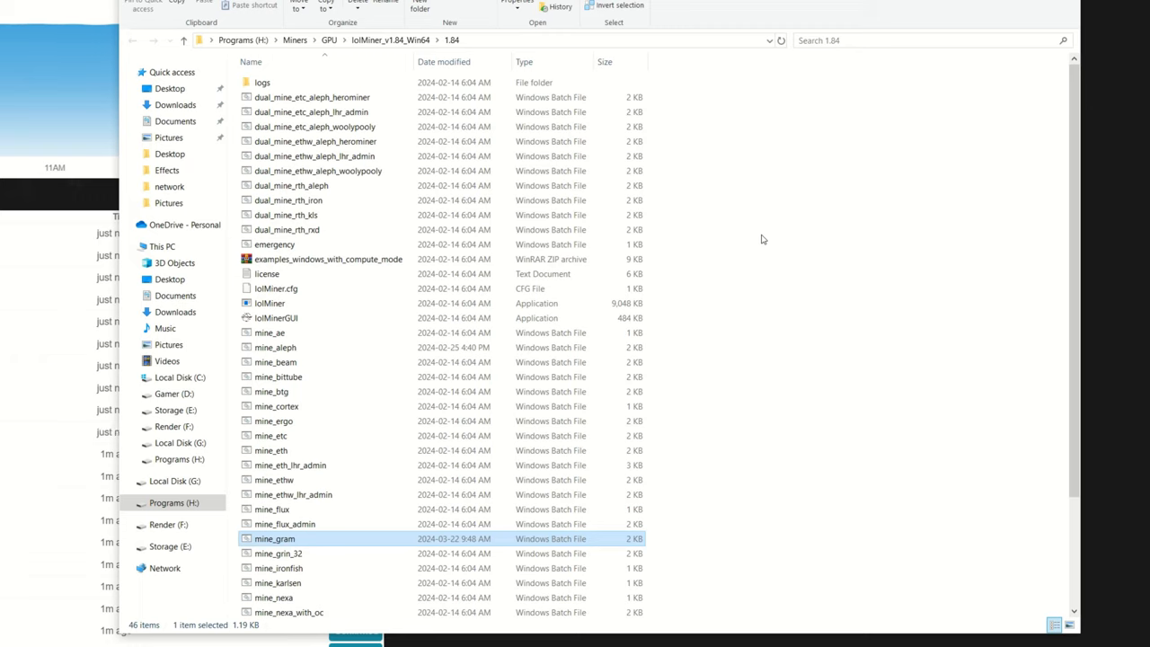
{"action": "mouse_move", "coordinate": [274, 421]}
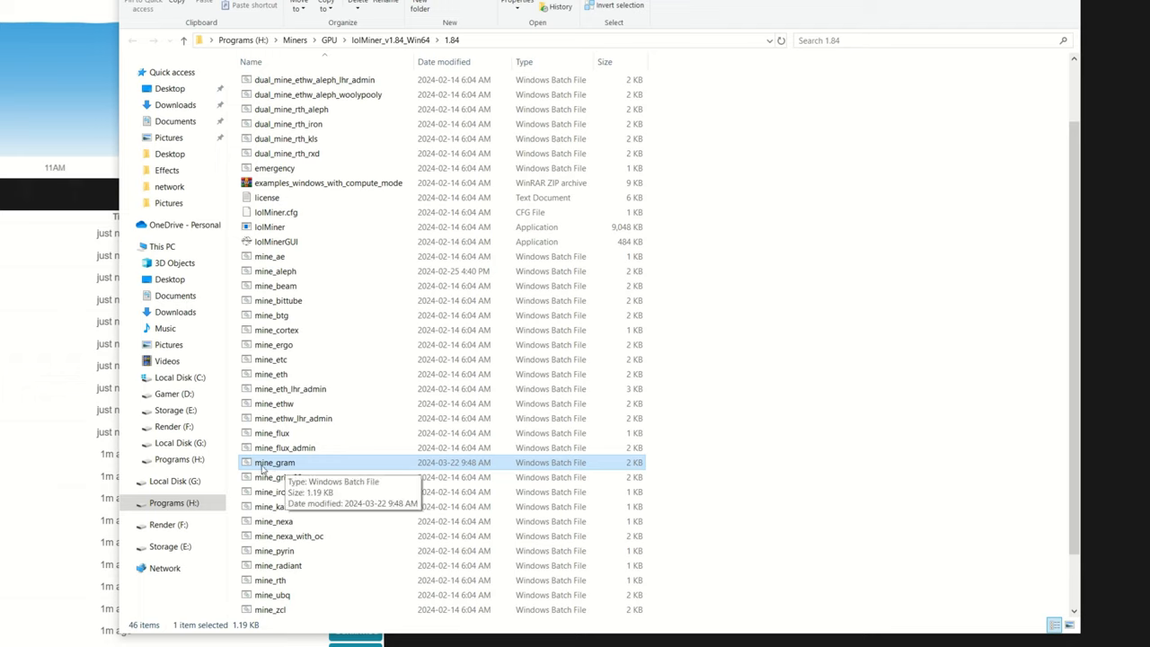
{"action": "mouse_move", "coordinate": [285, 471]}
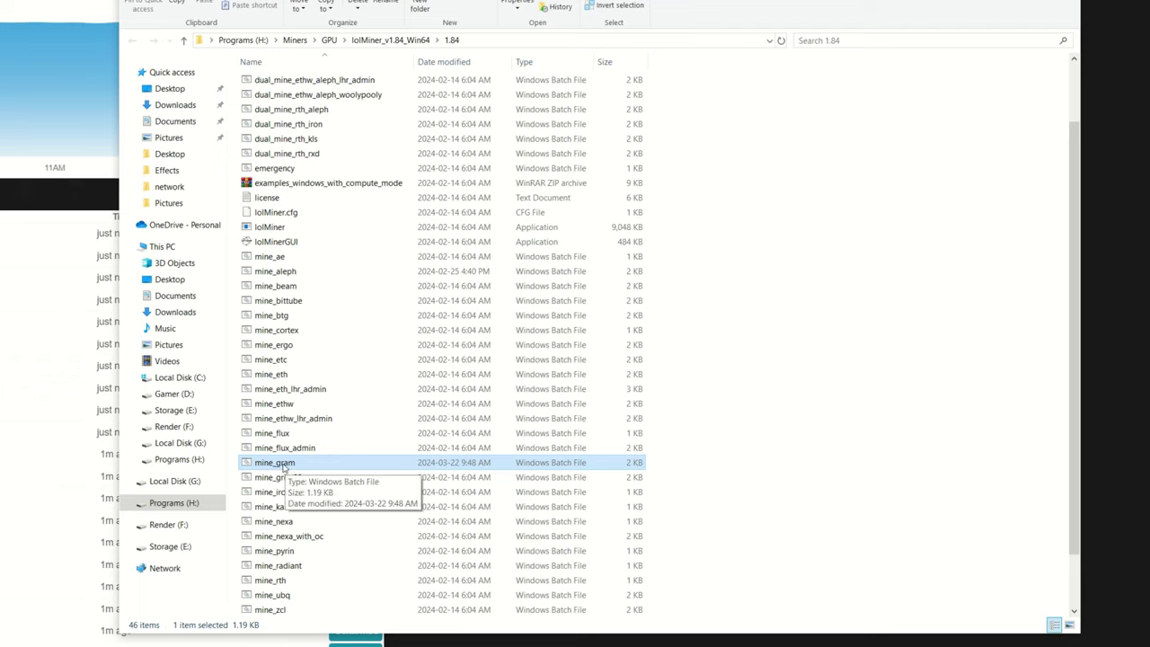
Right-click mine_gram in the lolMiner_v1.84_Win64 1.84 folder.
{"action": "right_click", "coordinate": [274, 462]}
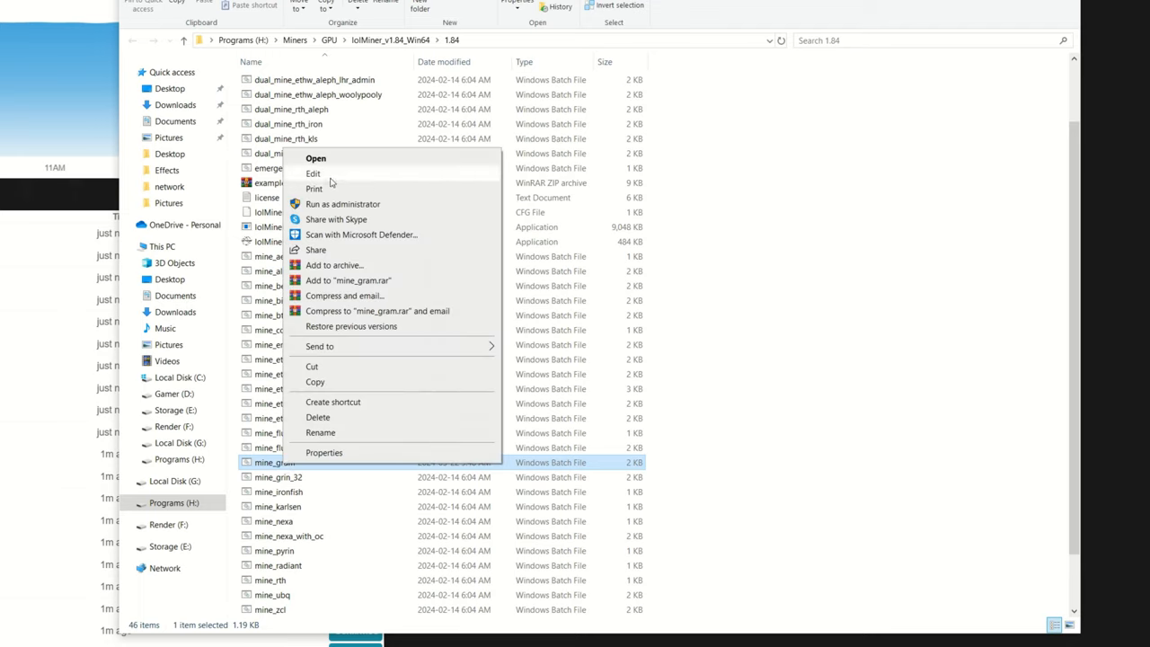
Edit mine_gram and paste 'stratum+tcp://ton.hashrate.to:4002 --ton-mode 6' as the W10 pool.
{"action": "left_click", "coordinate": [312, 172]}
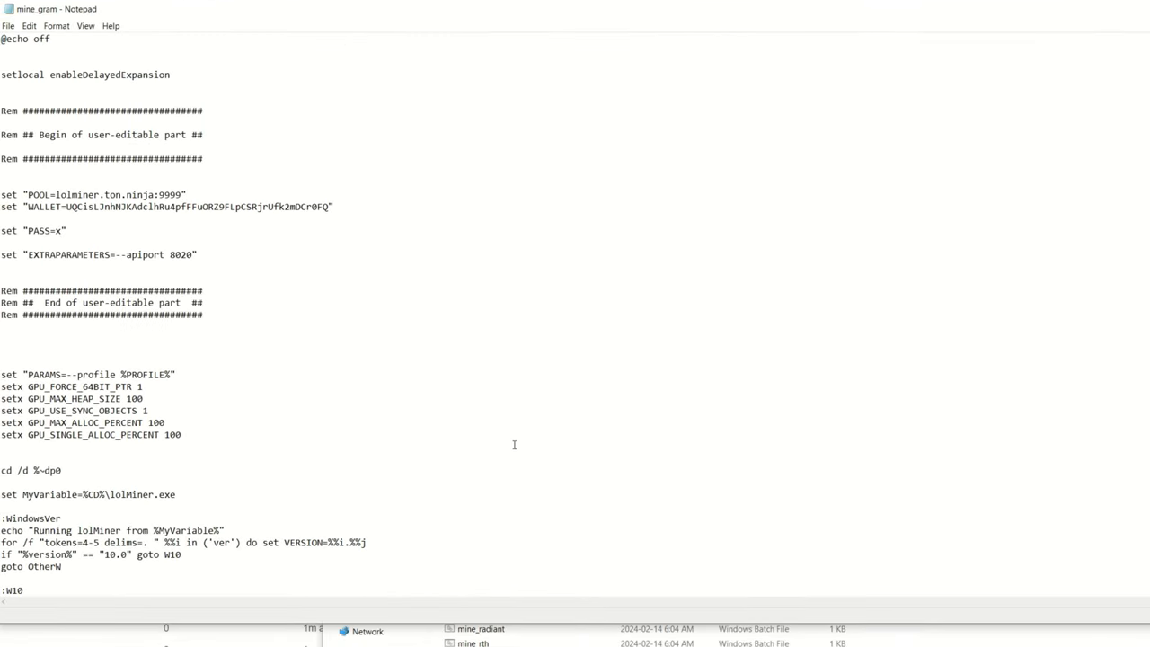
{"action": "scroll", "scroll_direction": "down", "scroll_amount": 3}
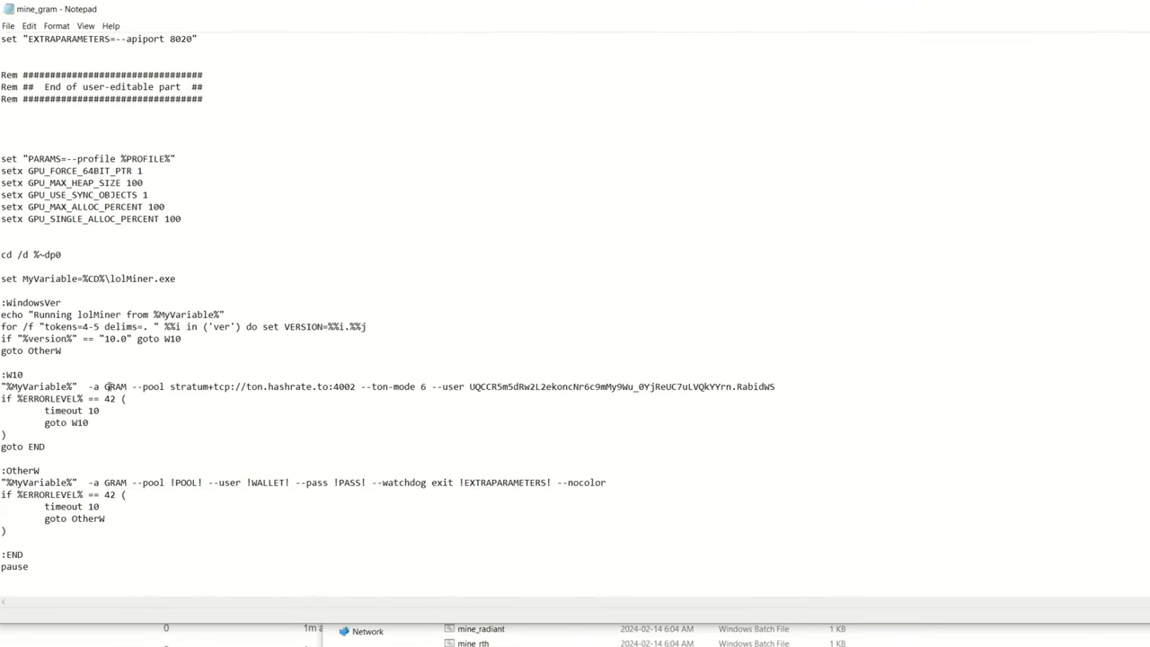
{"action": "mouse_move", "coordinate": [394, 393]}
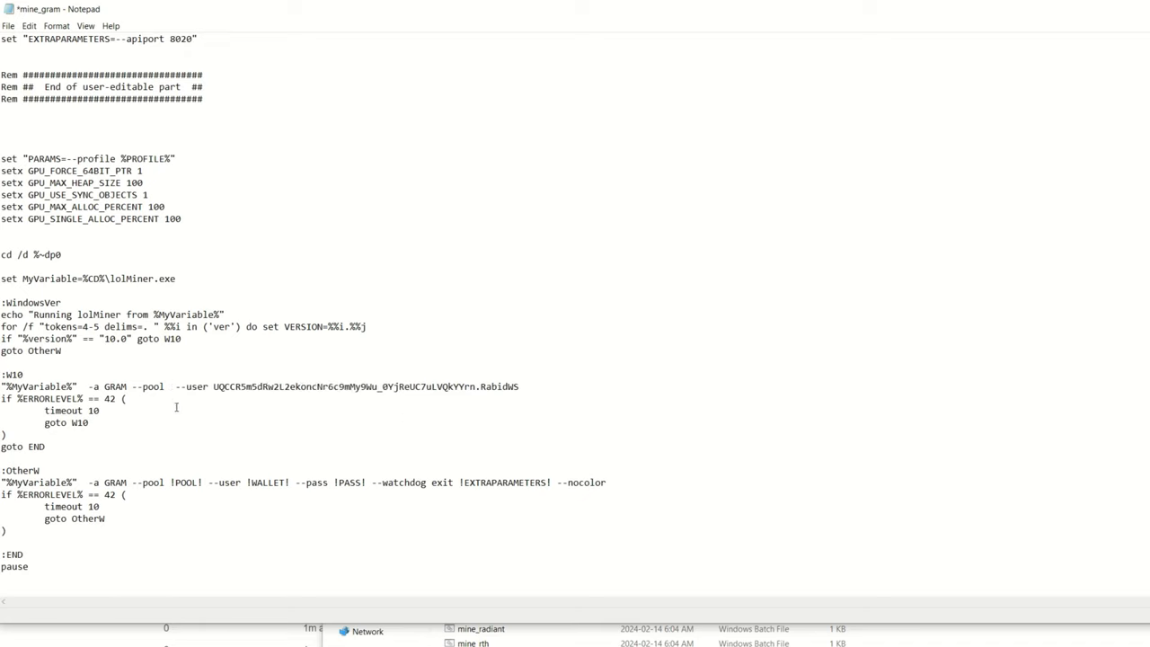
{"action": "type", "text": "stratum+tcp://ton.hashrate.to:4002 --ton-mode 6"}
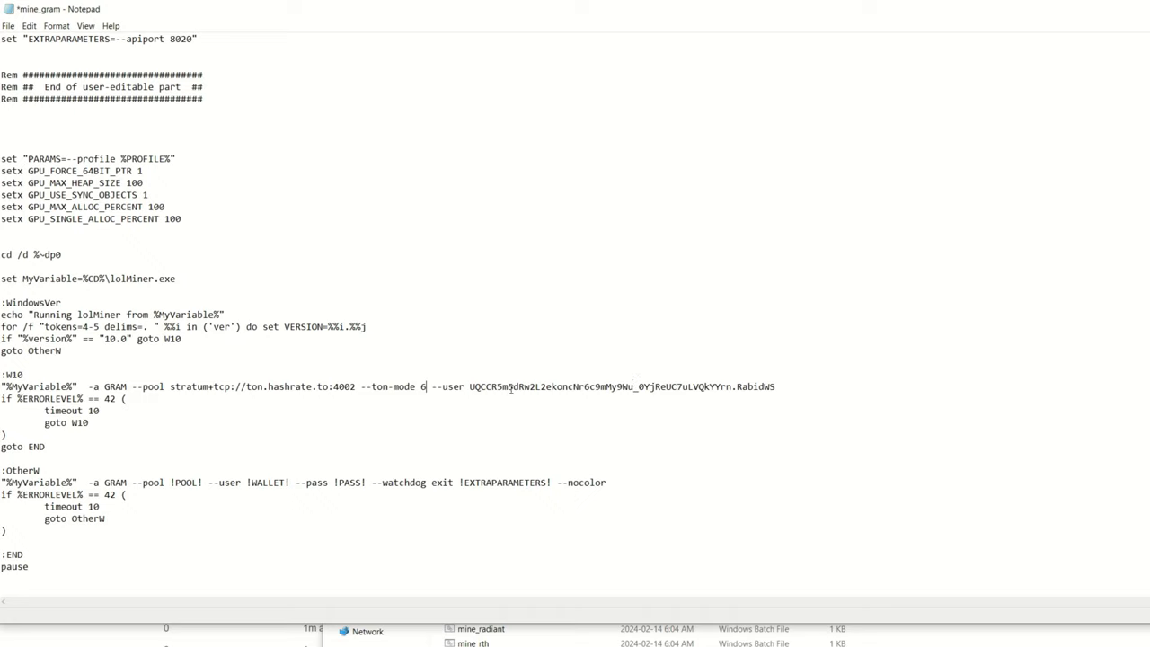
{"action": "mouse_move", "coordinate": [727, 390]}
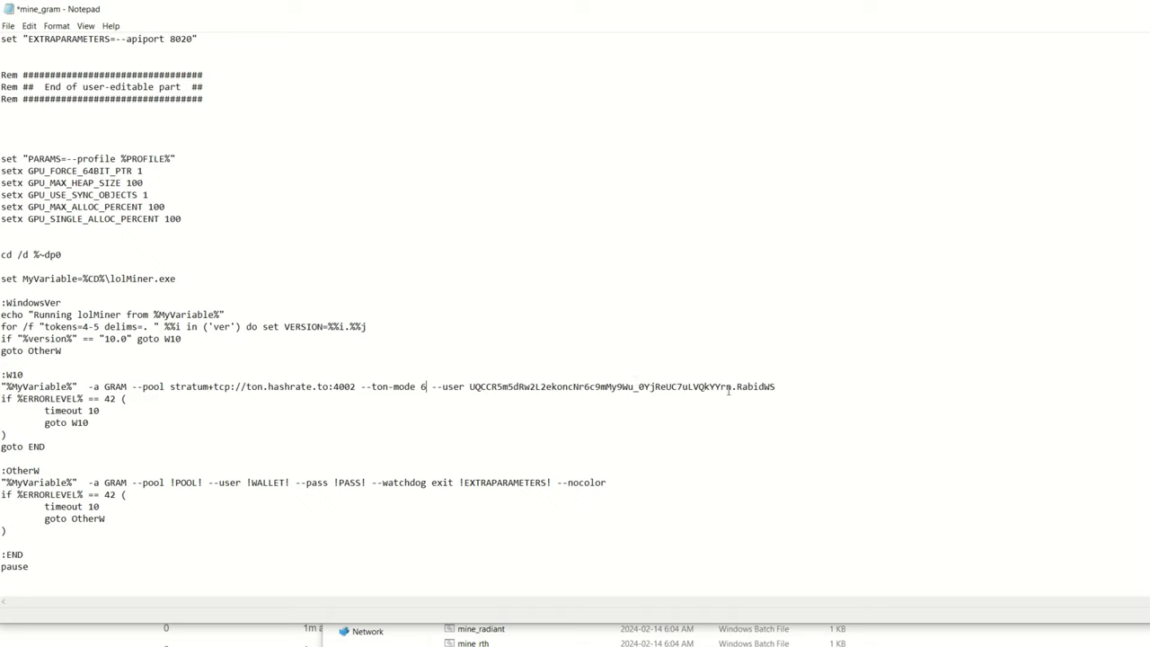
{"action": "mouse_move", "coordinate": [743, 379]}
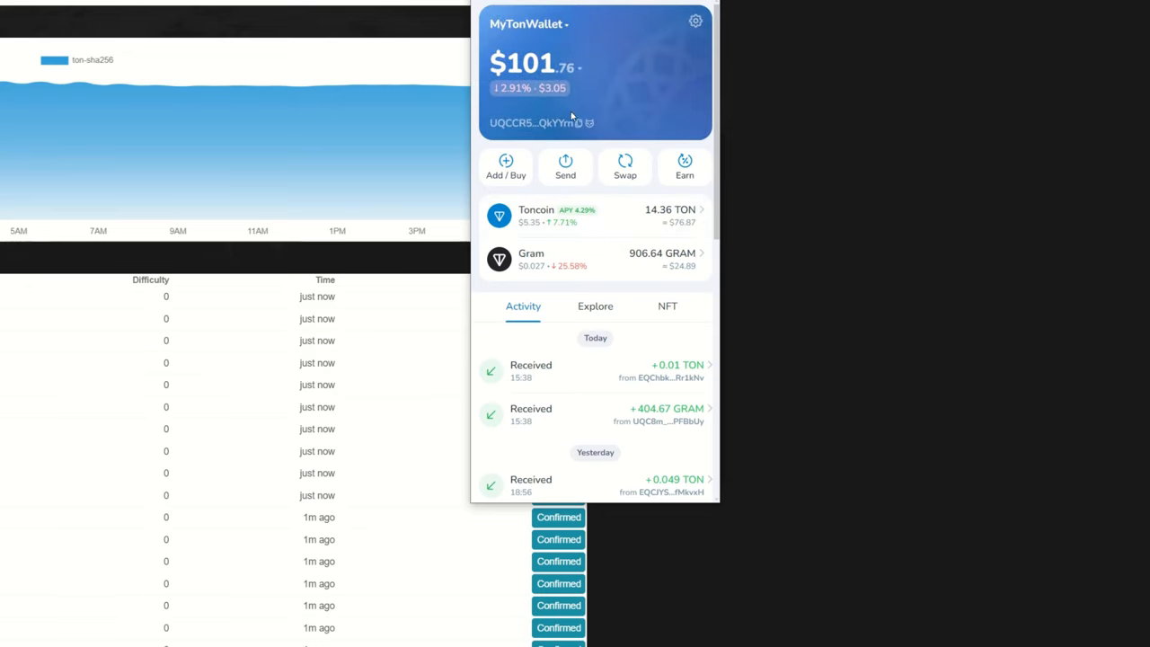
{"action": "left_click", "coordinate": [539, 122]}
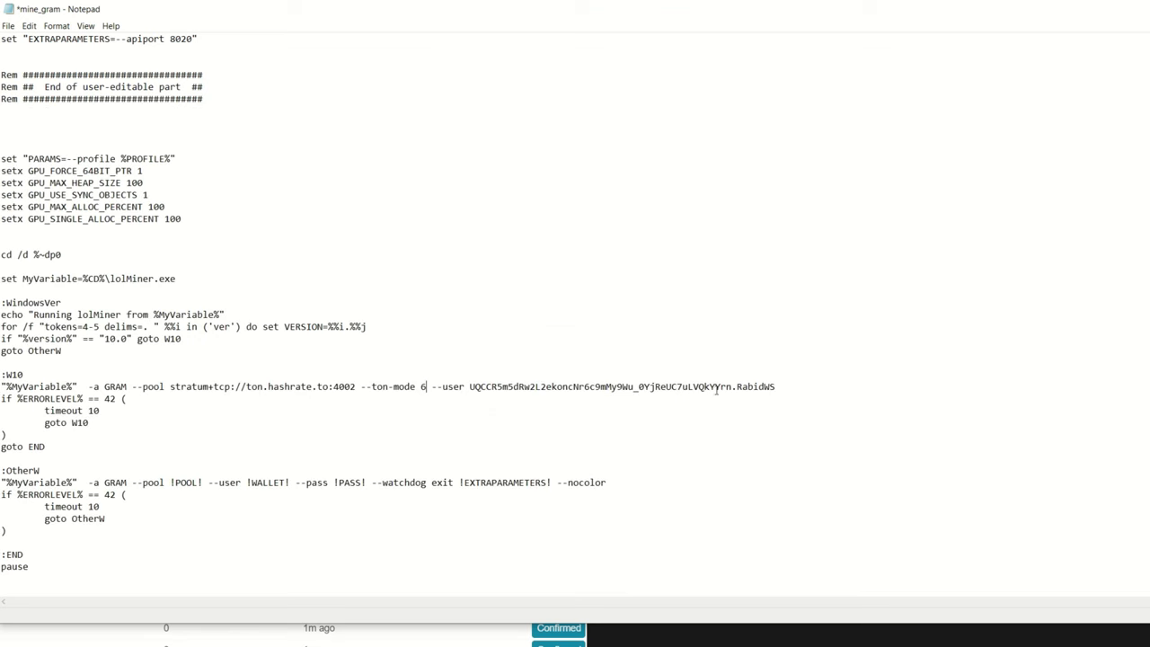
{"action": "left_click_drag", "start_coordinate": [481, 386], "coordinate": [774, 386]}
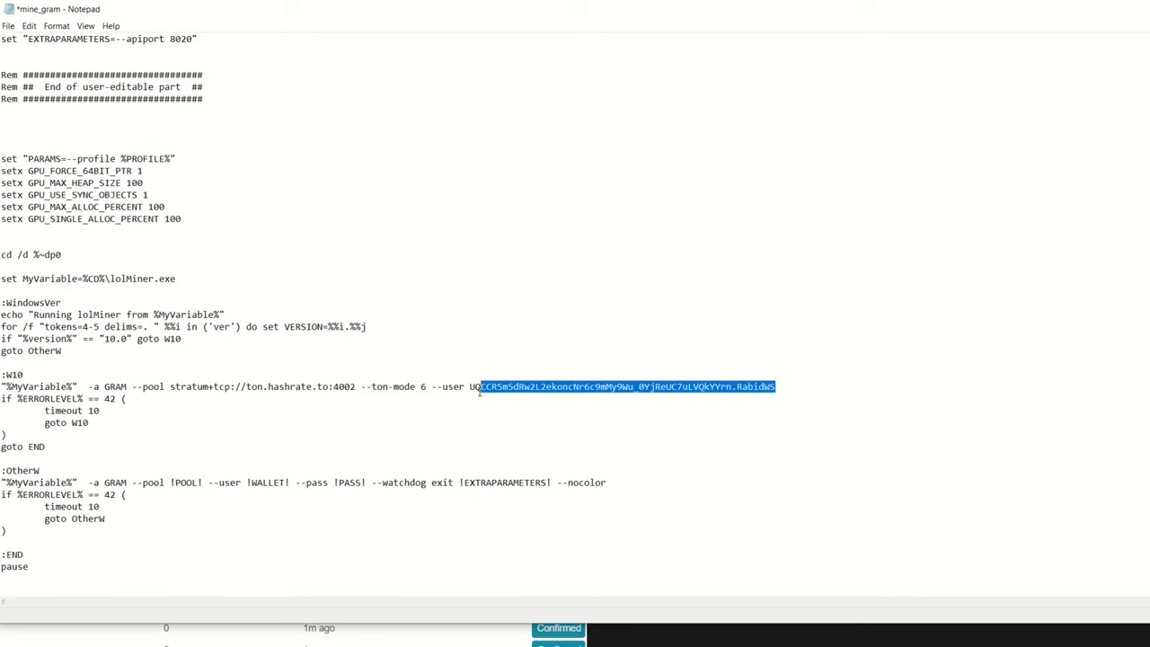
{"action": "key", "text": "Delete"}
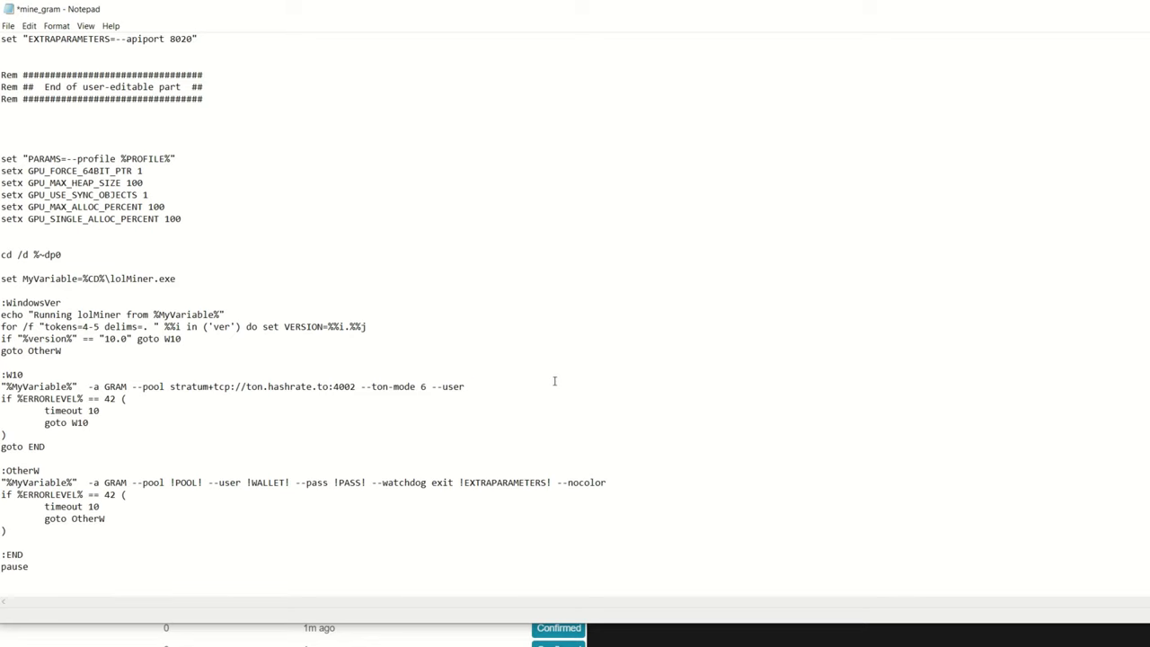
{"action": "type", "text": "UQCCR5m5dRw2L2ekoncNr6c9mMy9Wu_0YjReUC7uLVQkYYrn"}
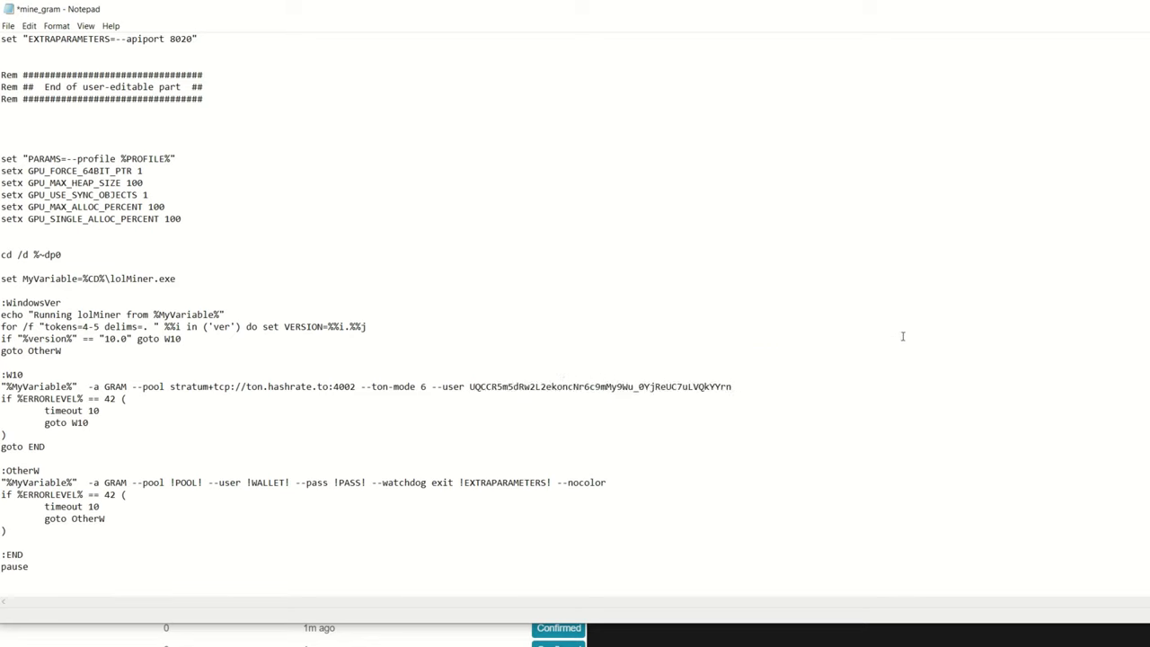
{"action": "type", "text": ".Ra"}
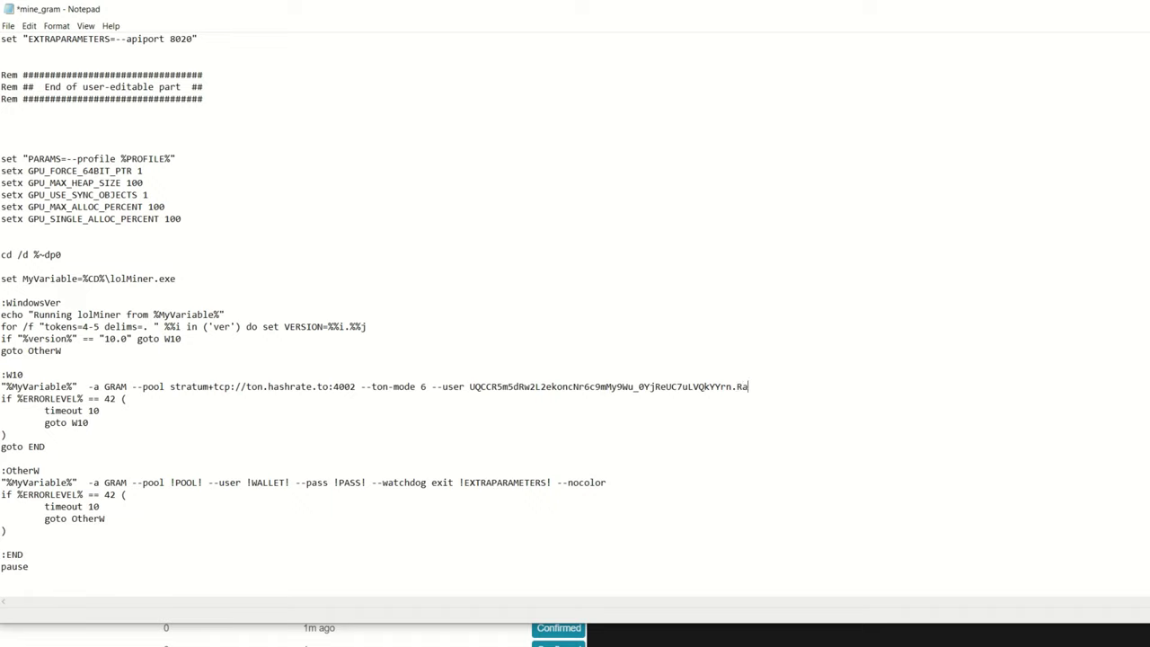
{"action": "type", "text": "bidWS"}
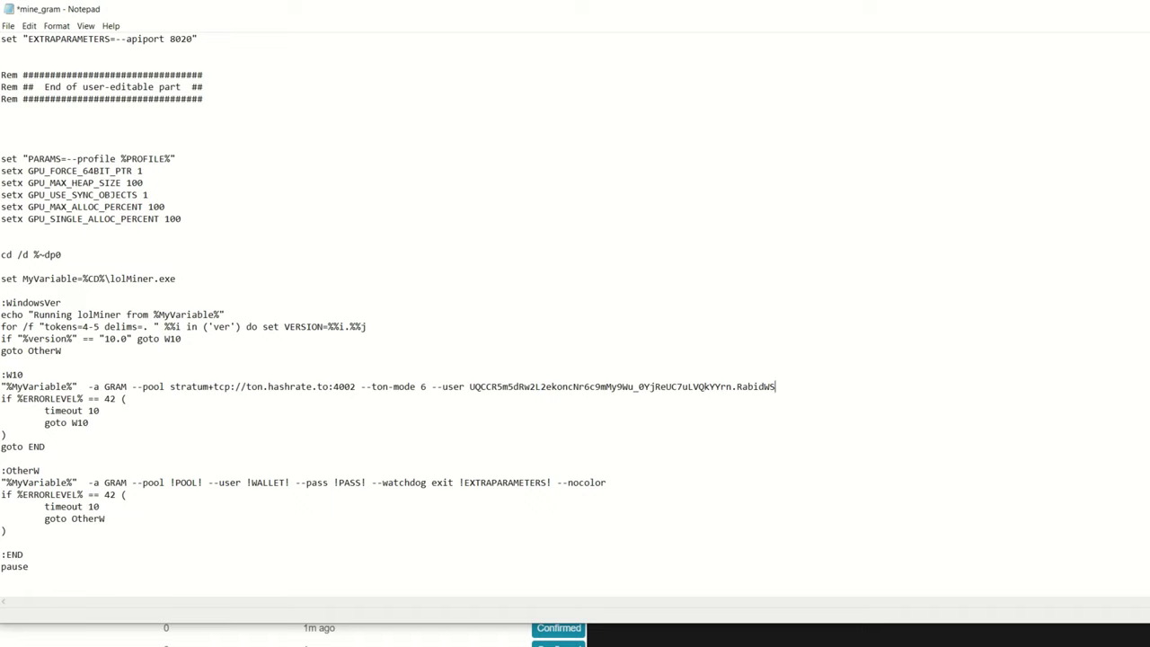
{"action": "mouse_move", "coordinate": [896, 340]}
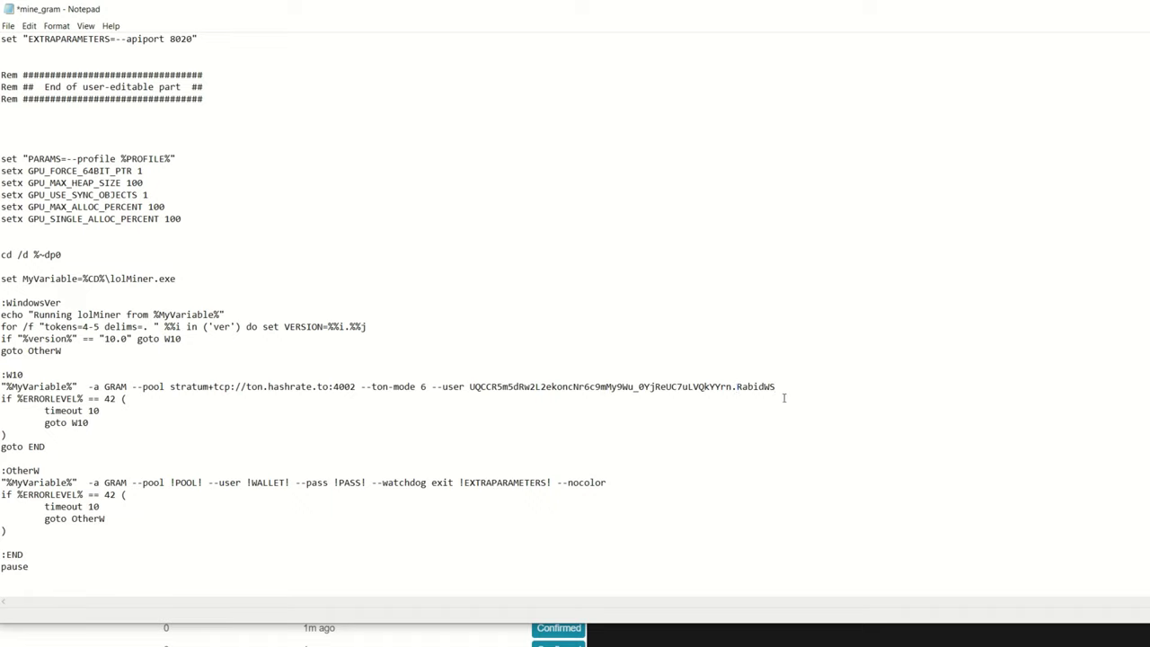
{"action": "left_click", "coordinate": [13, 22]}
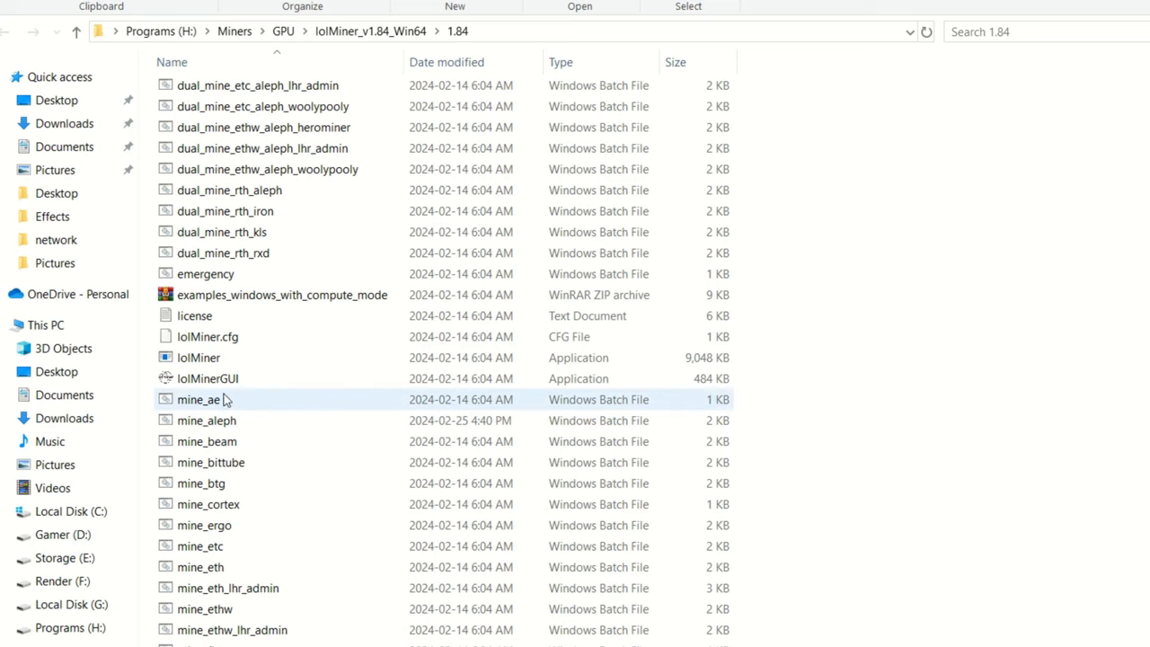
{"action": "mouse_move", "coordinate": [208, 379]}
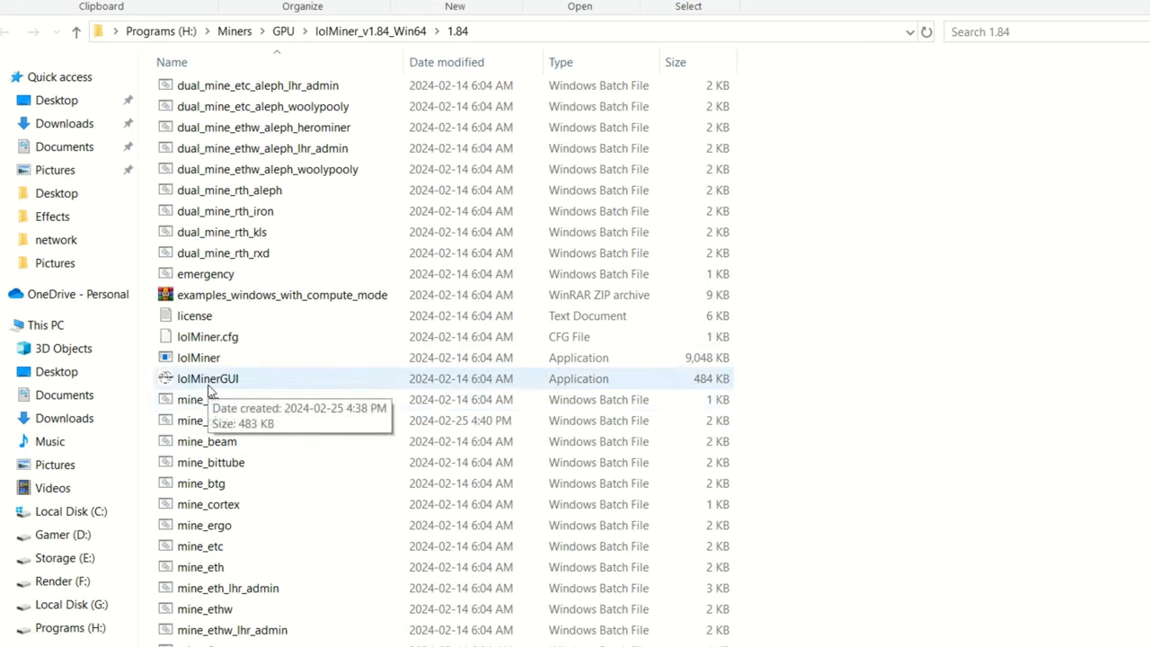
{"action": "mouse_move", "coordinate": [203, 389]}
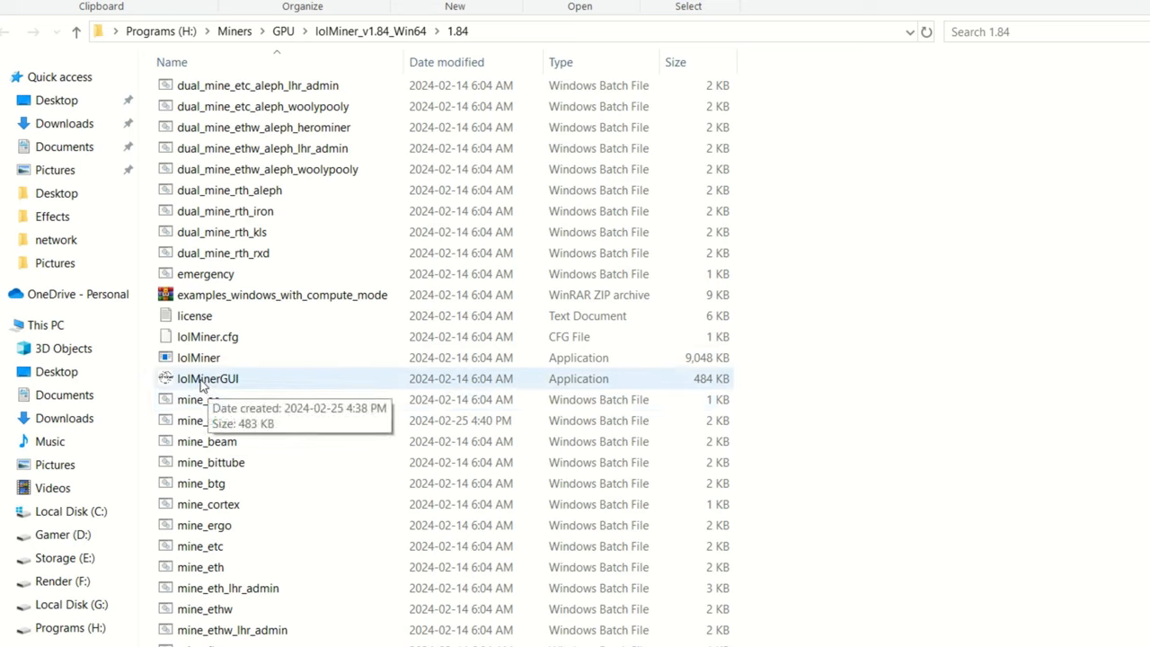
{"action": "right_click", "coordinate": [207, 378]}
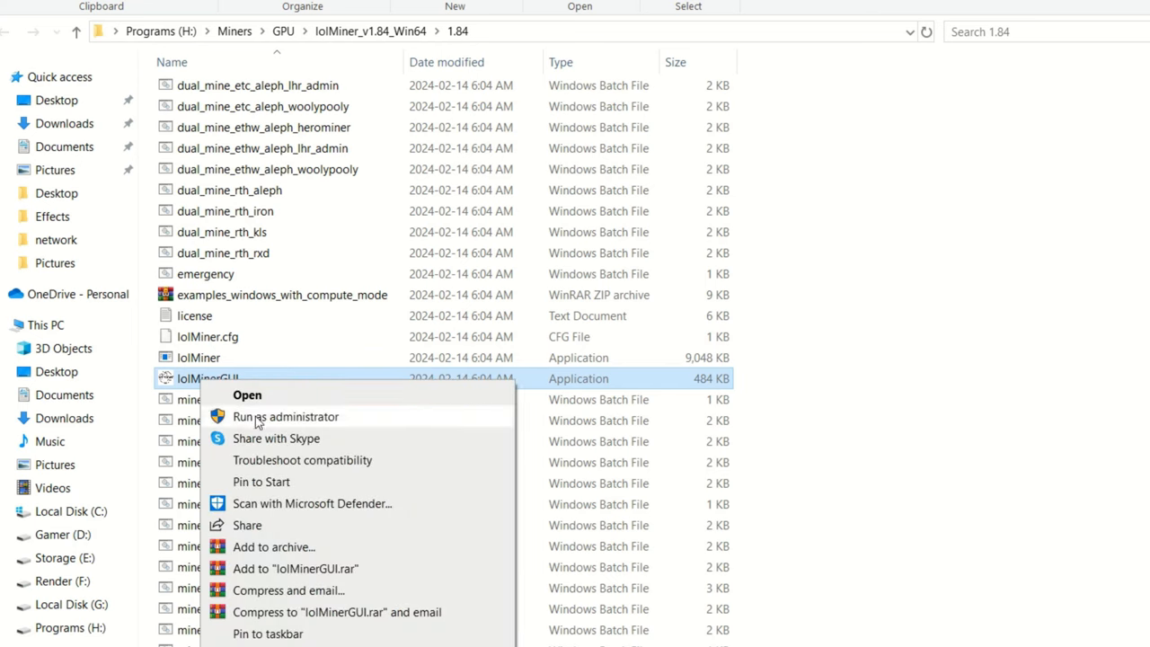
{"action": "mouse_move", "coordinate": [937, 499]}
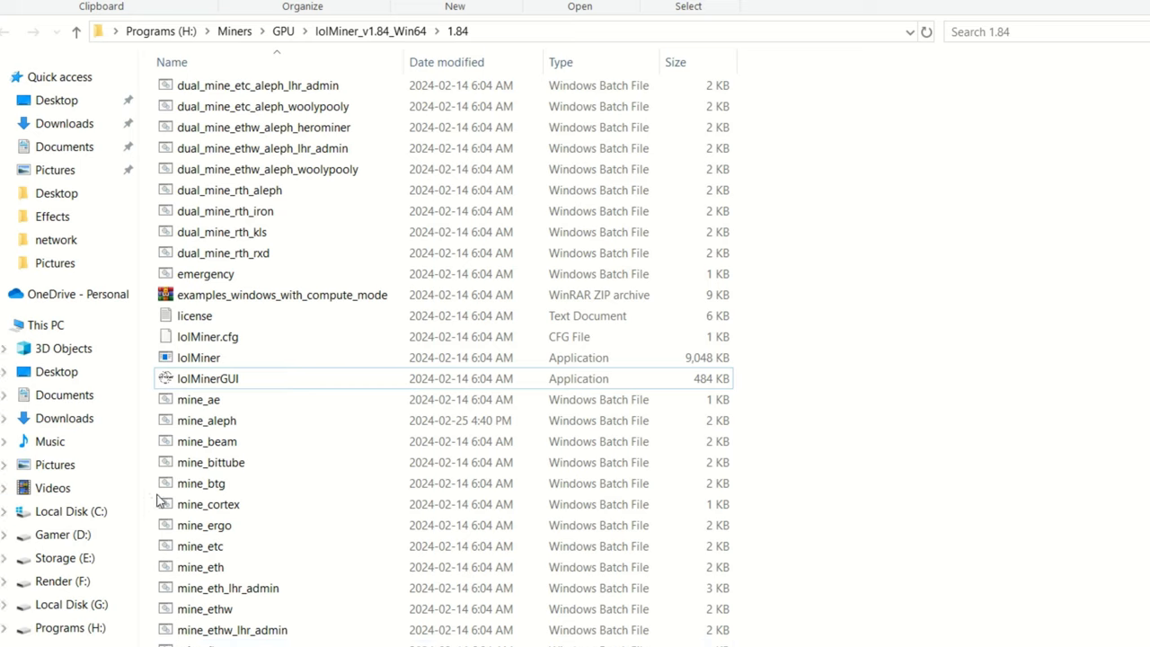
{"action": "mouse_move", "coordinate": [225, 384]}
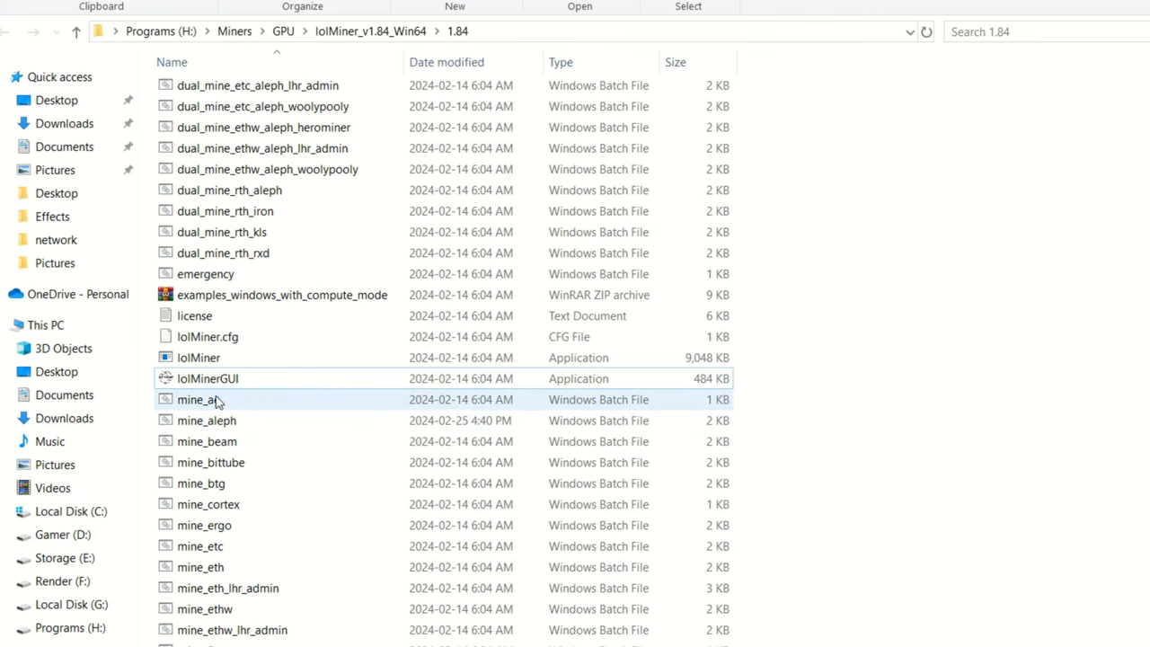
Launch lolMinerGUI, showing the RTX 4090 at CCLK 2400, COFF 300, MCLK 810.
{"action": "double_click", "coordinate": [207, 378]}
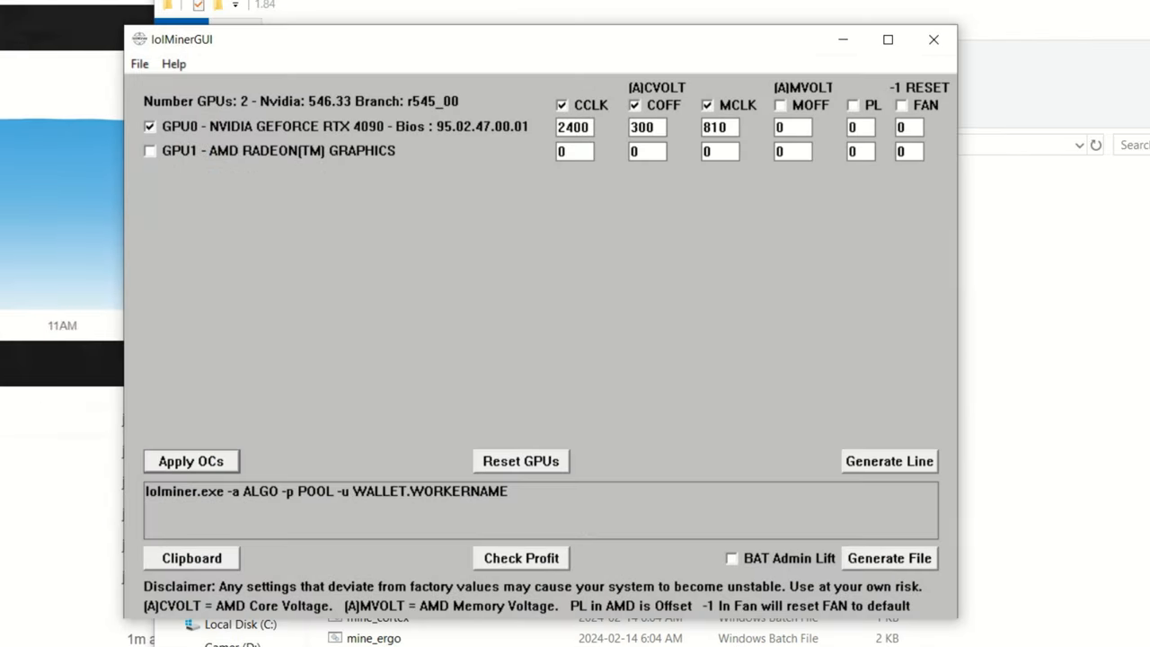
{"action": "mouse_move", "coordinate": [594, 244]}
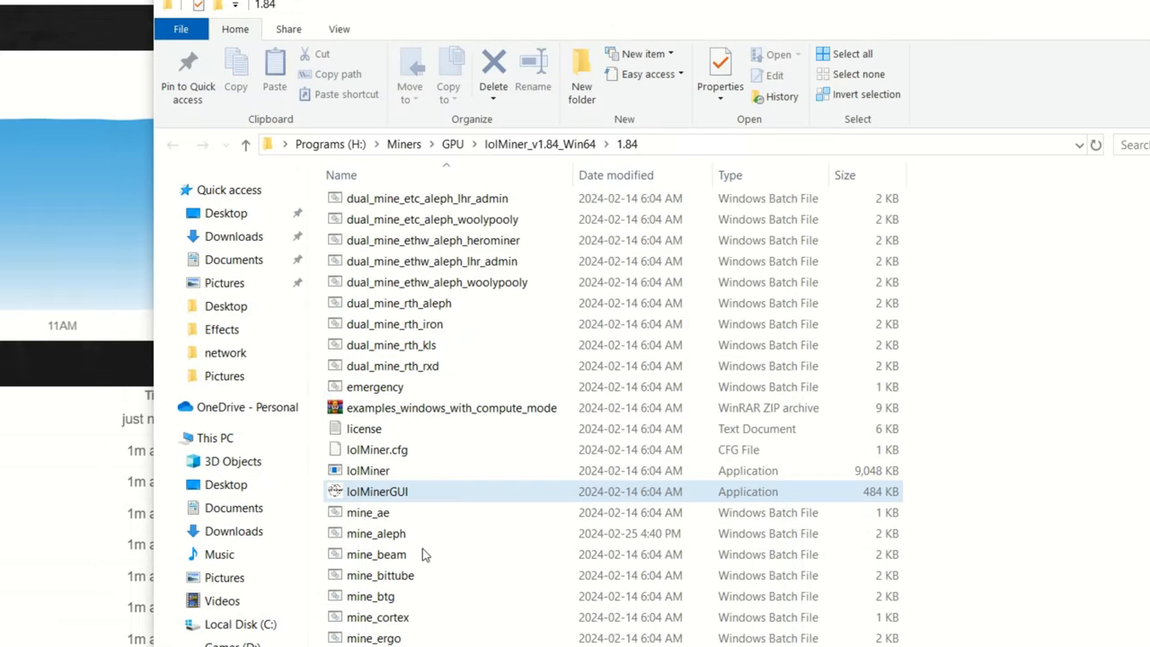
Scroll the lolMiner console to check the RTX 4090 hashrate and accepted shares.
{"action": "scroll", "scroll_direction": "down", "scroll_amount": 3}
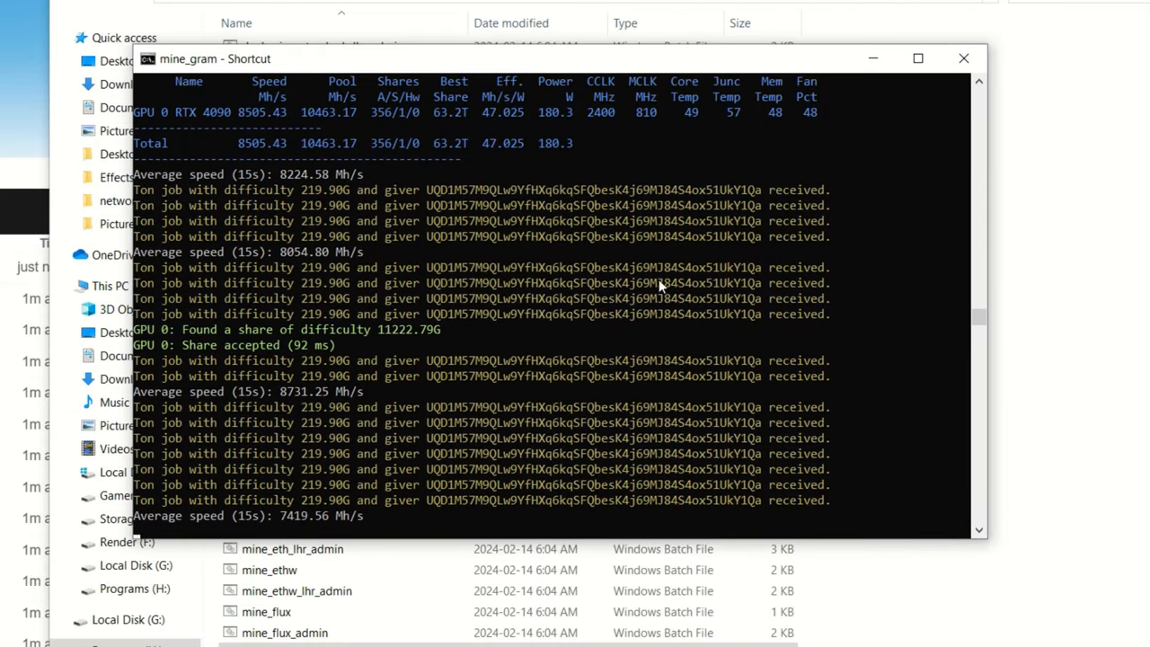
{"action": "scroll", "scroll_direction": "down", "scroll_amount": 3}
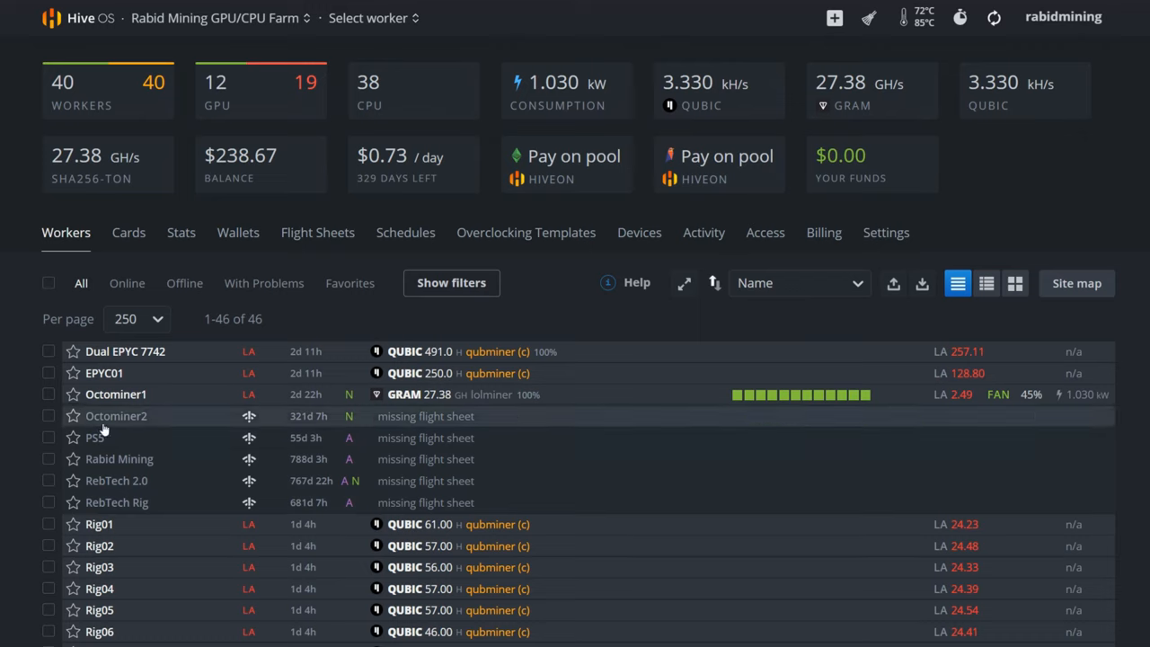
{"action": "mouse_move", "coordinate": [415, 397]}
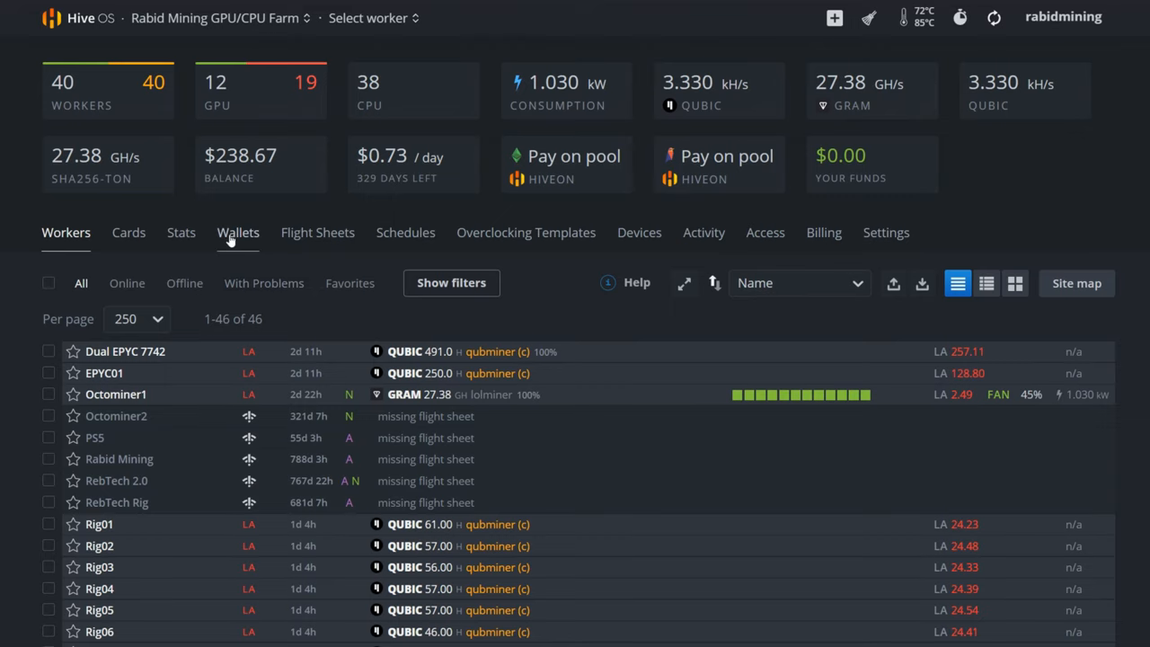
Start a new wallet from the farm's Wallets list with GRAM as the coin.
{"action": "left_click", "coordinate": [238, 233]}
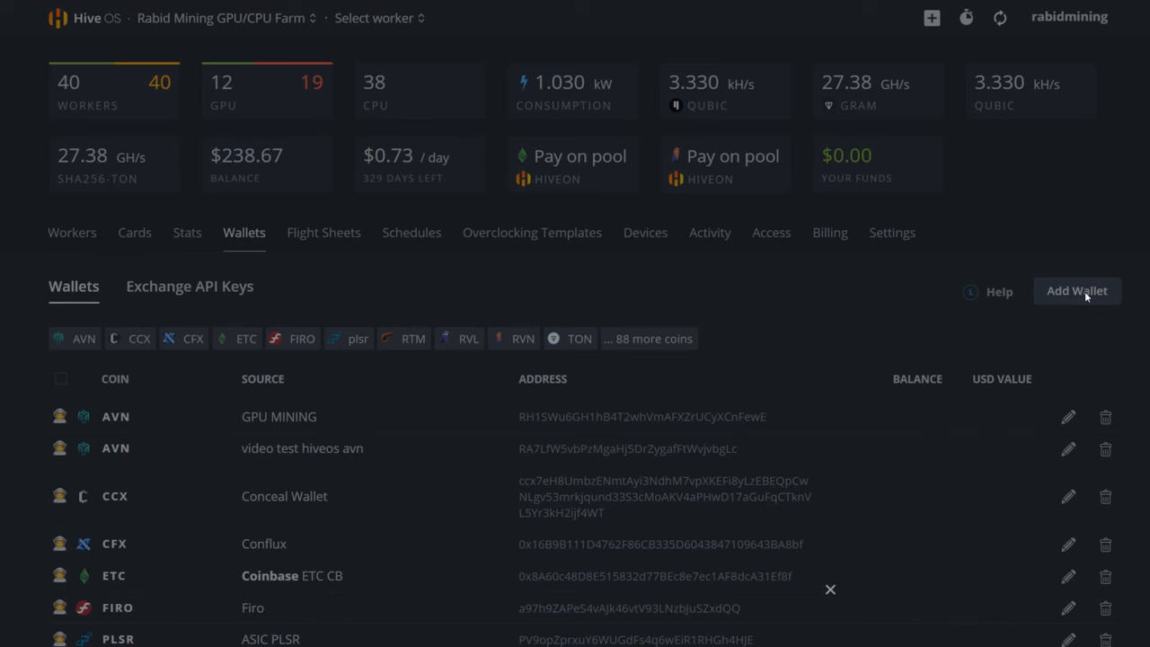
{"action": "left_click", "coordinate": [1076, 290]}
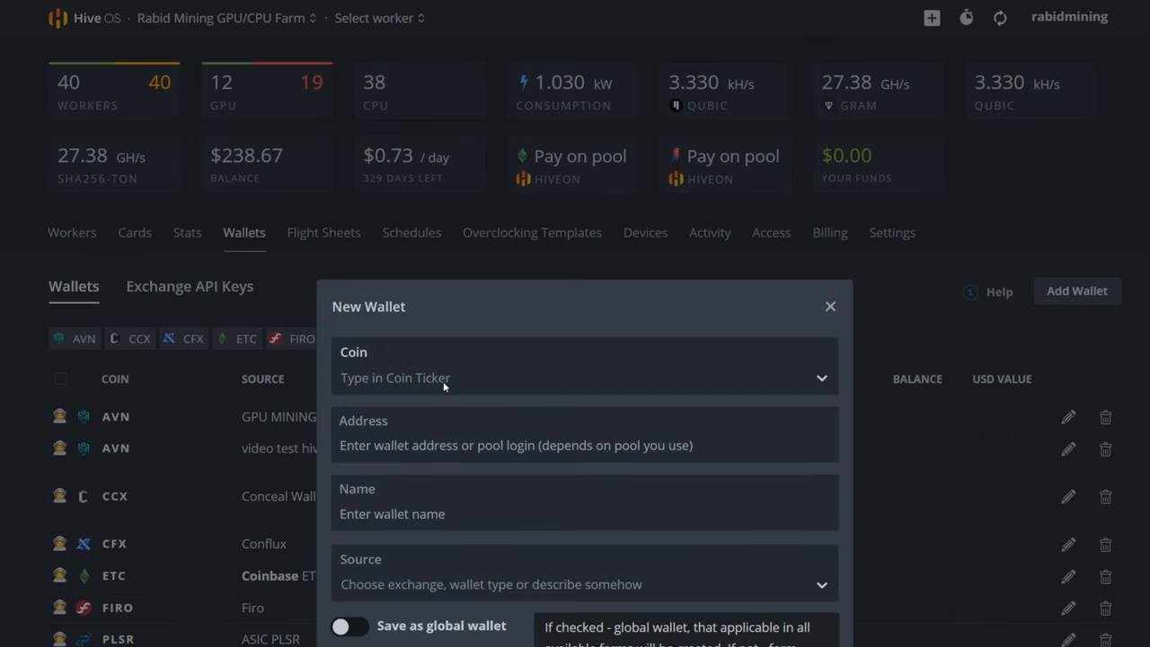
{"action": "type", "text": "gram"}
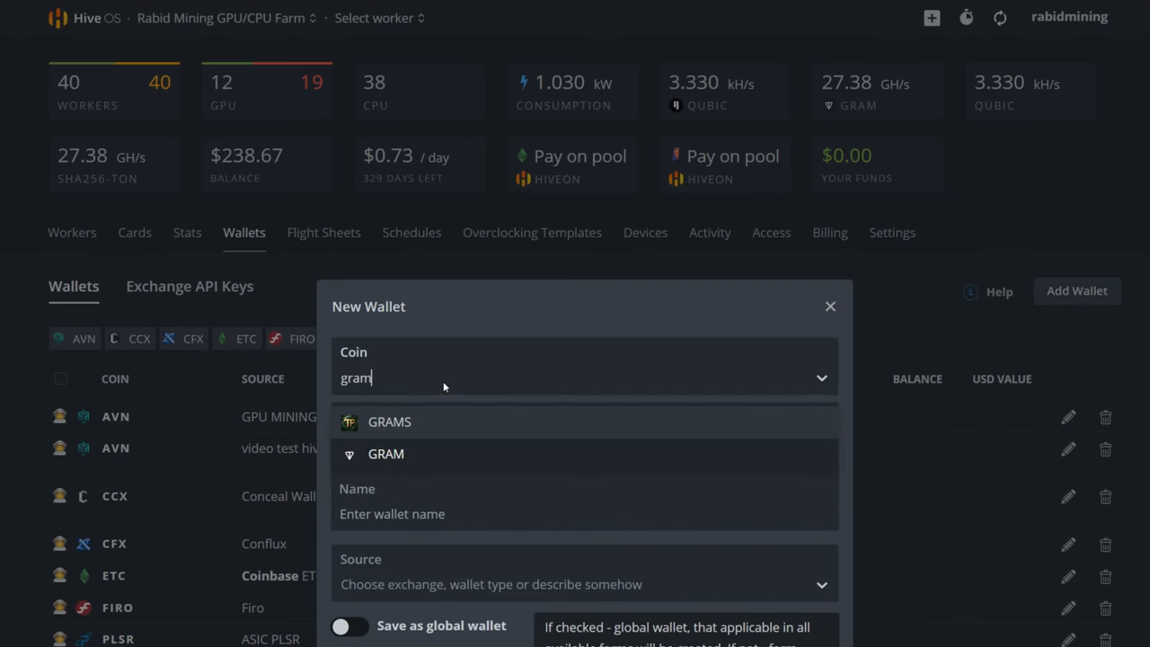
{"action": "mouse_move", "coordinate": [392, 463]}
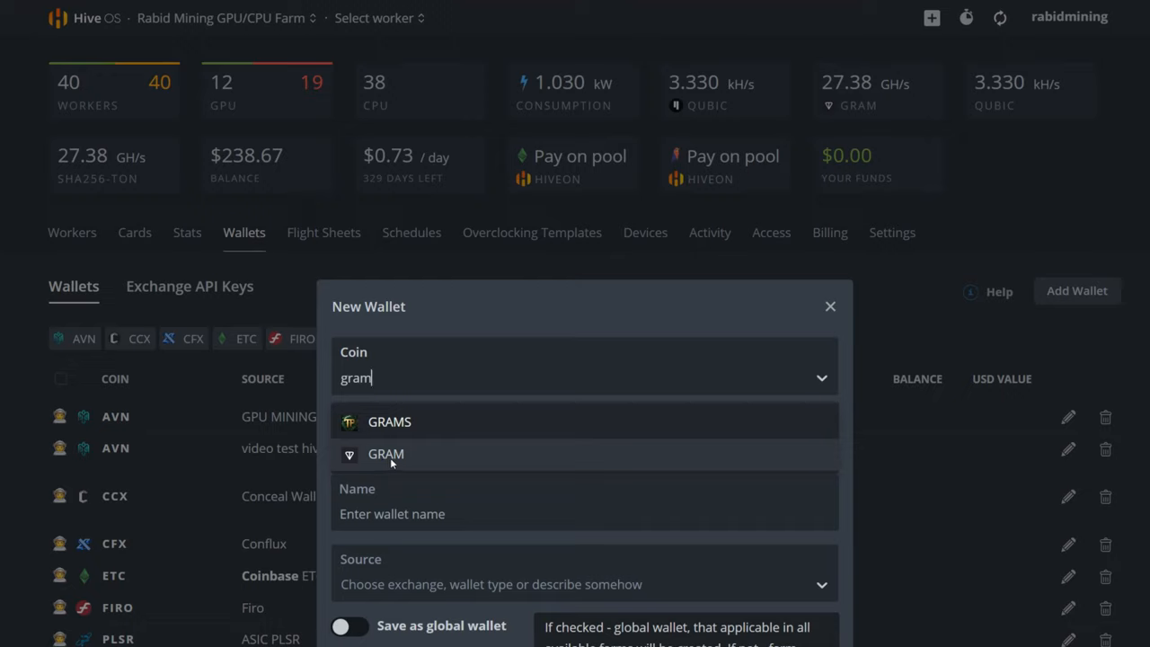
{"action": "mouse_move", "coordinate": [400, 430]}
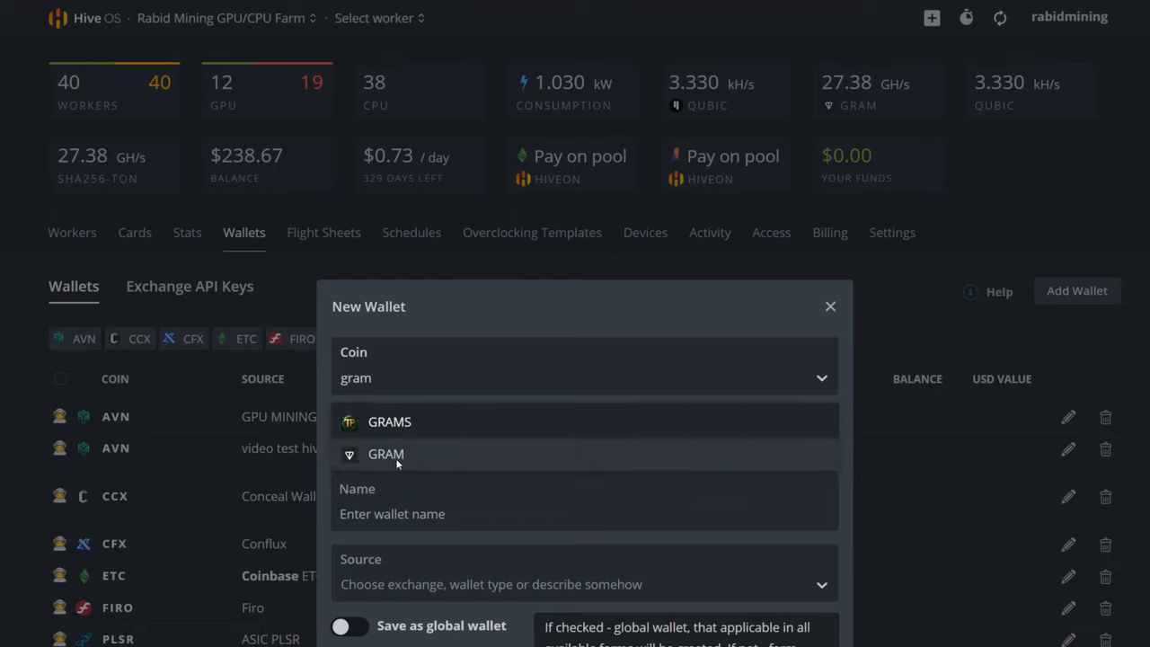
{"action": "left_click", "coordinate": [385, 454]}
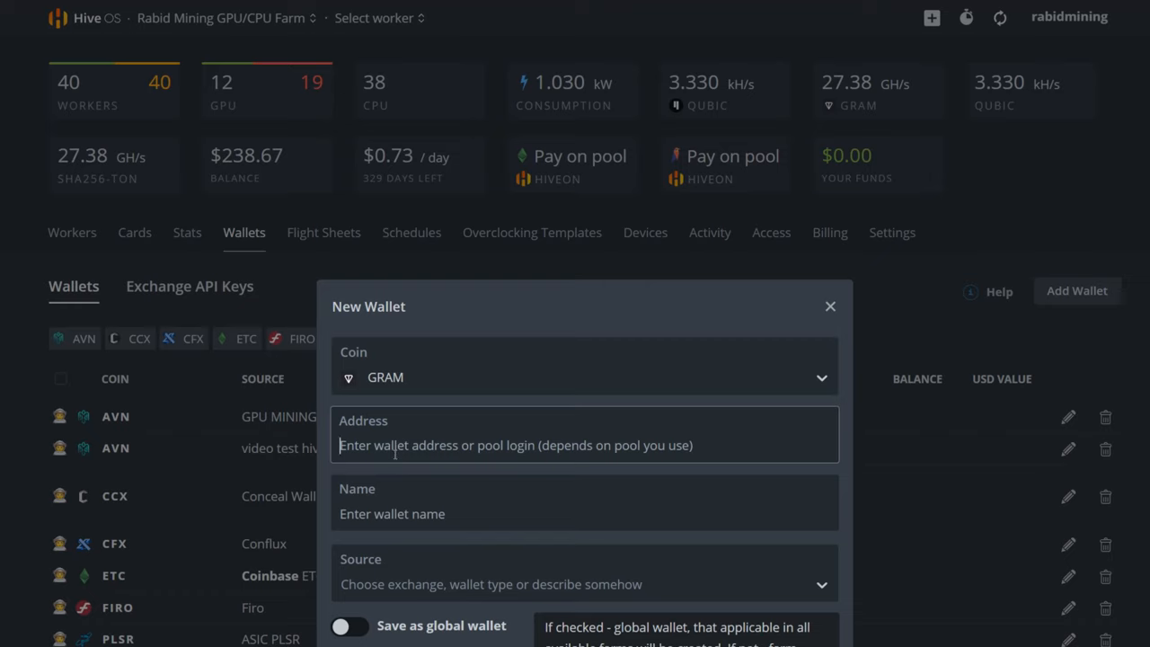
Enter the GRAM address, name the wallet 'webbrowser', then discard it.
{"action": "type", "text": "UQCCR5m5dRw2L2ekoncNr6c9mMy9Wu_0YjReUC7uLVQkYYrn"}
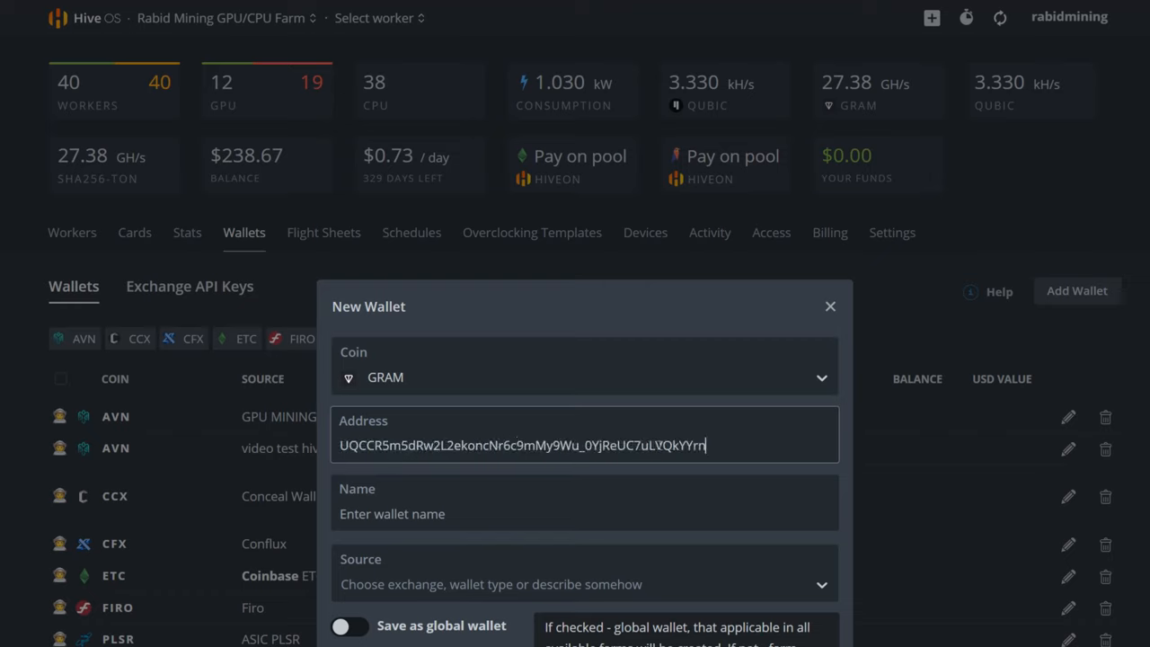
{"action": "left_click", "coordinate": [584, 513]}
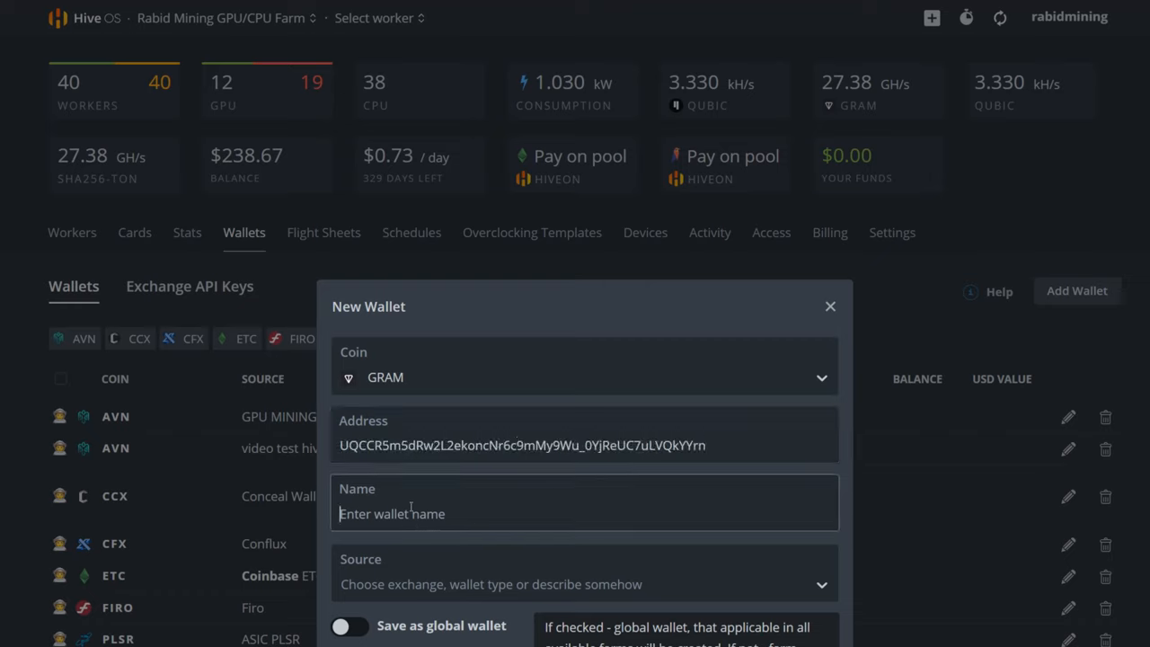
{"action": "type", "text": "w"}
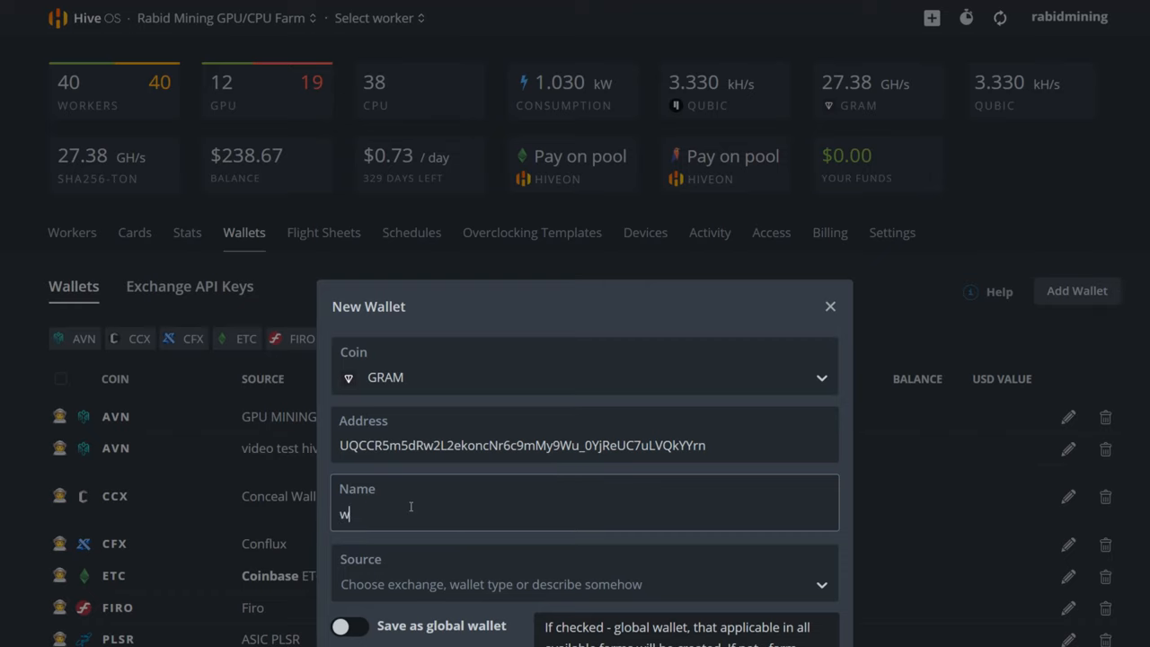
{"action": "type", "text": "ebbrowser"}
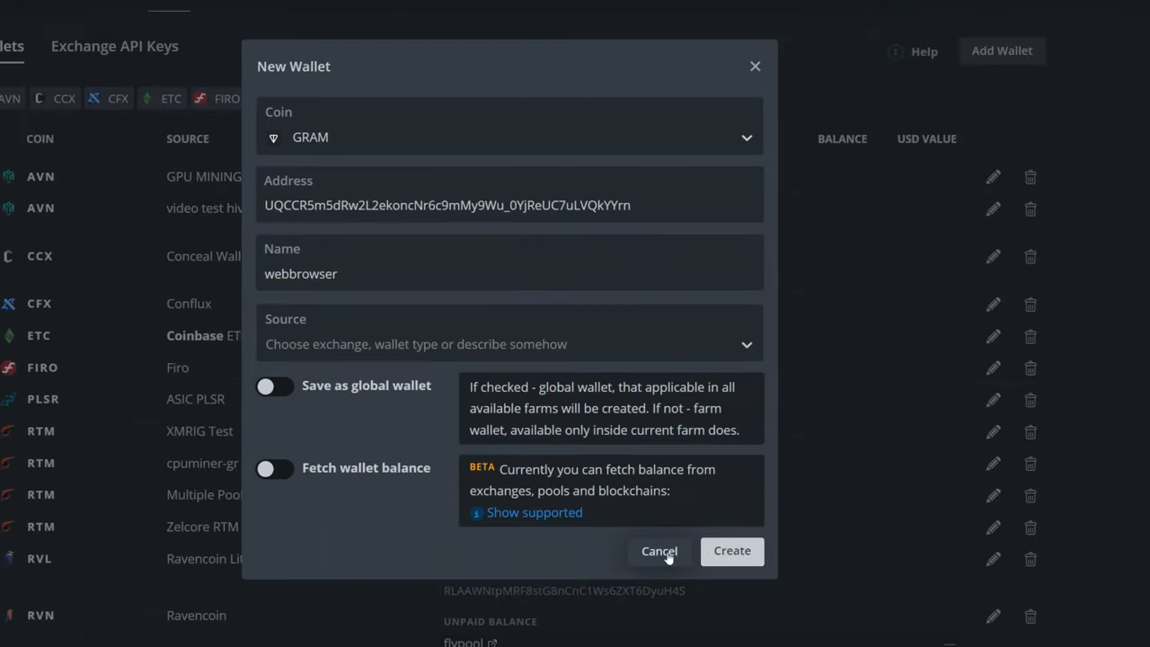
{"action": "left_click", "coordinate": [659, 551]}
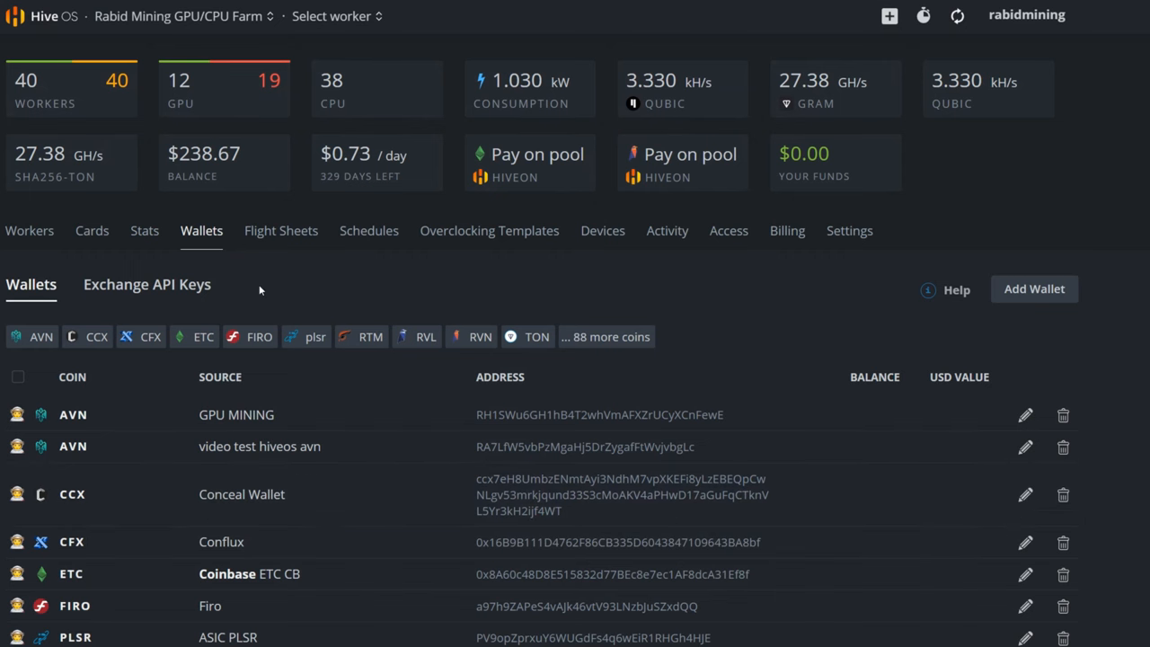
Start a new flight sheet with coin GRAM and wallet mytonwallet.
{"action": "left_click", "coordinate": [286, 230]}
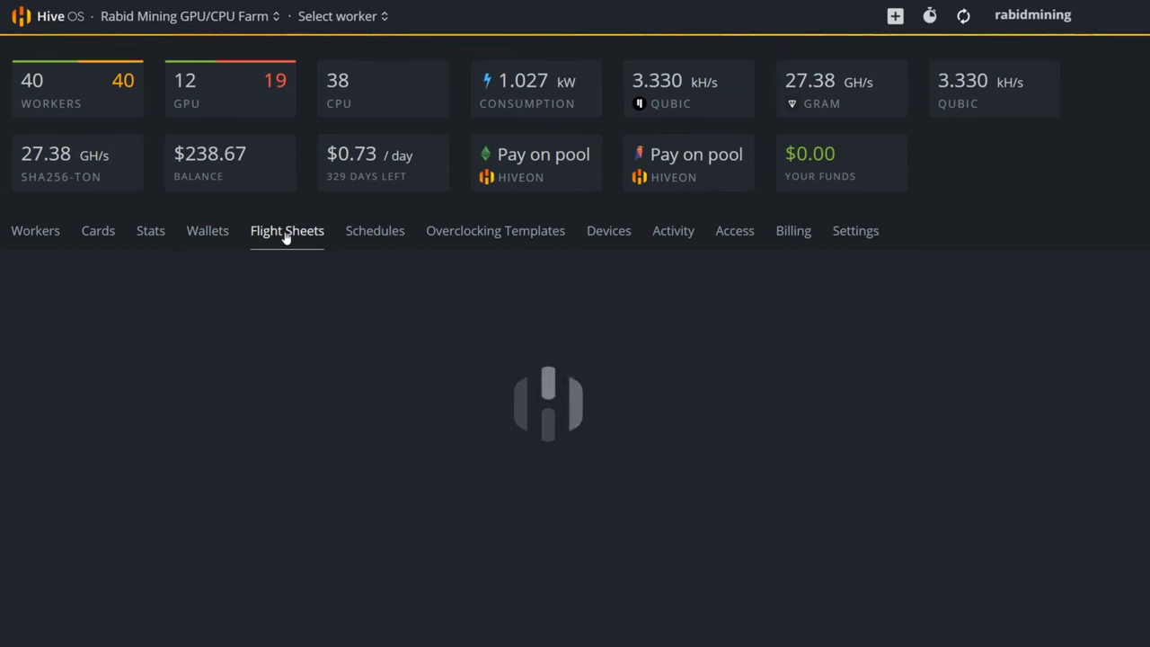
{"action": "left_click", "coordinate": [286, 231]}
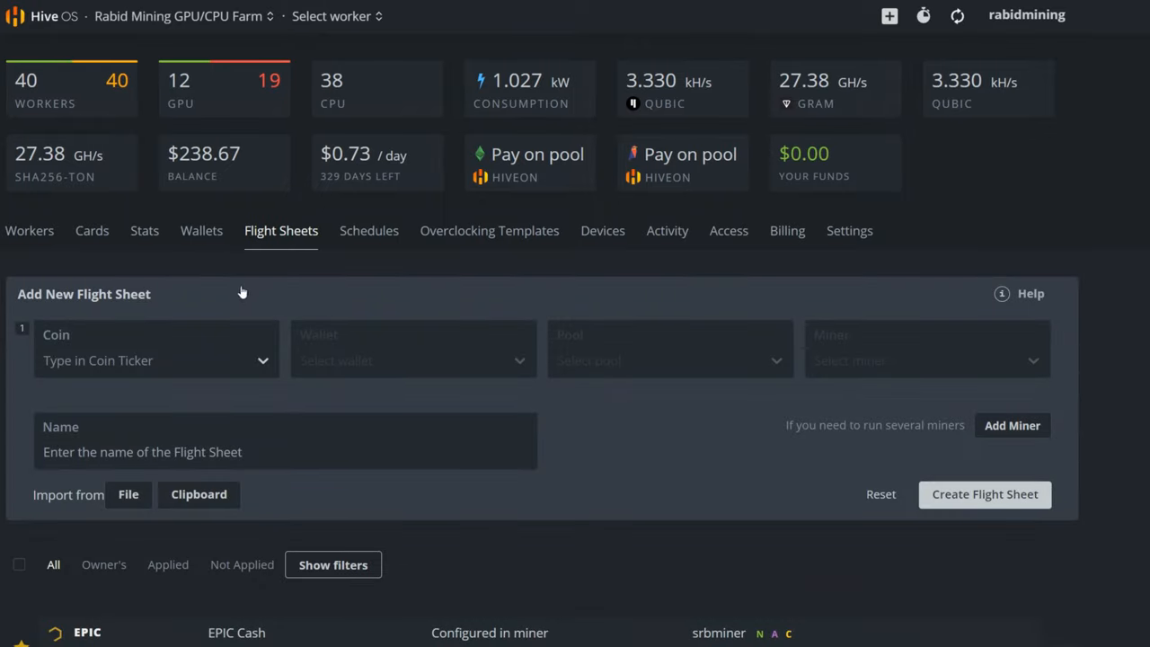
{"action": "type", "text": "gr"}
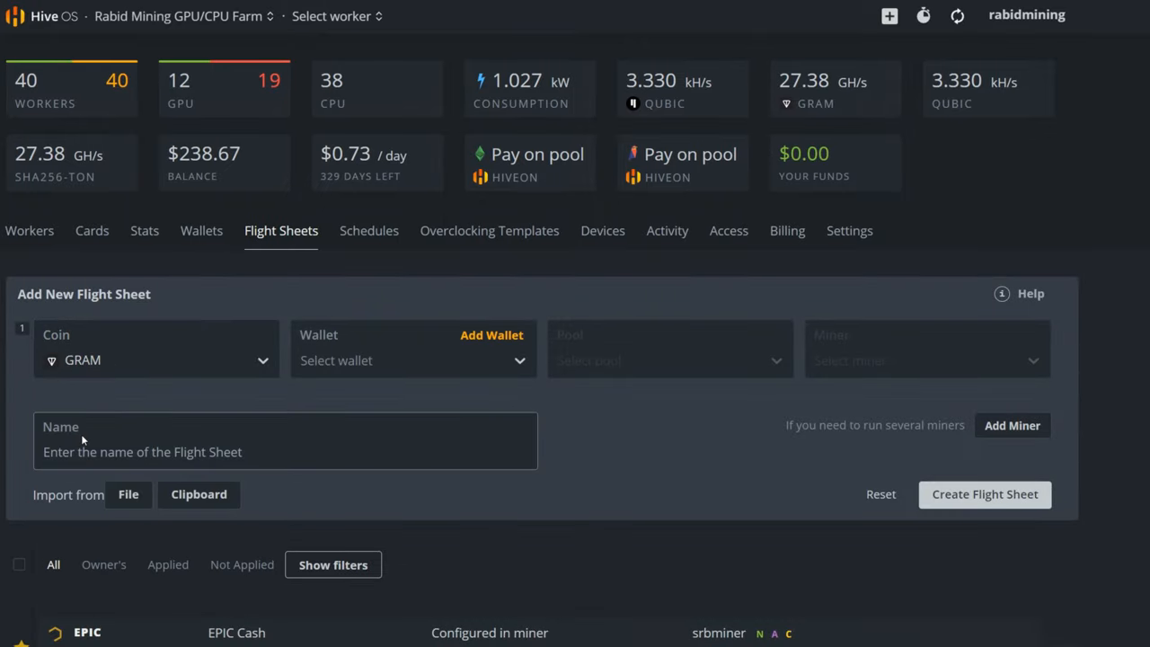
{"action": "mouse_move", "coordinate": [375, 371]}
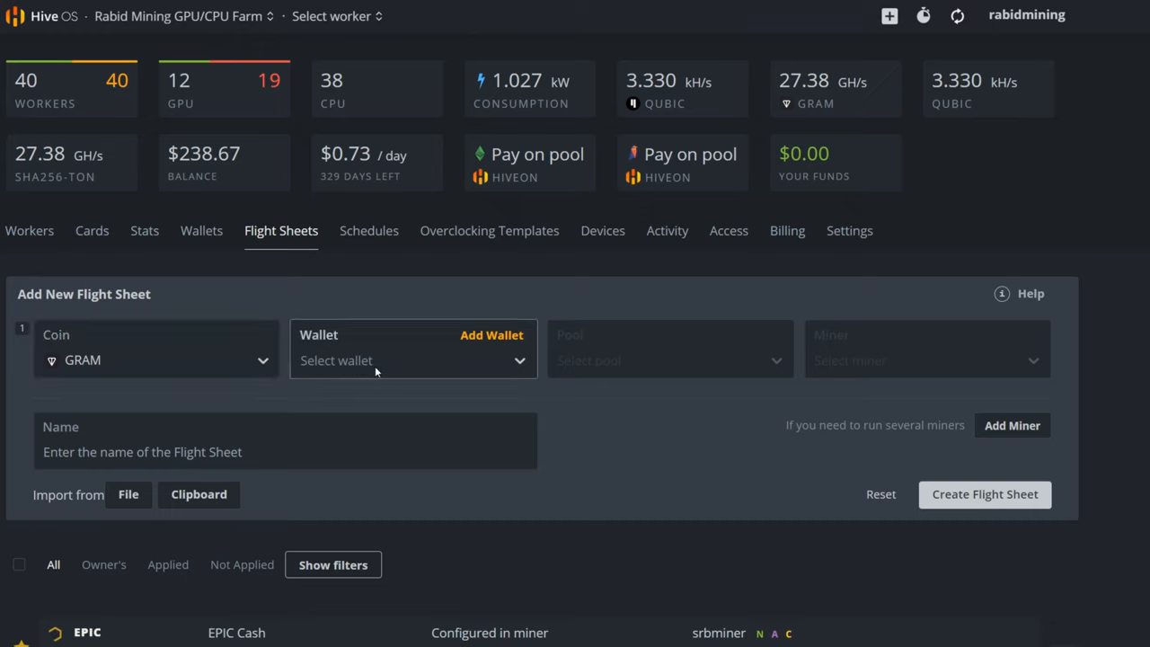
{"action": "left_click", "coordinate": [412, 361]}
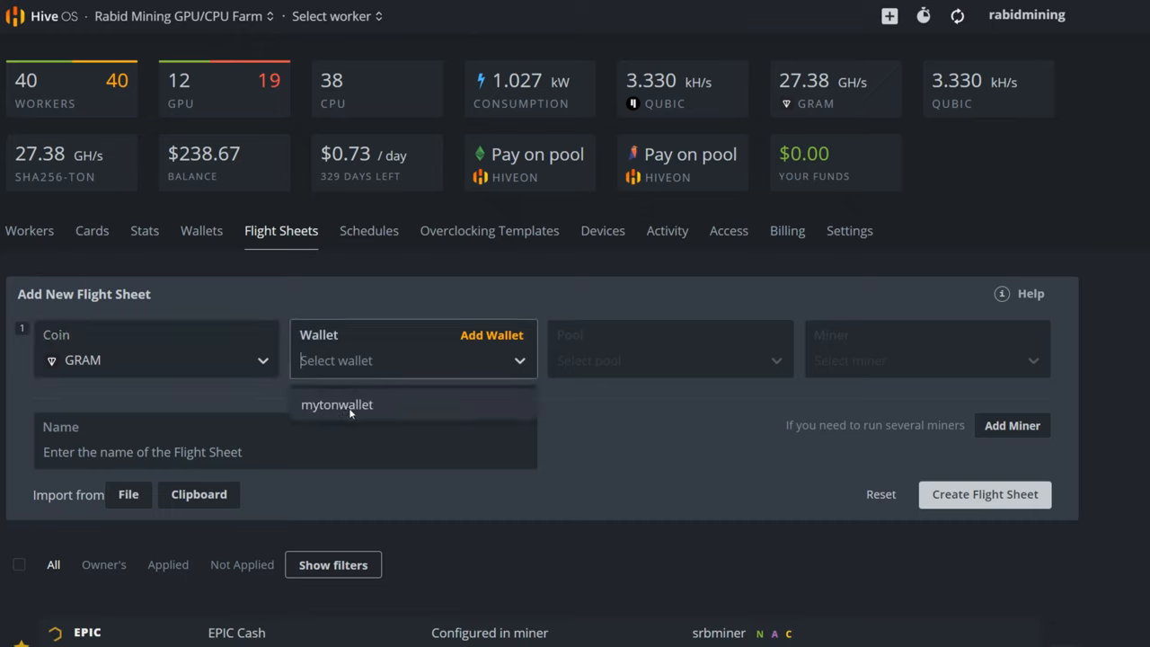
{"action": "left_click", "coordinate": [337, 404]}
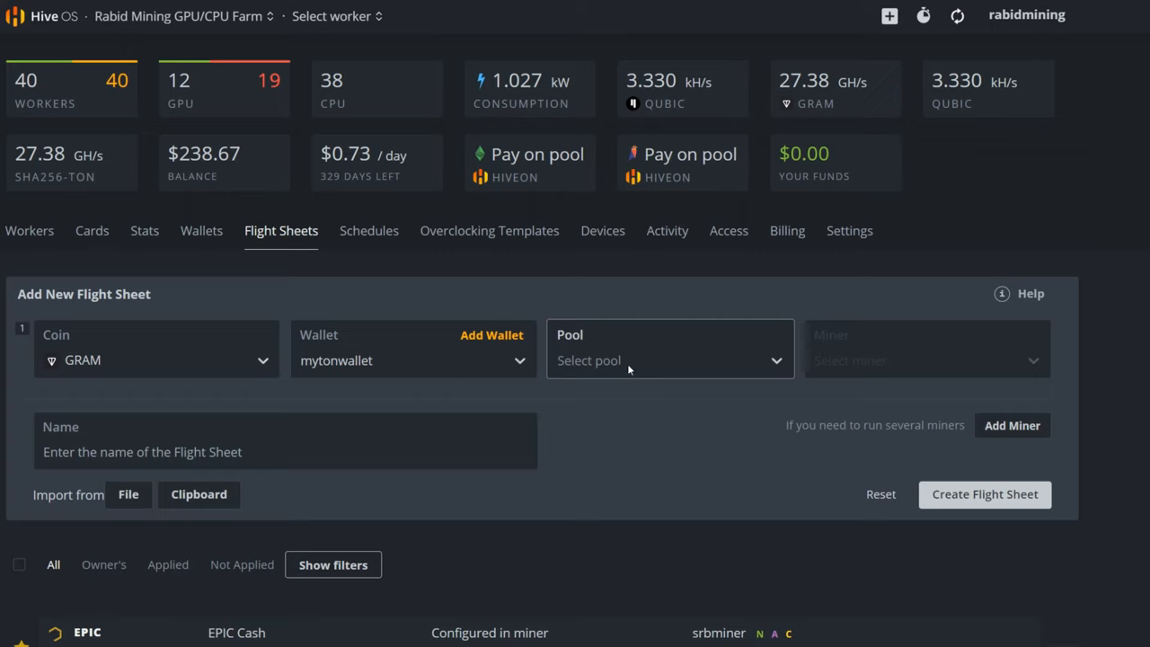
Set the pool to 'Configure in miner', name it 'Video Test', and choose lolMiner.
{"action": "left_click", "coordinate": [669, 361]}
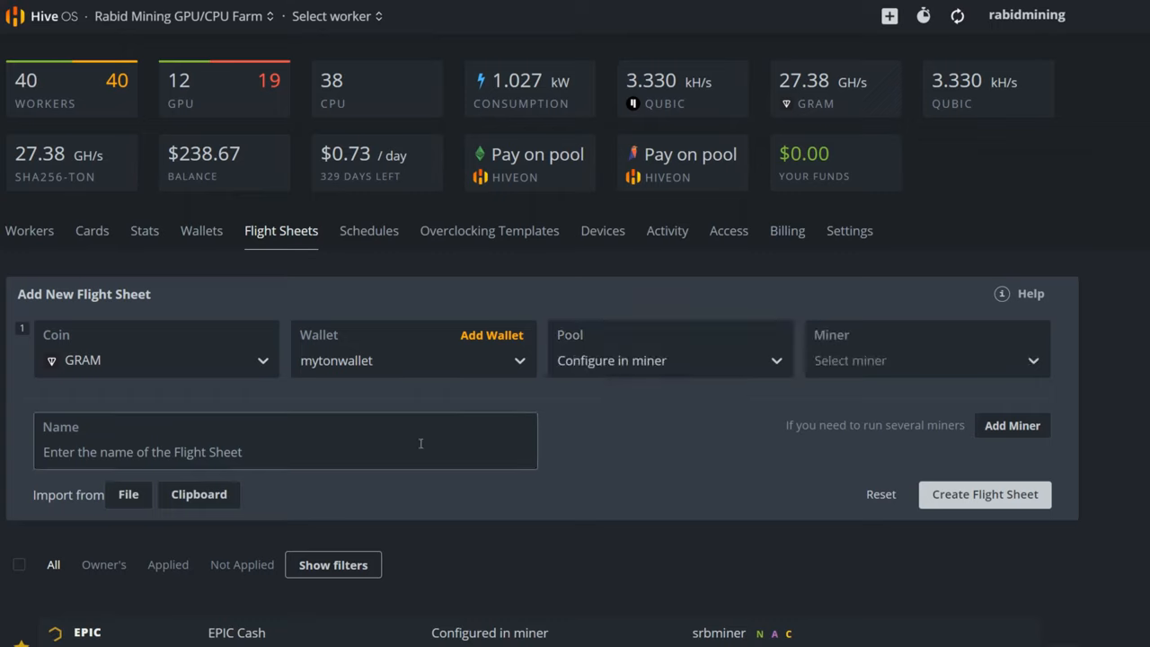
{"action": "type", "text": "Video Test"}
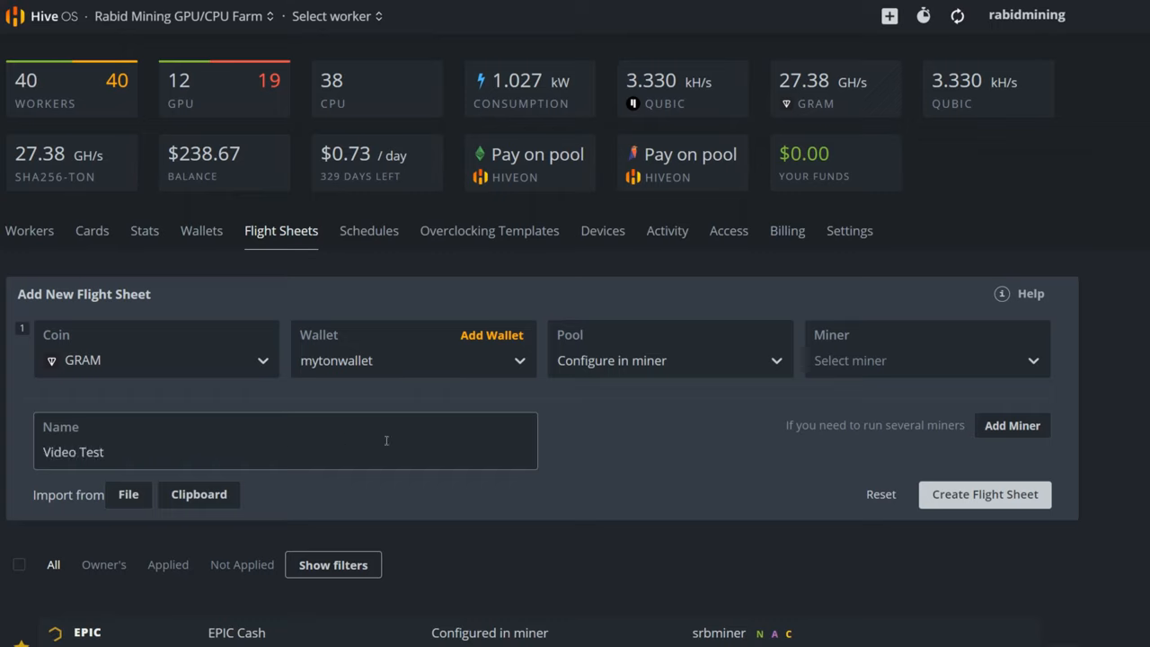
{"action": "type", "text": "lol"}
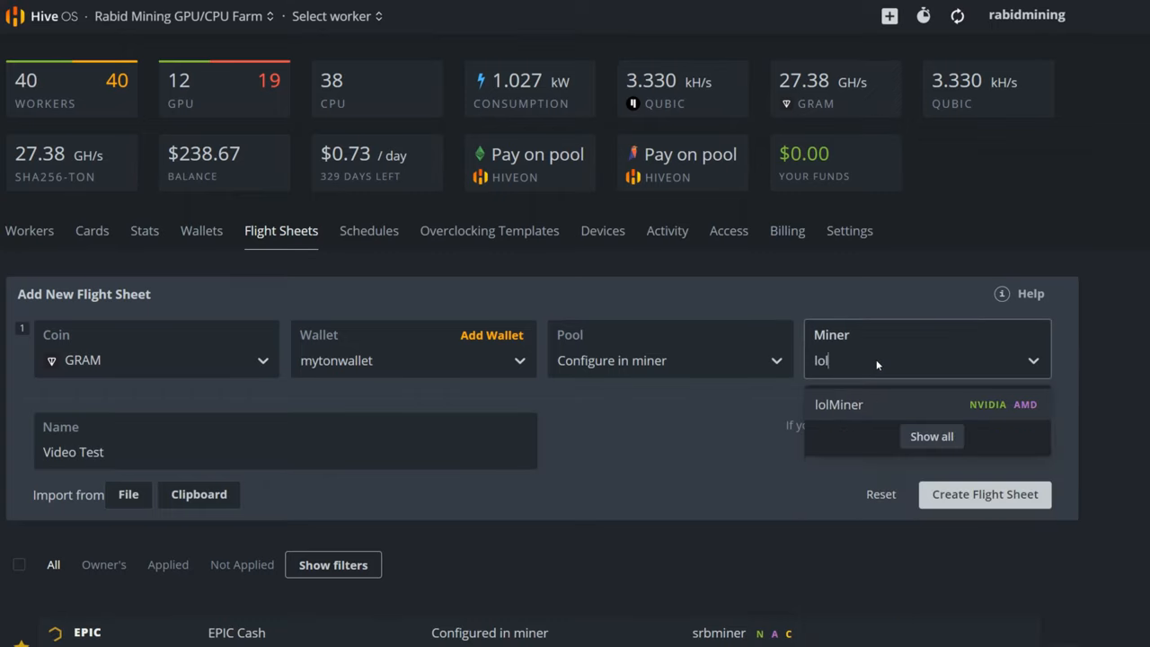
{"action": "left_click", "coordinate": [838, 404]}
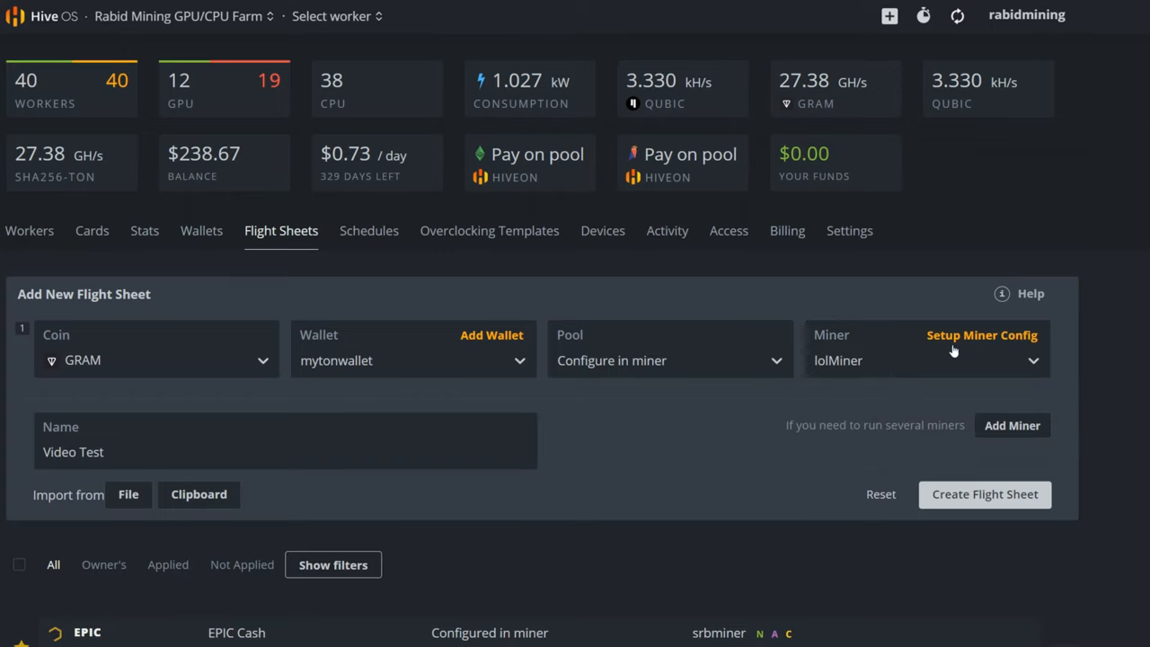
Set lolMiner's template to %WAL%.%WORKER_NAME% and remove '--ton-mode 6' from the pool server.
{"action": "left_click", "coordinate": [982, 335]}
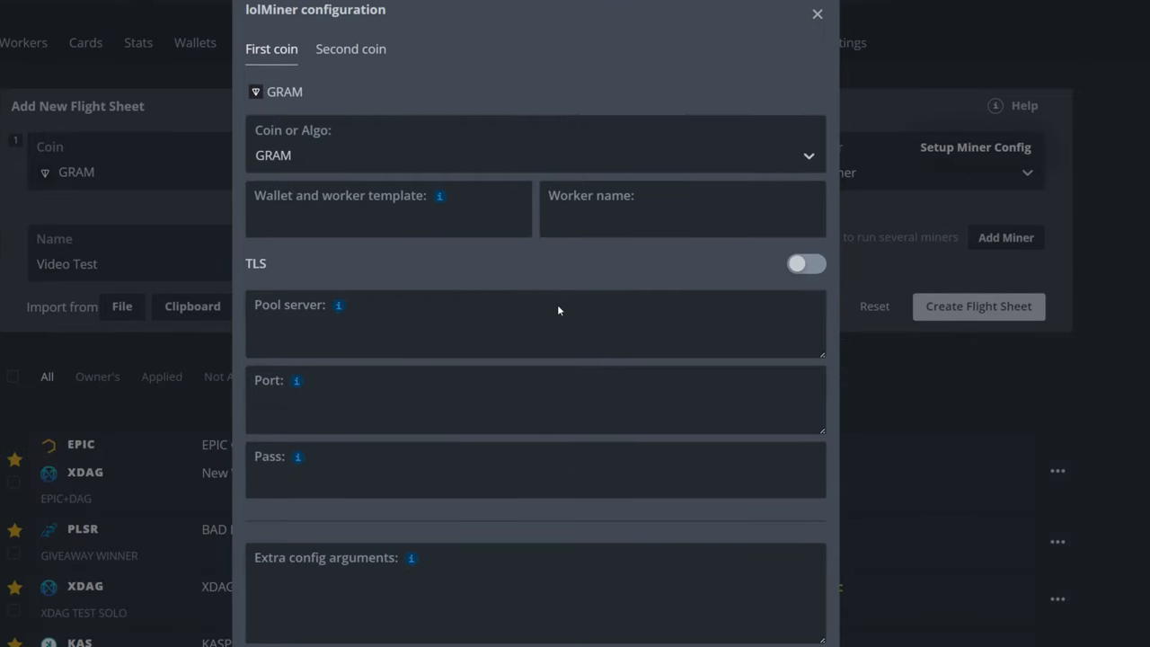
{"action": "mouse_move", "coordinate": [441, 195]}
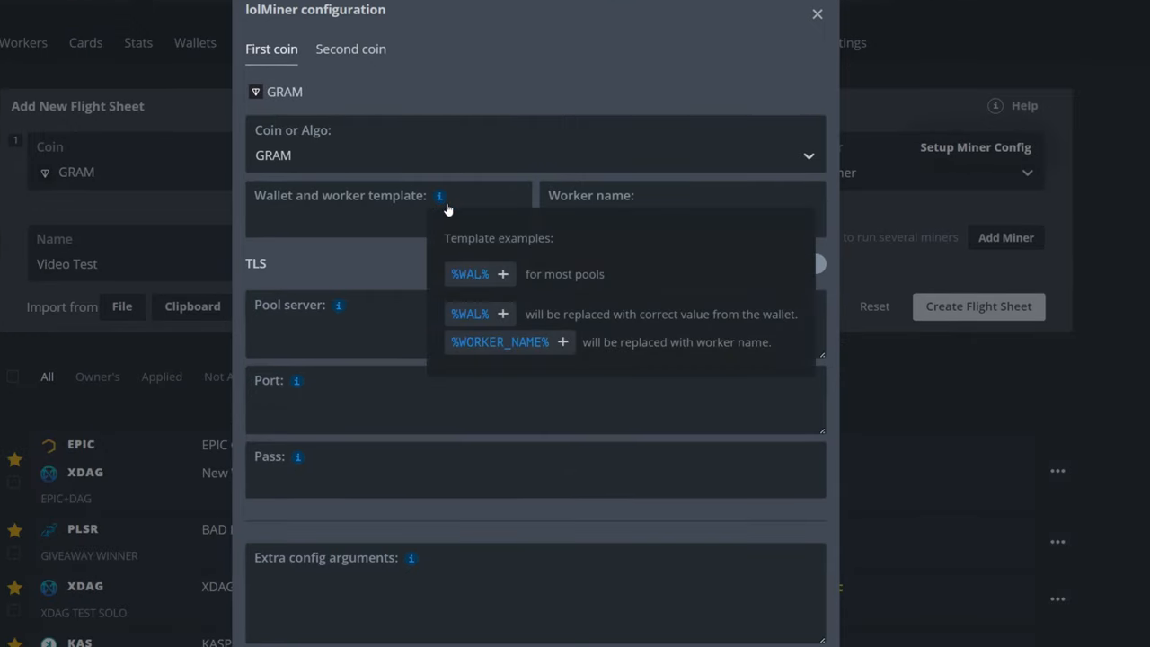
{"action": "left_click", "coordinate": [502, 274]}
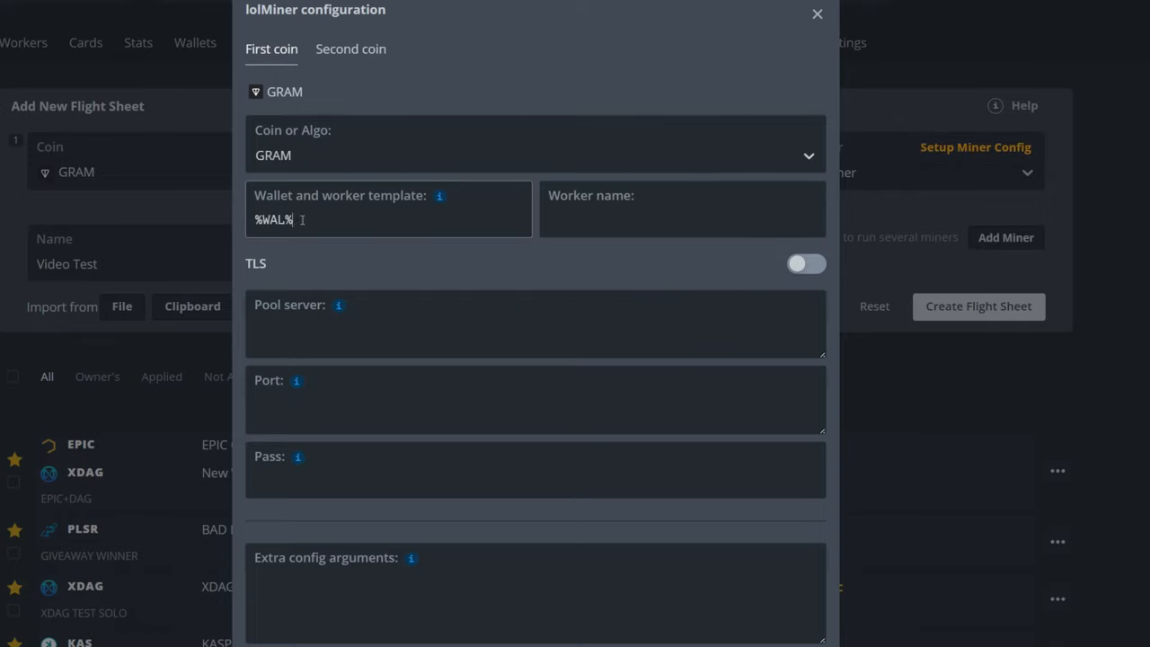
{"action": "type", "text": ".%WORKER_NAME%"}
{"action": "left_click", "coordinate": [535, 324]}
{"action": "type", "text": "stratum+tcp://ton.hashrate.to:4002 --ton-mode 6"}
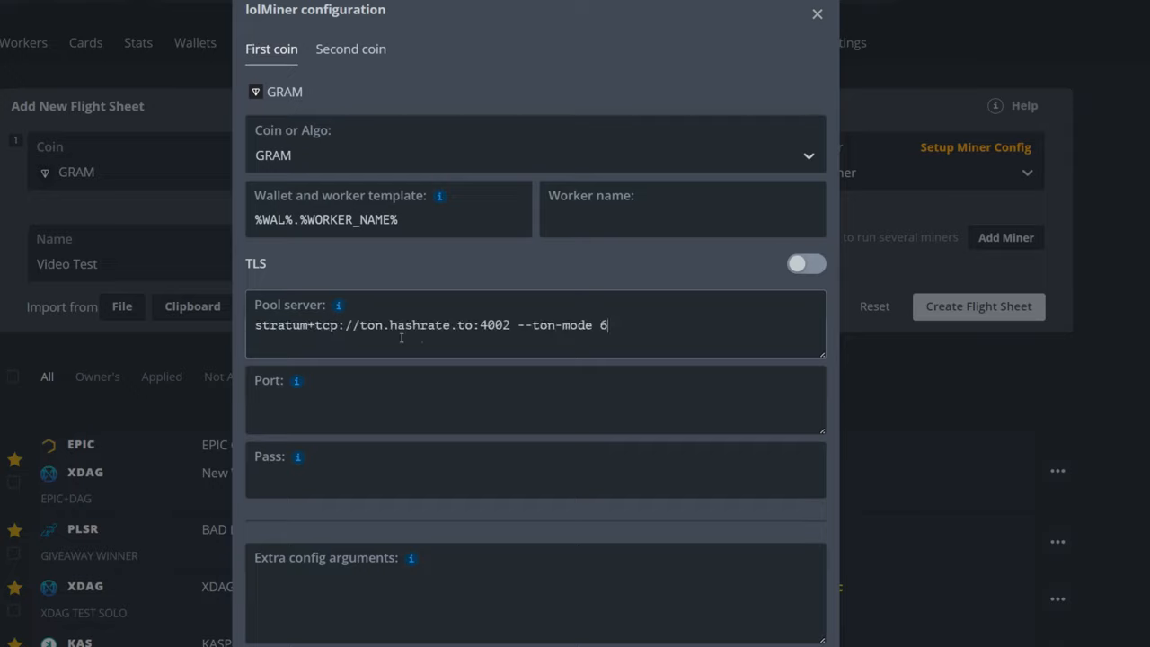
{"action": "left_click_drag", "start_coordinate": [607, 326], "coordinate": [519, 326]}
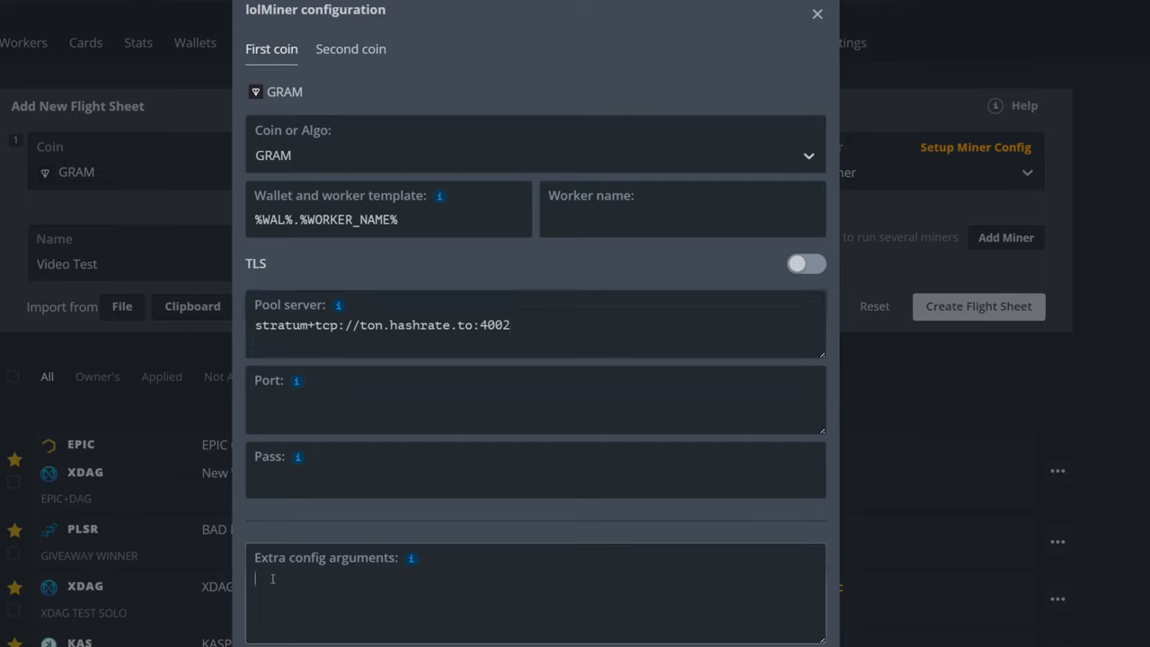
Enter '--ton-mode 6' plus the --coff, --cclk, --mclk and --pl lists as extra arguments.
{"action": "type", "text": "--ton-mode 6"}
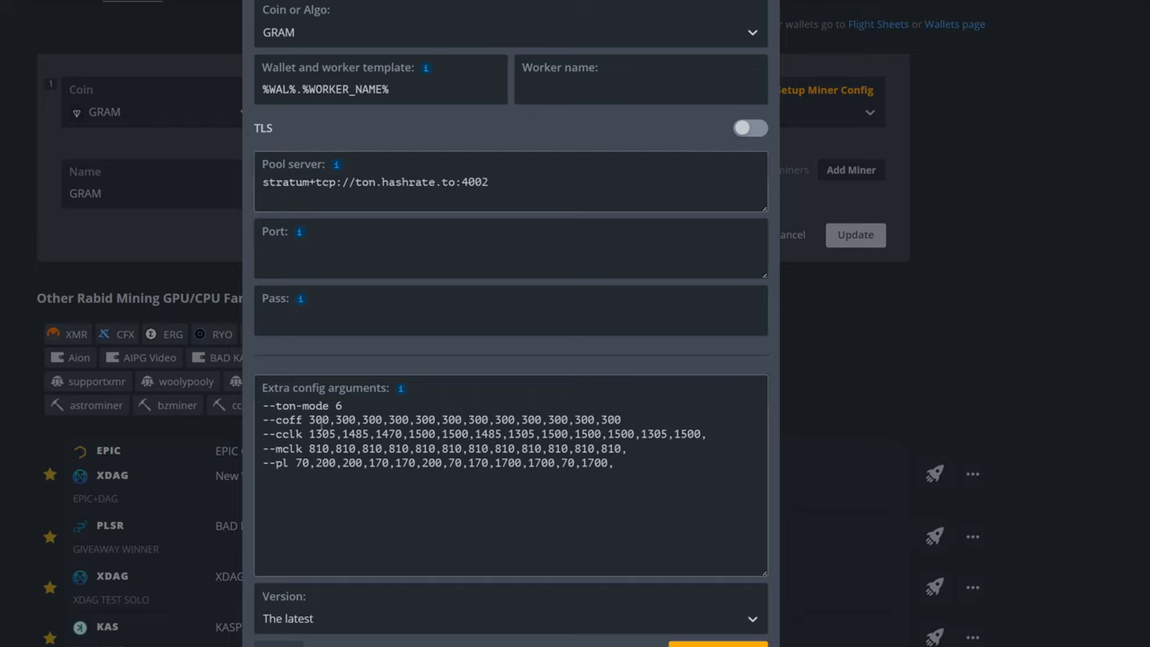
Apply the lolMiner configuration changes with the overclock arguments.
{"action": "left_click", "coordinate": [470, 182]}
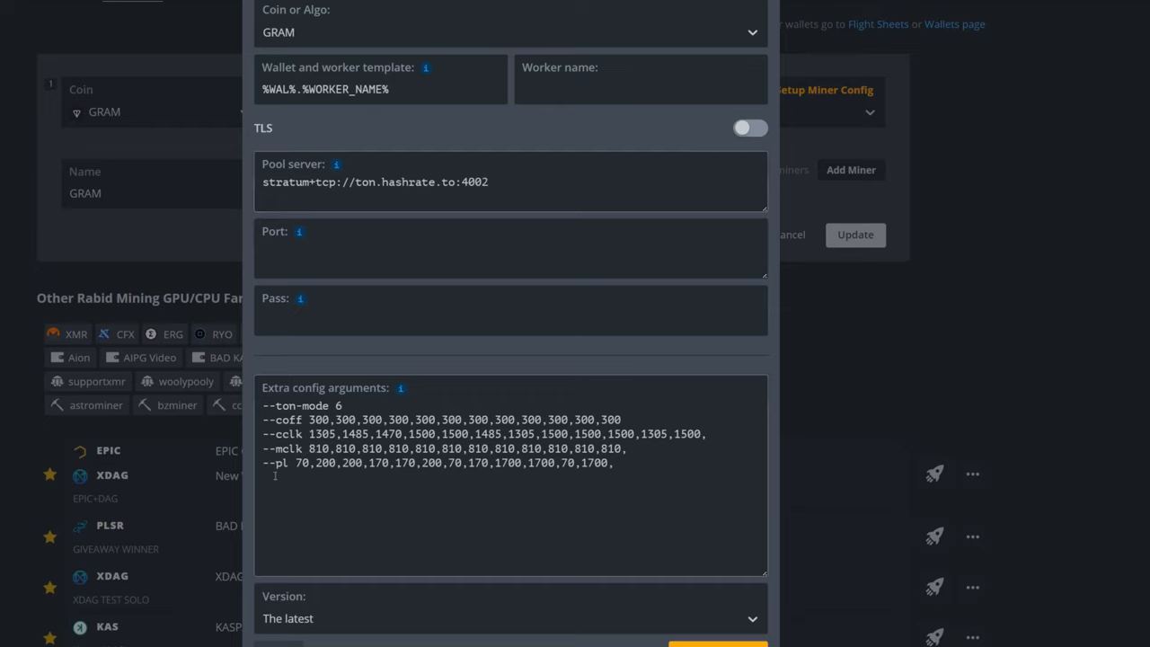
{"action": "mouse_move", "coordinate": [304, 471]}
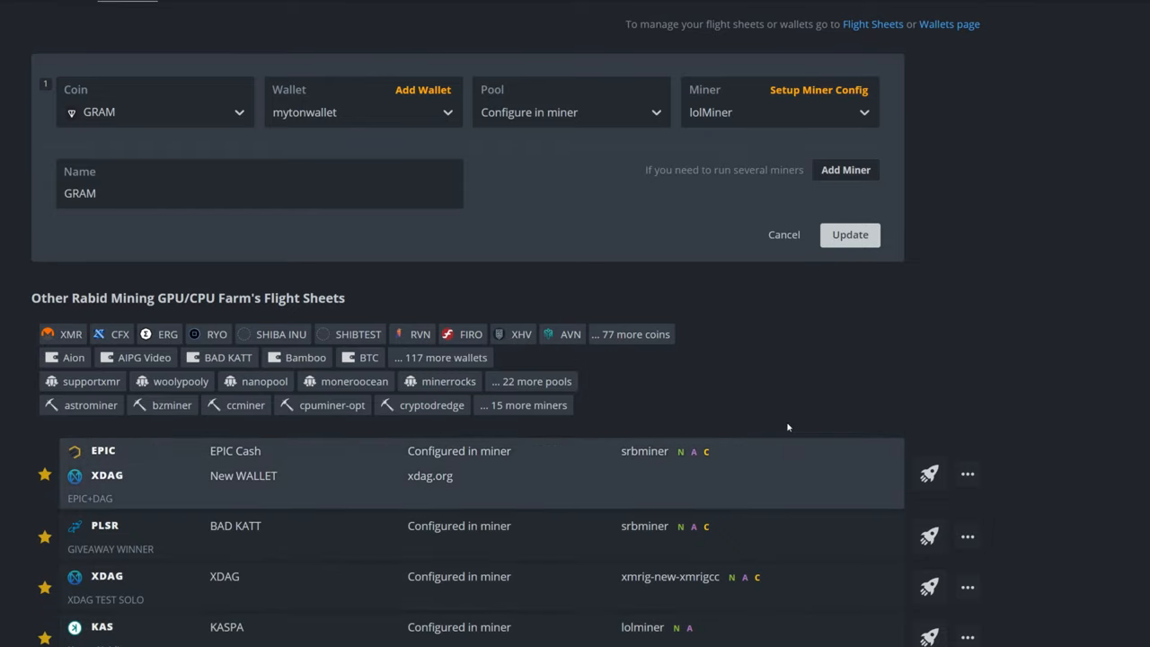
Update the GRAM flight sheet for all workers and reopen its lolMiner miner config.
{"action": "left_click", "coordinate": [849, 235]}
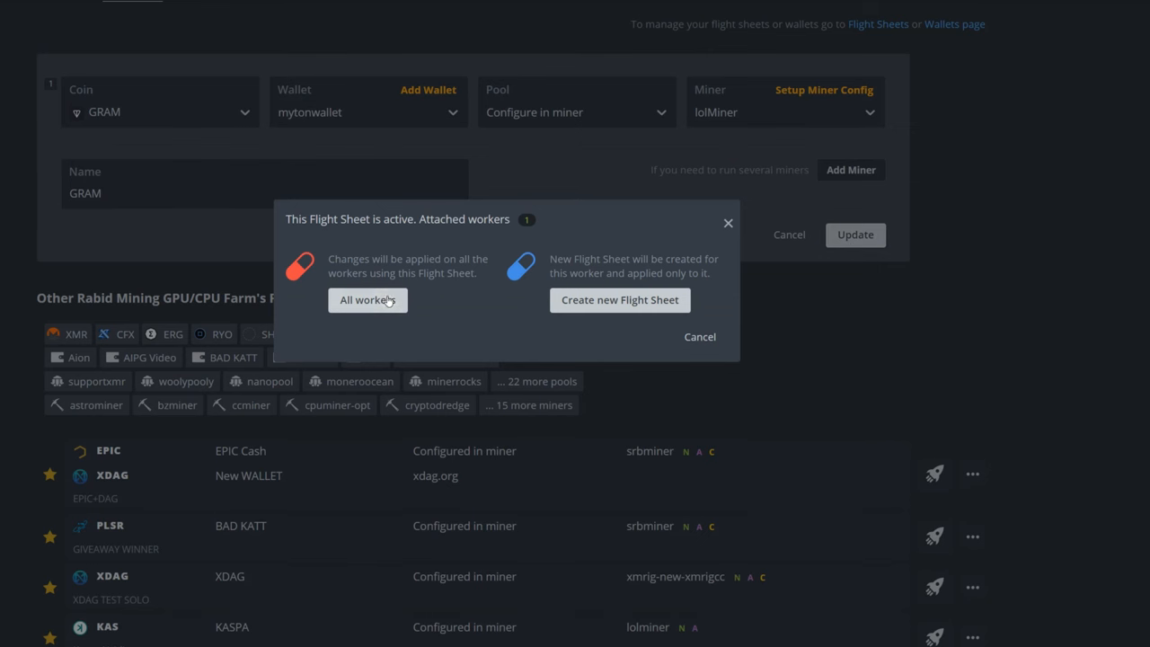
{"action": "left_click", "coordinate": [368, 300]}
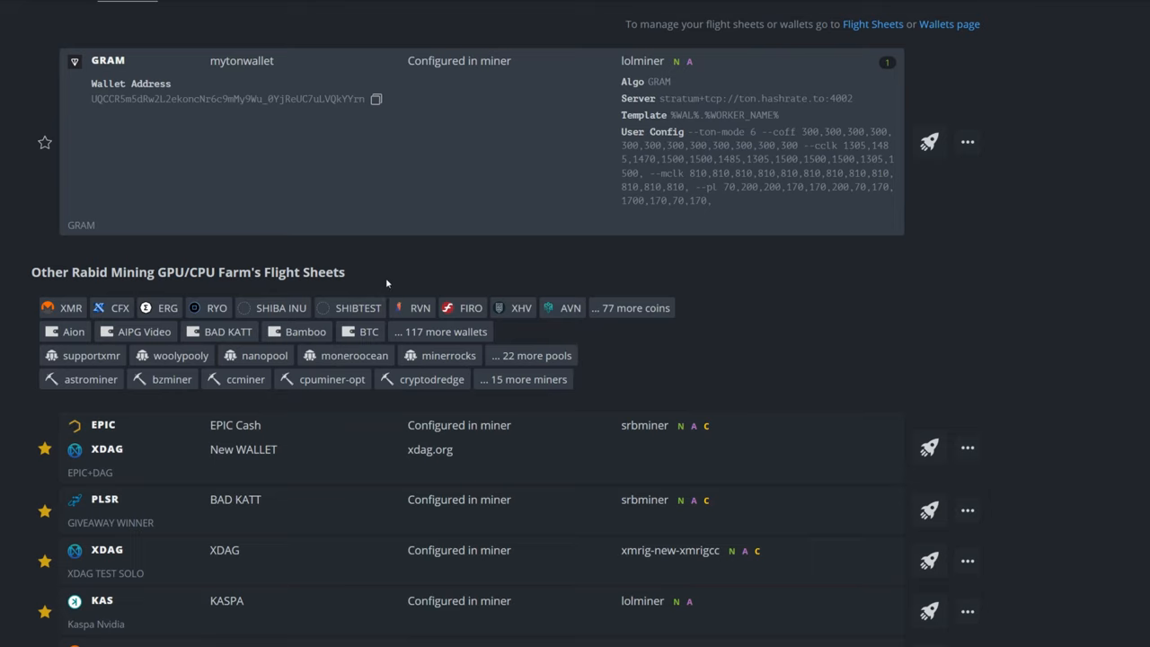
{"action": "mouse_move", "coordinate": [325, 199]}
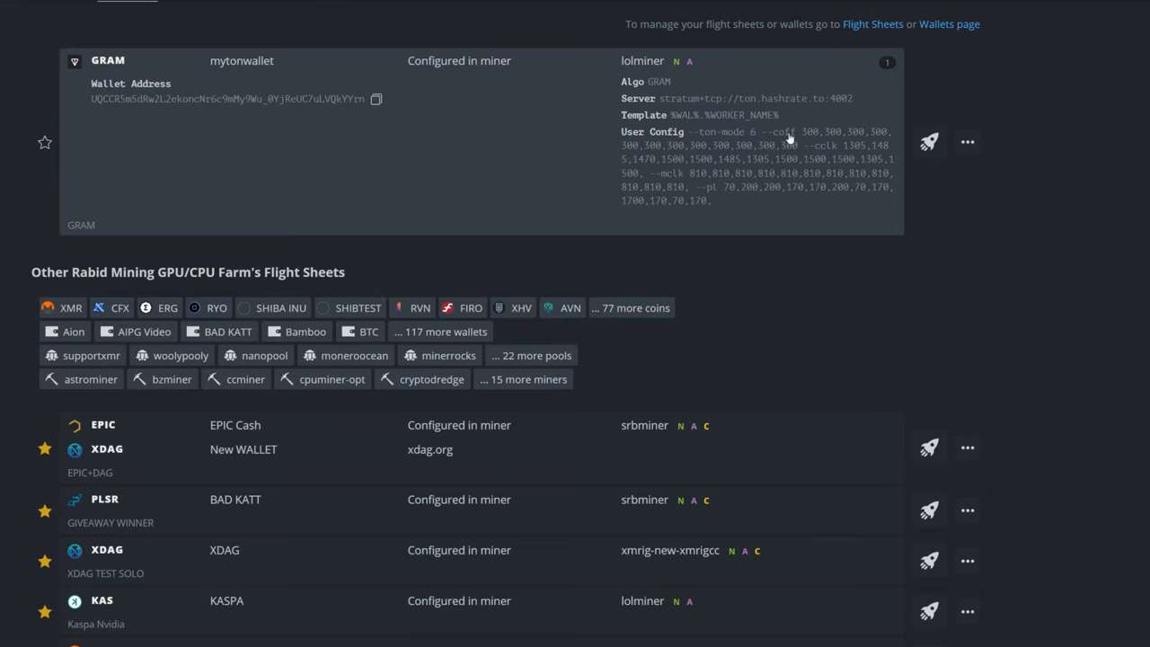
{"action": "left_click", "coordinate": [968, 142]}
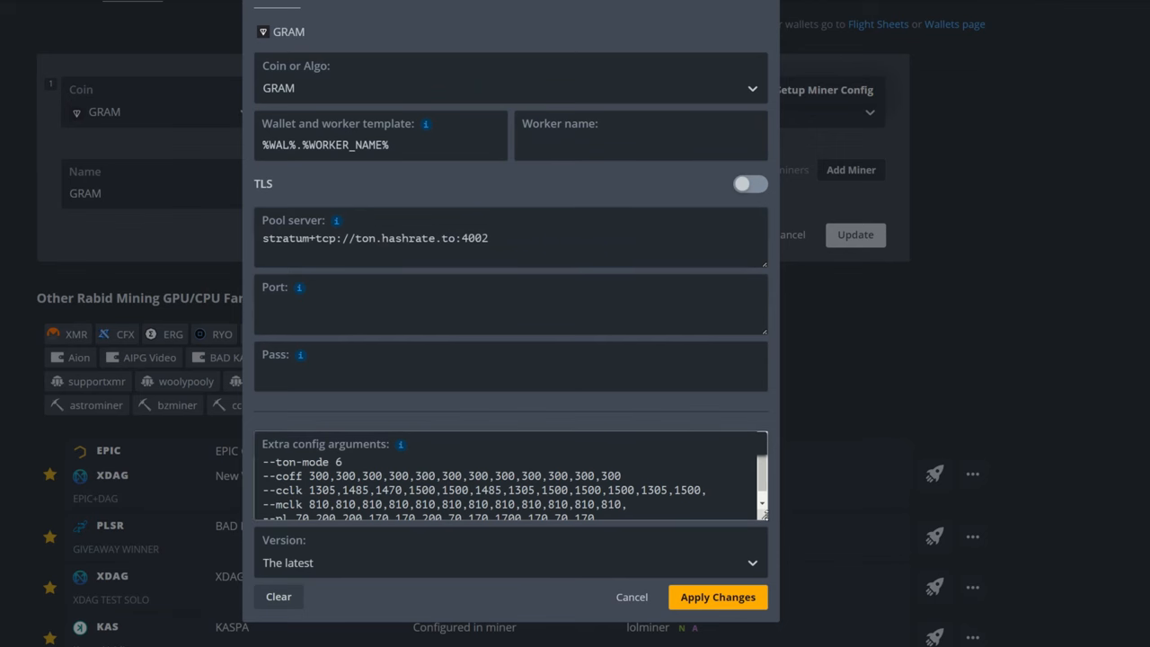
{"action": "scroll", "scroll_direction": "down", "scroll_amount": 3}
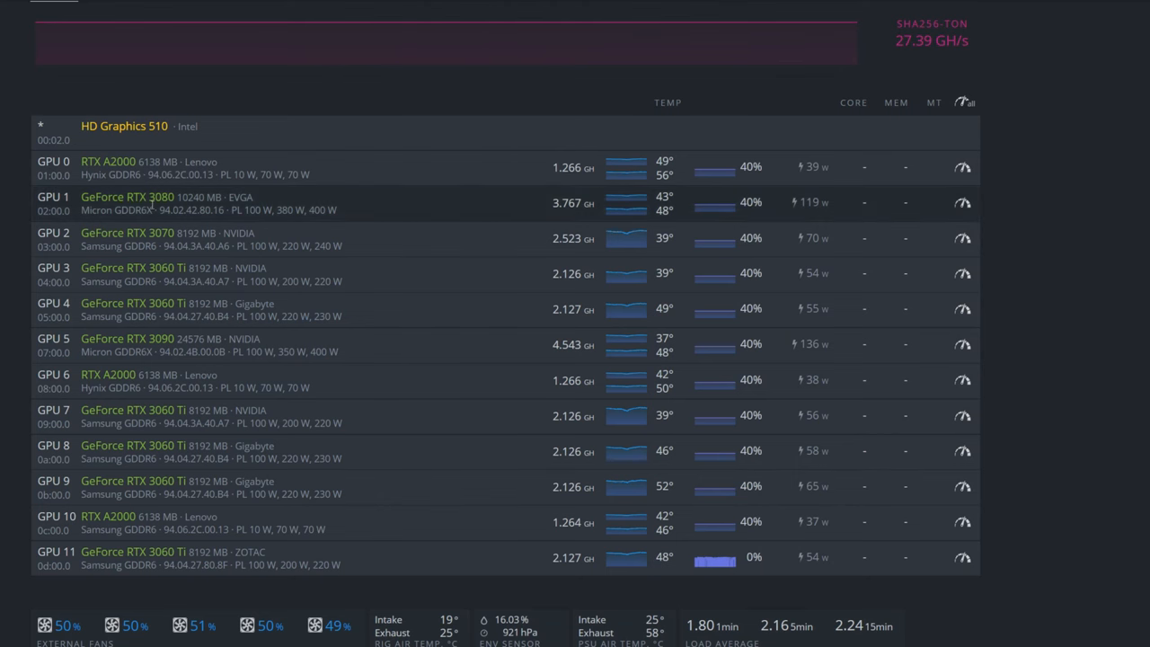
{"action": "mouse_move", "coordinate": [70, 209]}
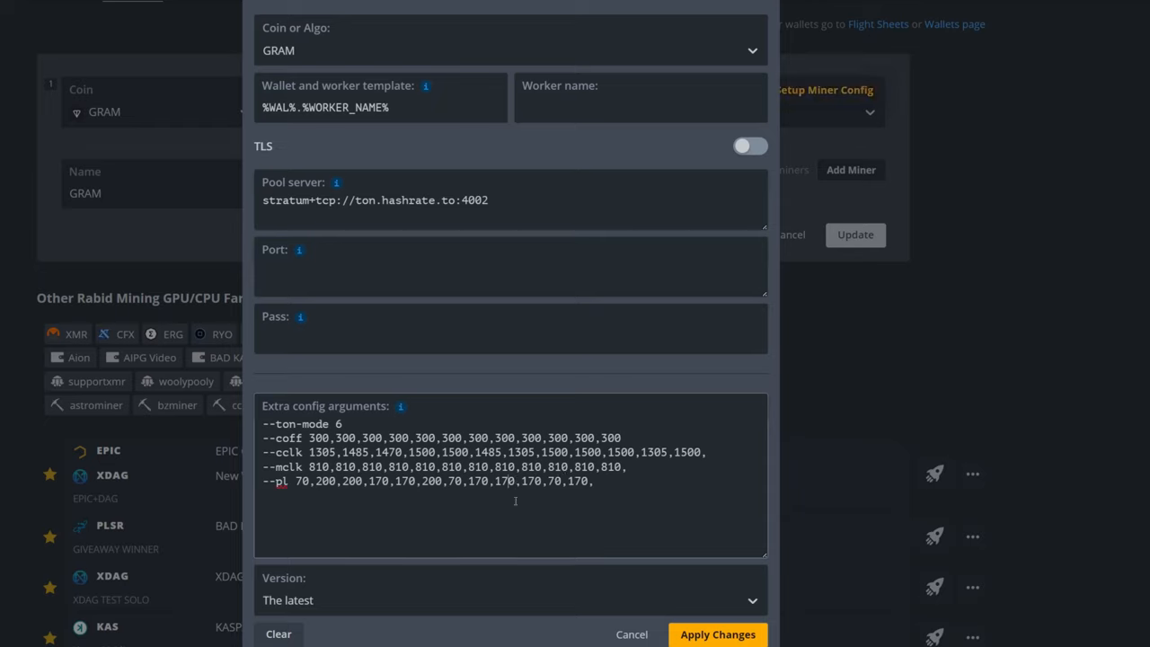
{"action": "mouse_move", "coordinate": [332, 490]}
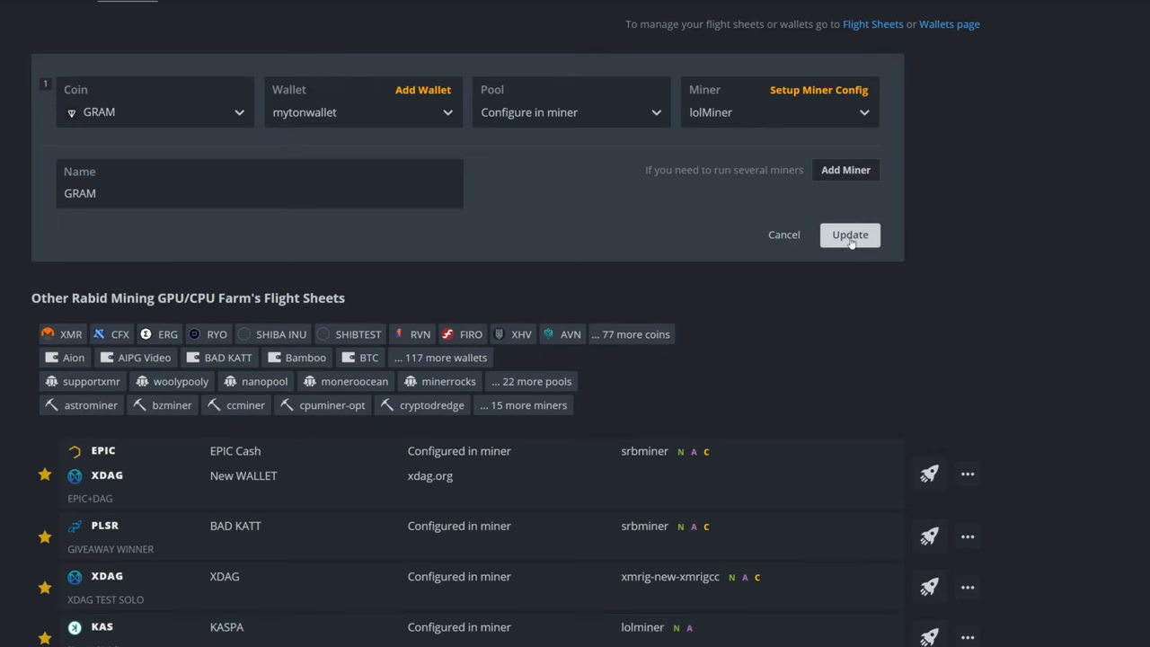
Update the corrected GRAM flight sheet and push it to all workers.
{"action": "left_click", "coordinate": [850, 234]}
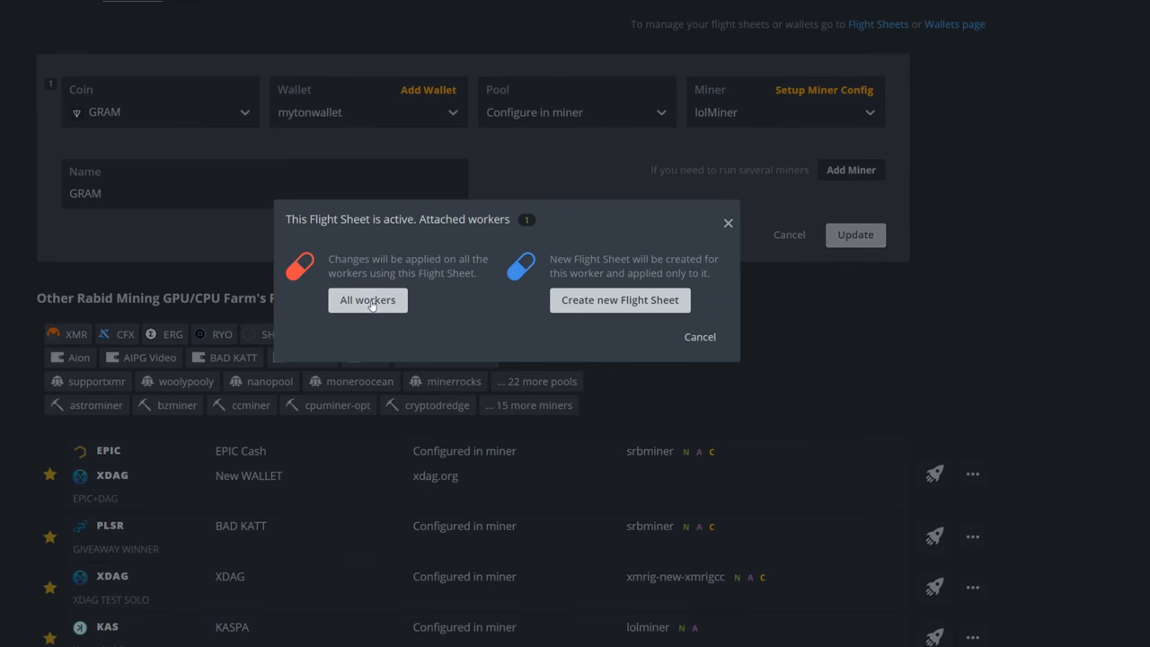
{"action": "left_click", "coordinate": [367, 301]}
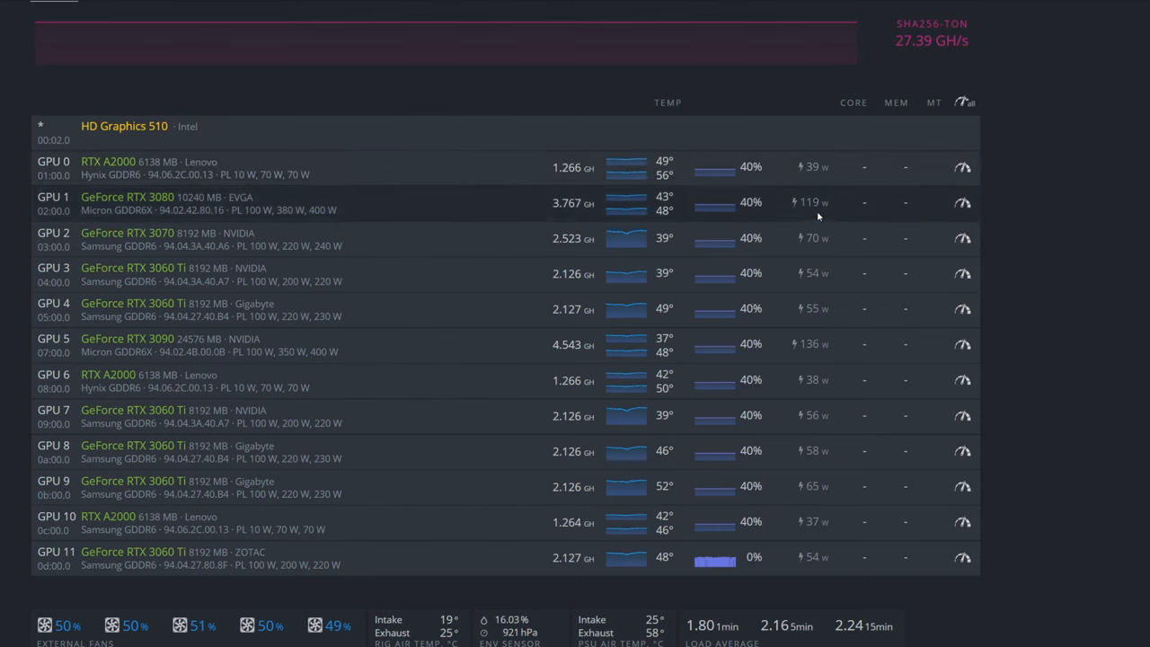
{"action": "mouse_move", "coordinate": [817, 502]}
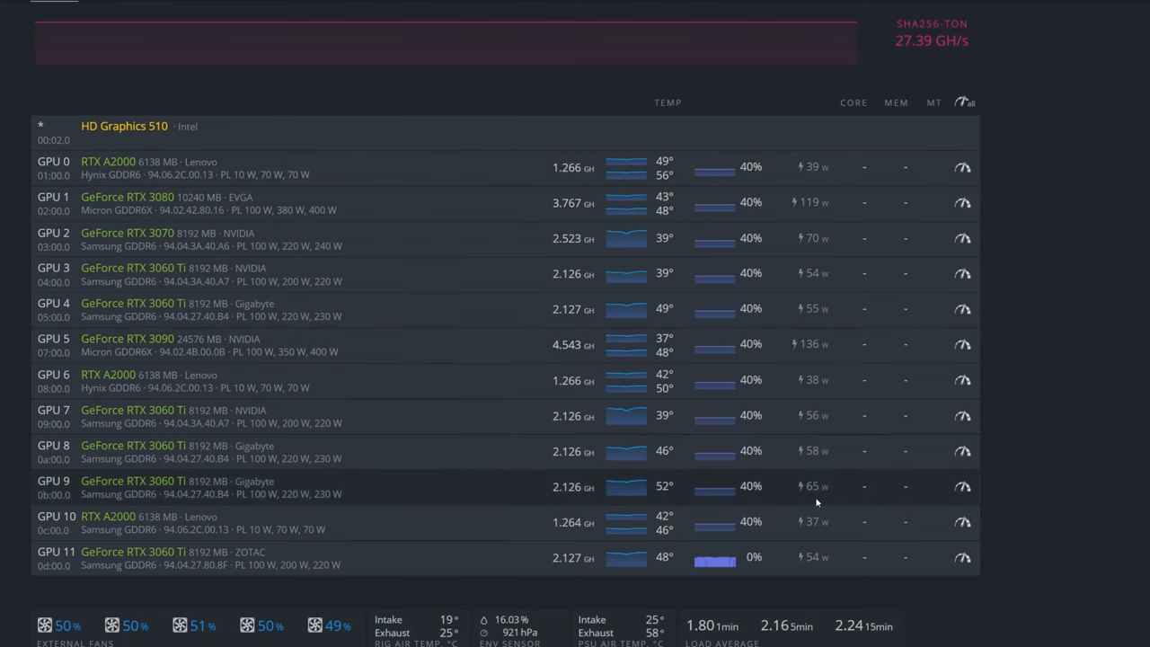
{"action": "mouse_move", "coordinate": [810, 370]}
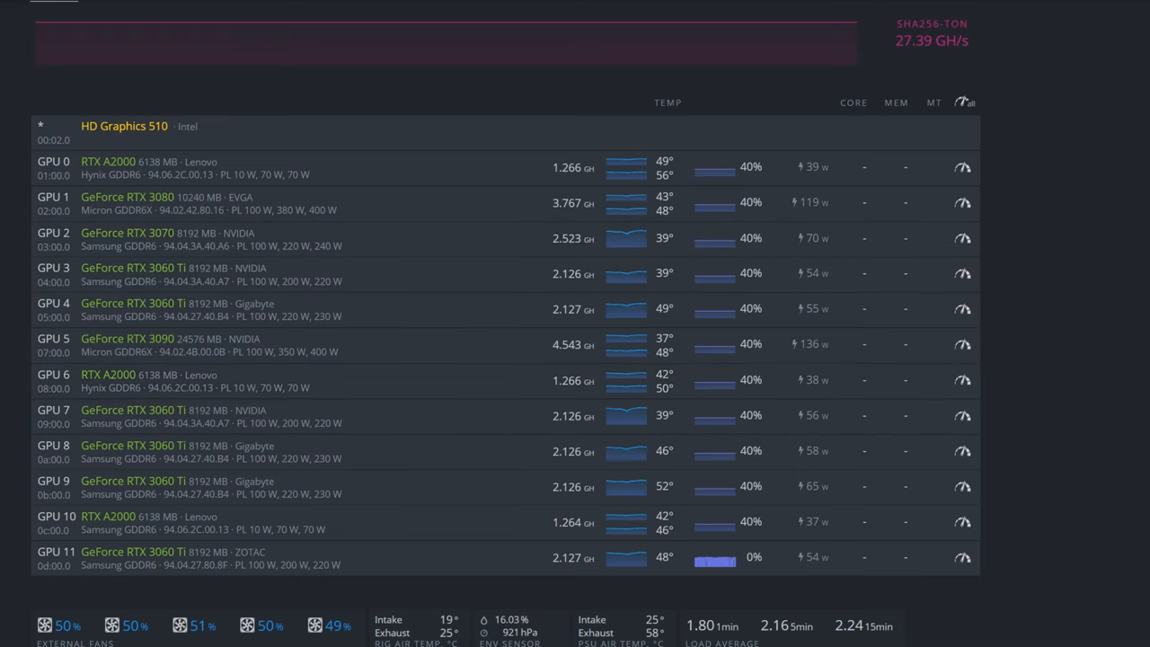
{"action": "scroll", "scroll_direction": "down", "scroll_amount": 3}
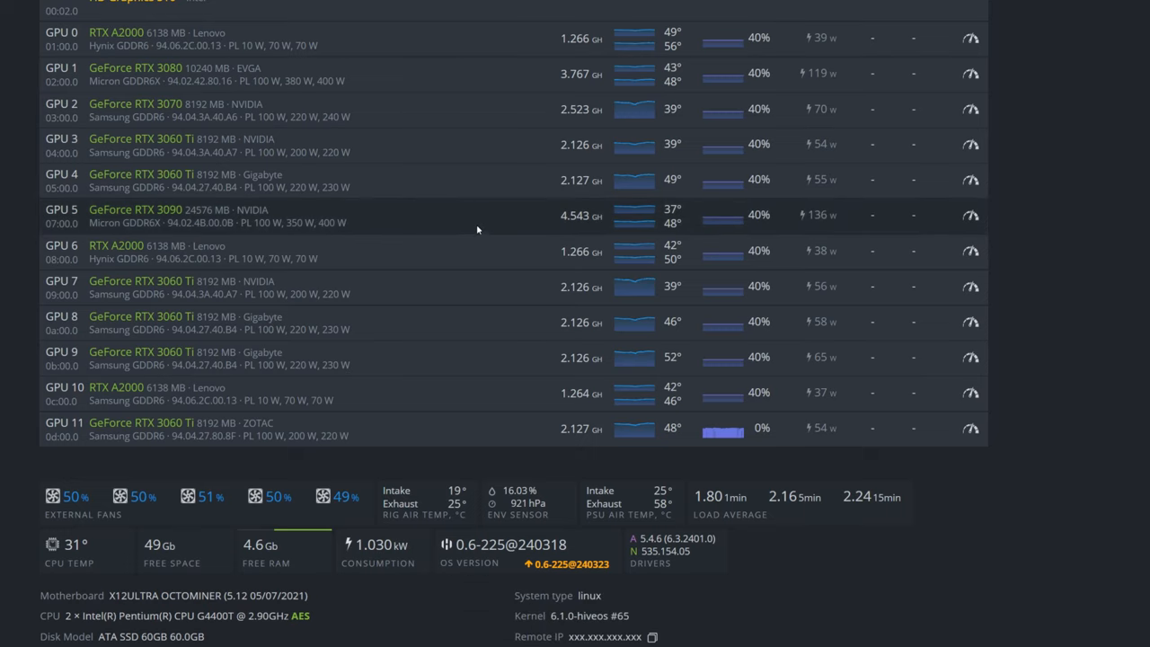
{"action": "mouse_move", "coordinate": [477, 230]}
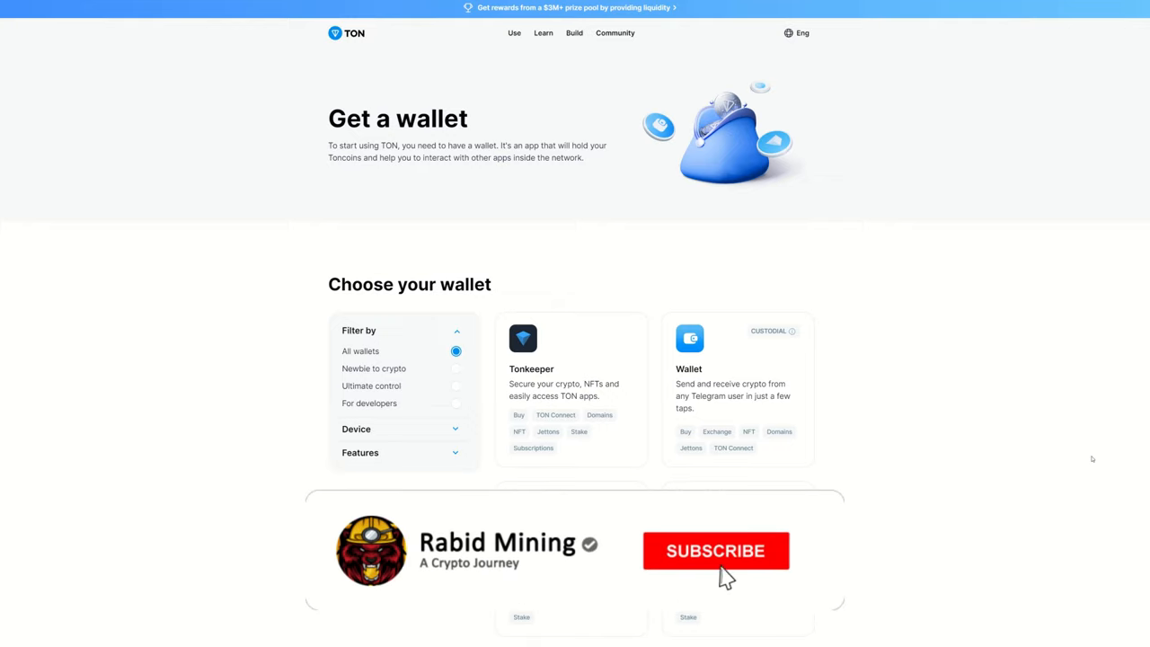
{"action": "left_click", "coordinate": [716, 551]}
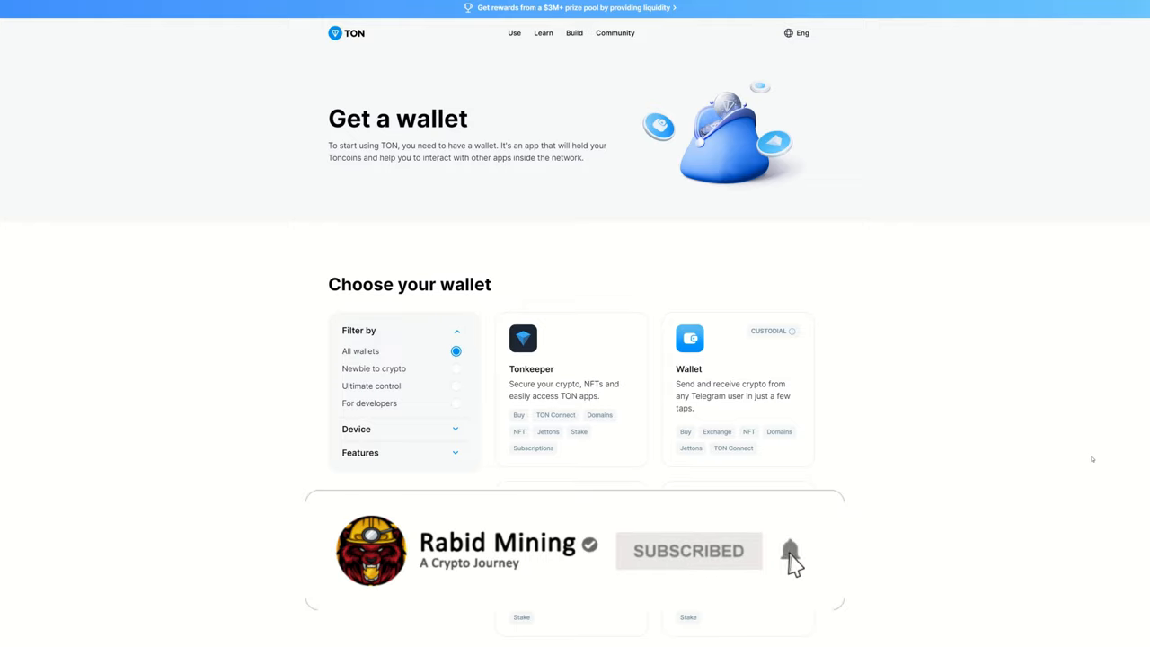